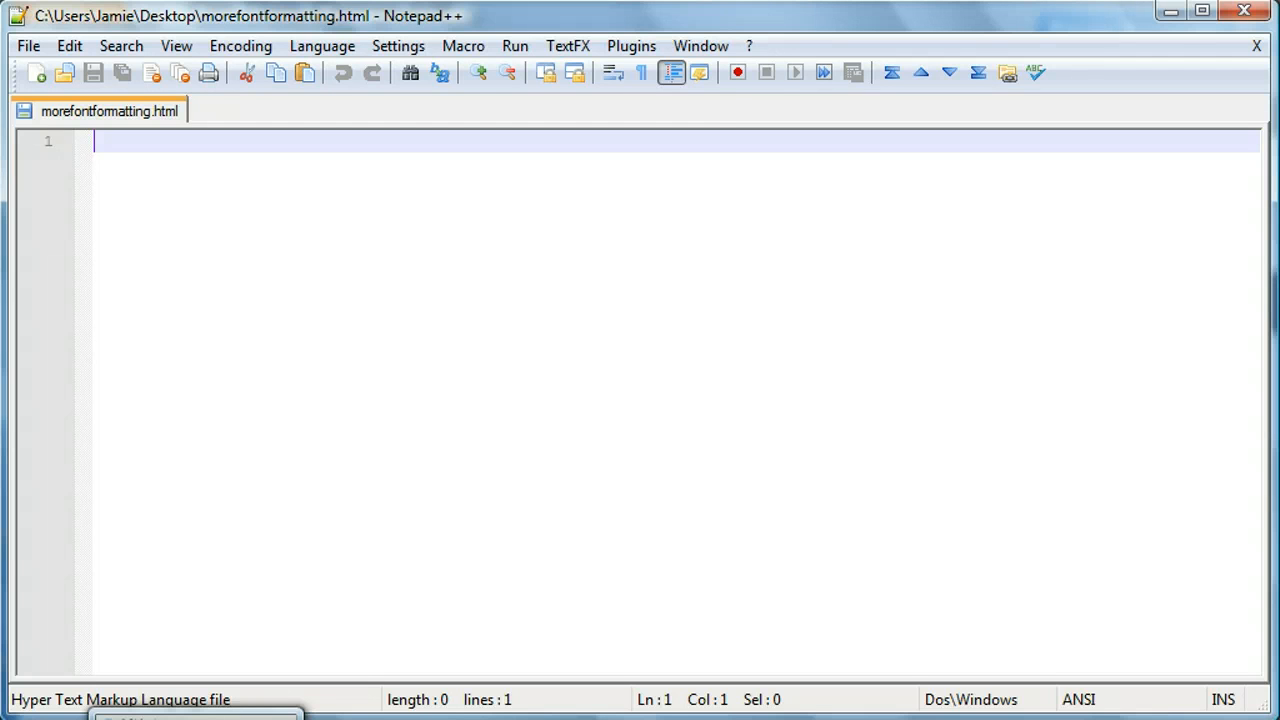
Write the html and head tags with the title "More Font Formatting"
text(<html>)
text(</html>)
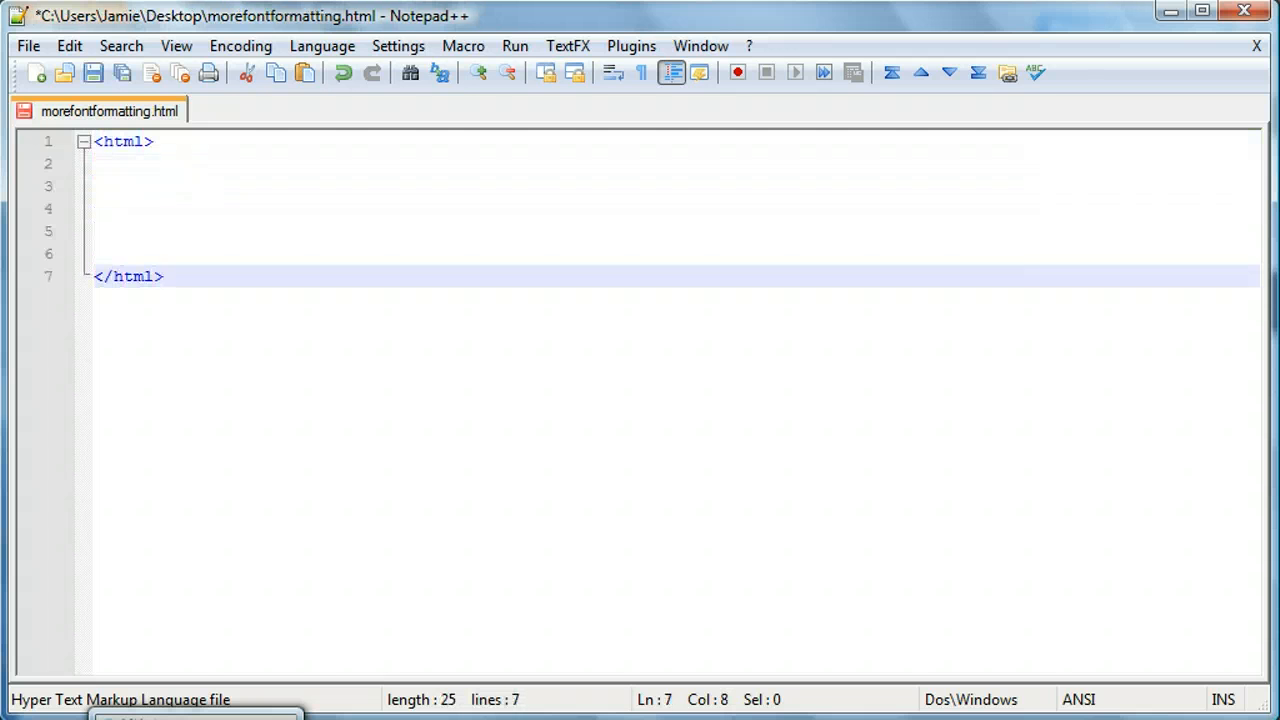
mouse_move(136, 112)
text(<head)
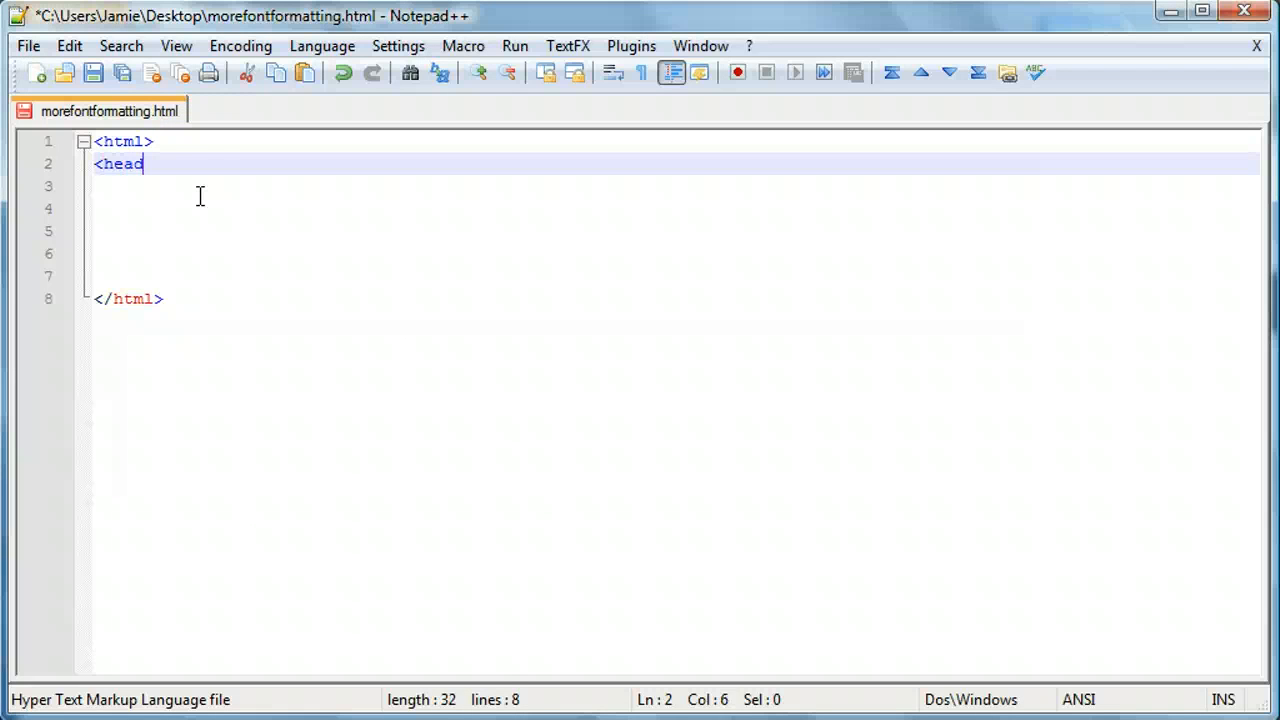
text(>)
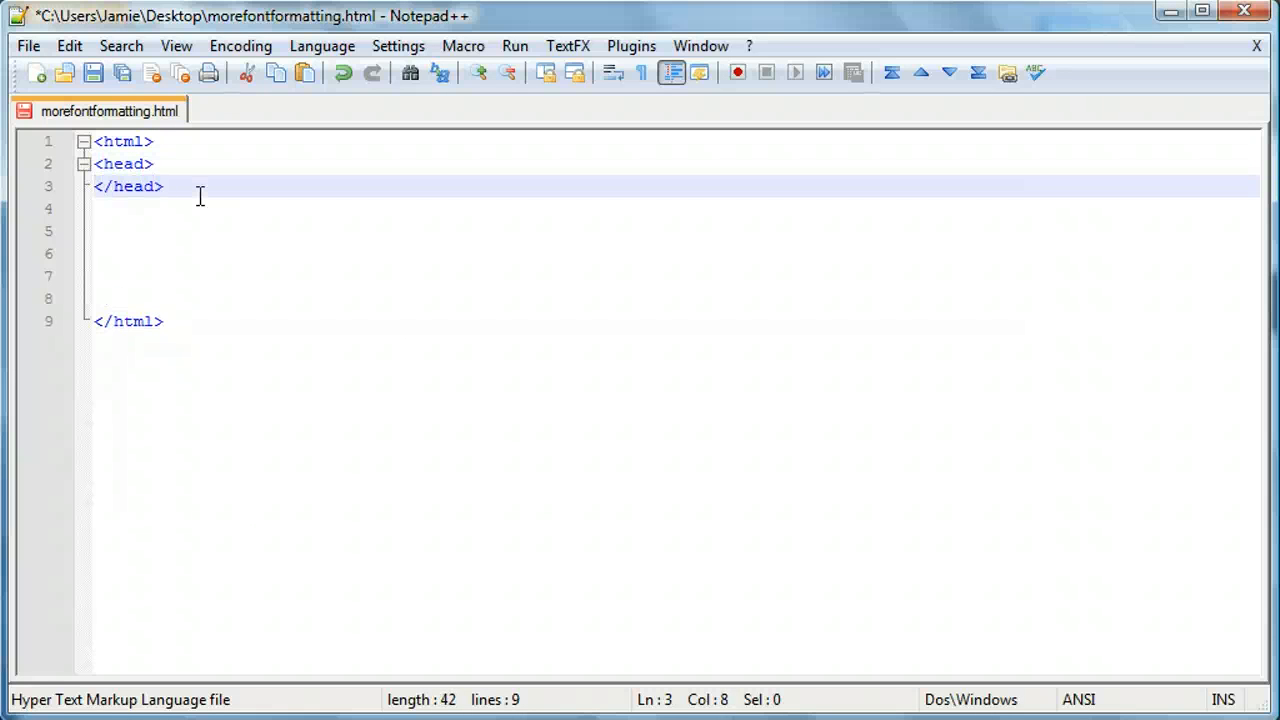
text(<)
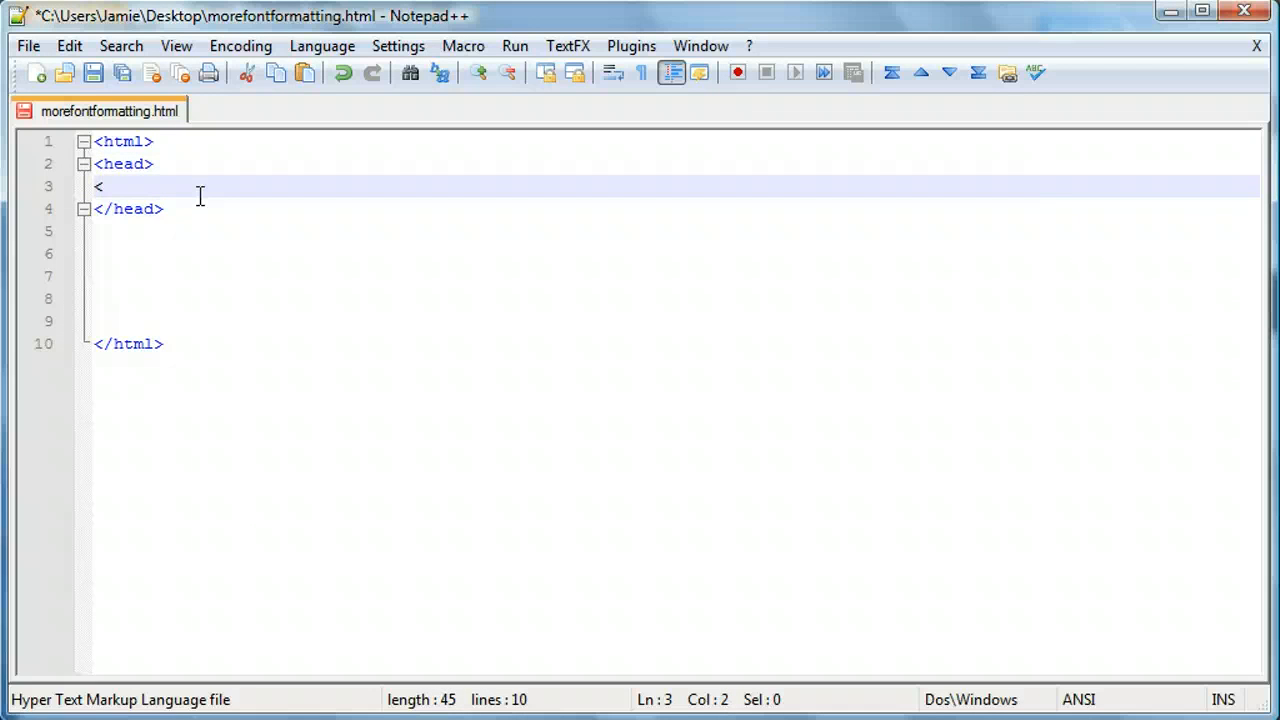
text(t)
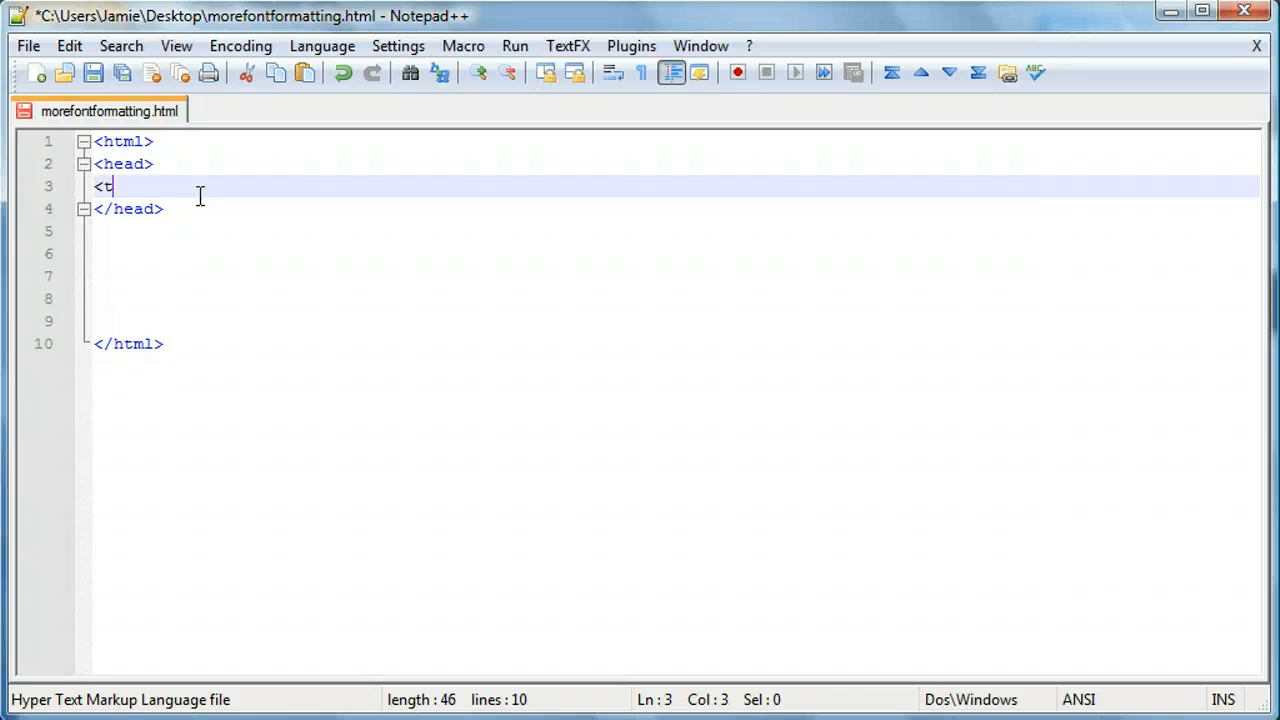
text(itle>)
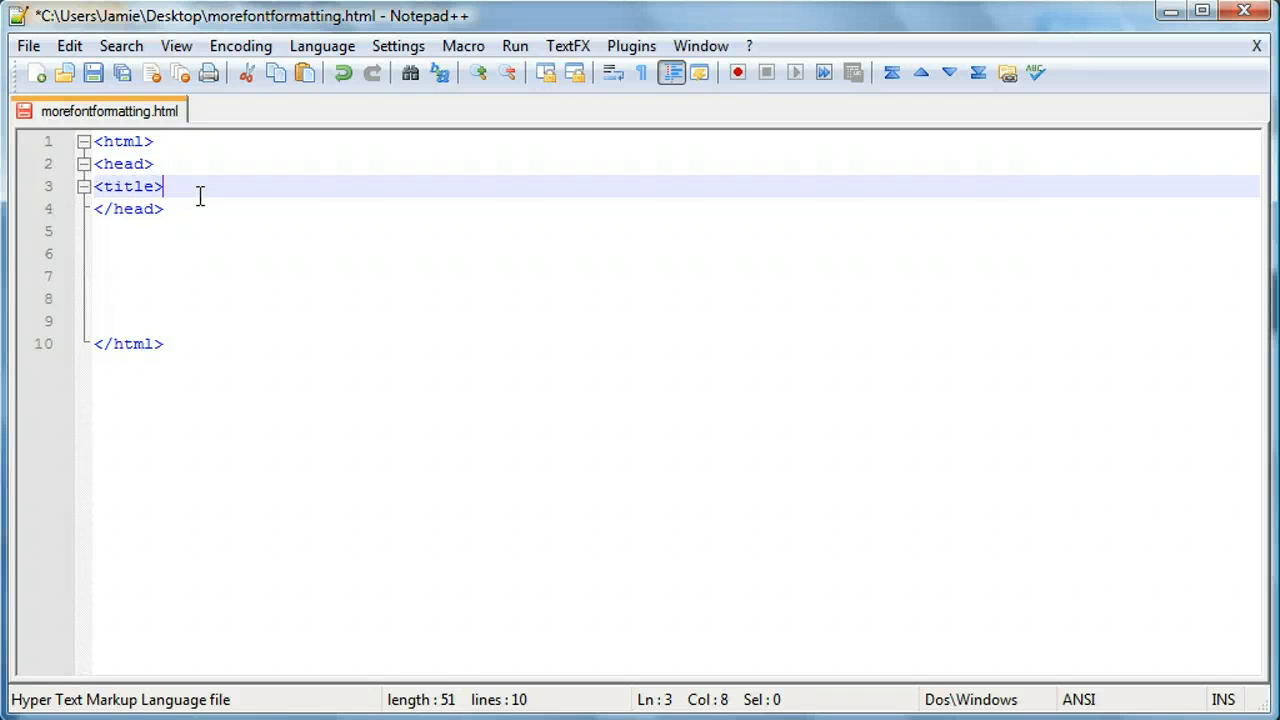
text(More Font Formatting</ti)
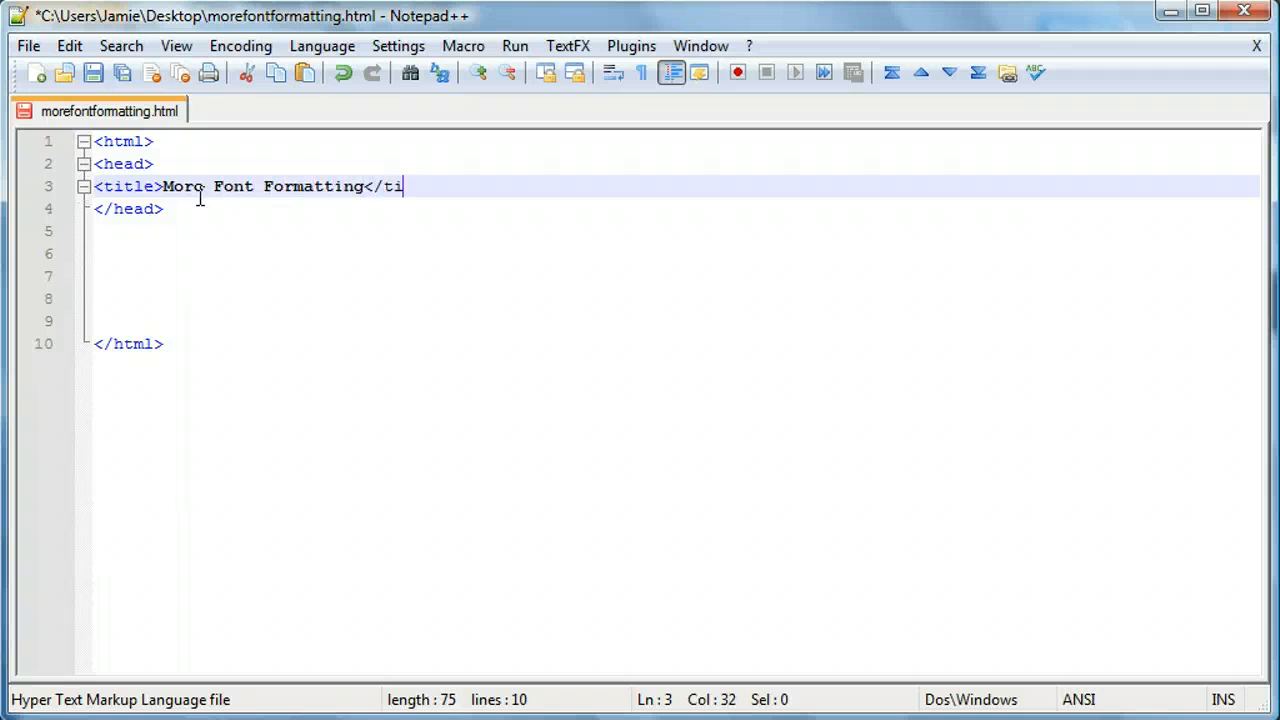
text(tle>)
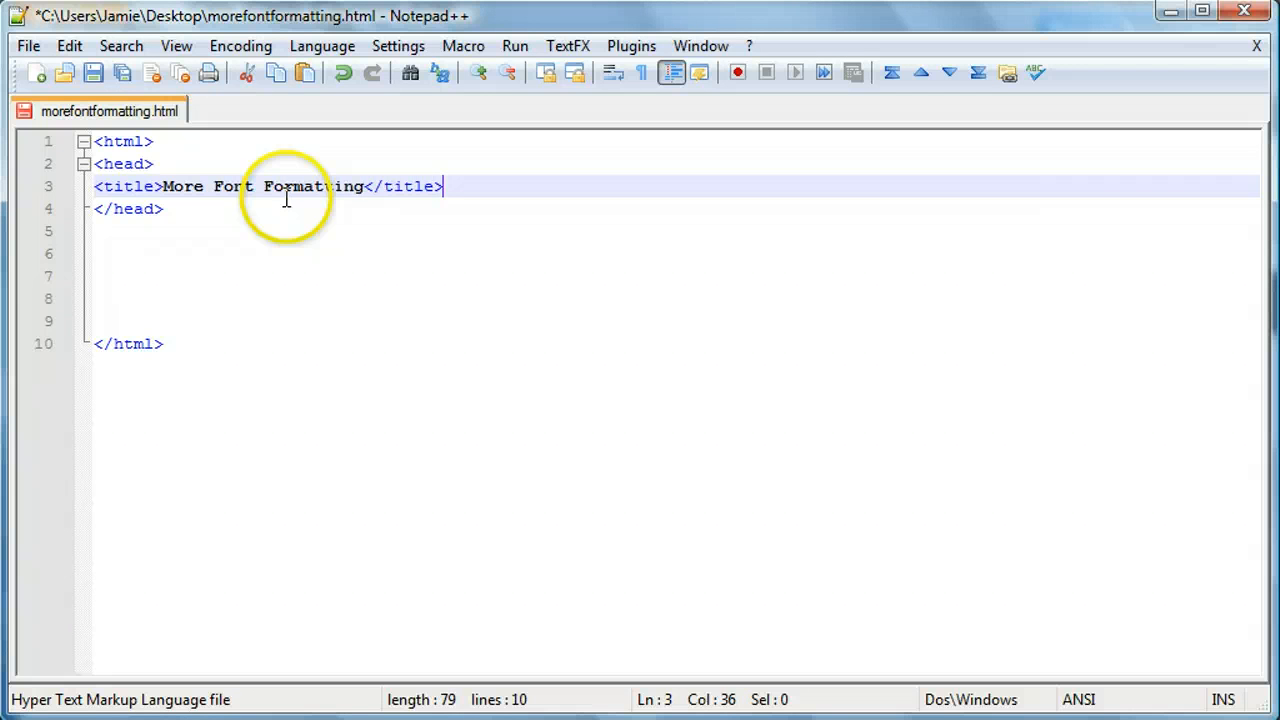
Add the opening and closing body tags below the head
text(<body>)
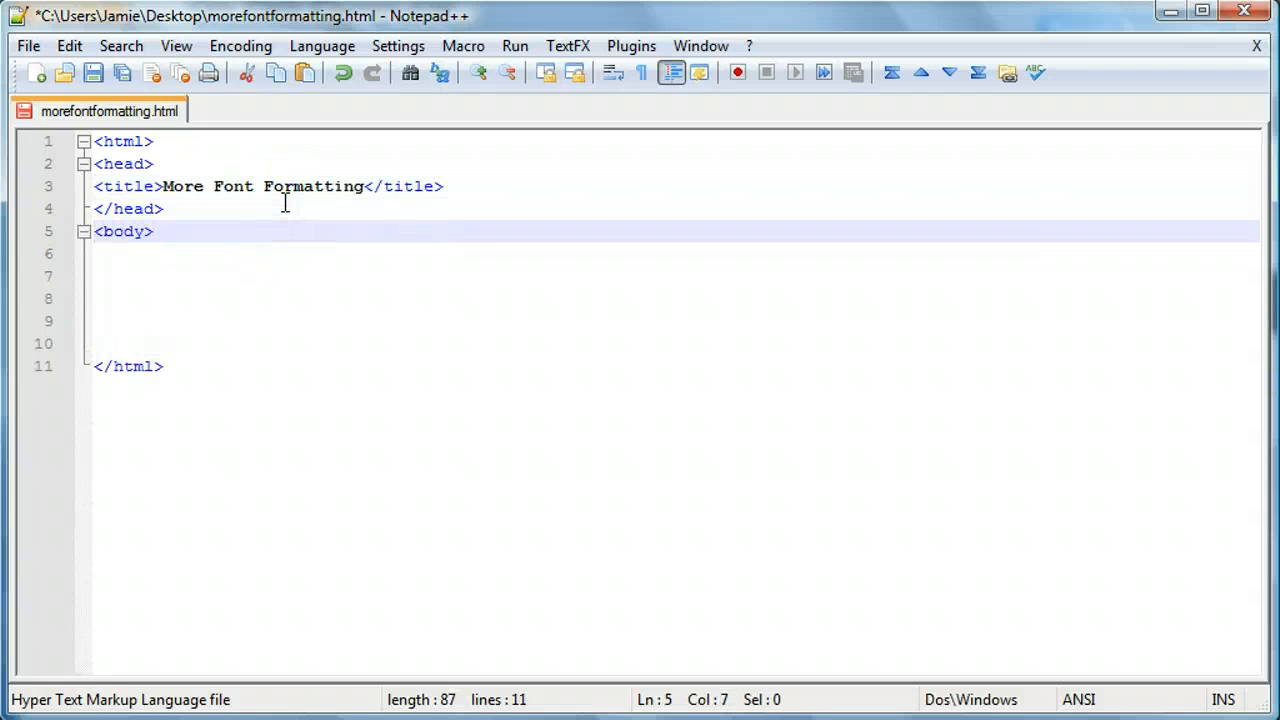
text(</body)
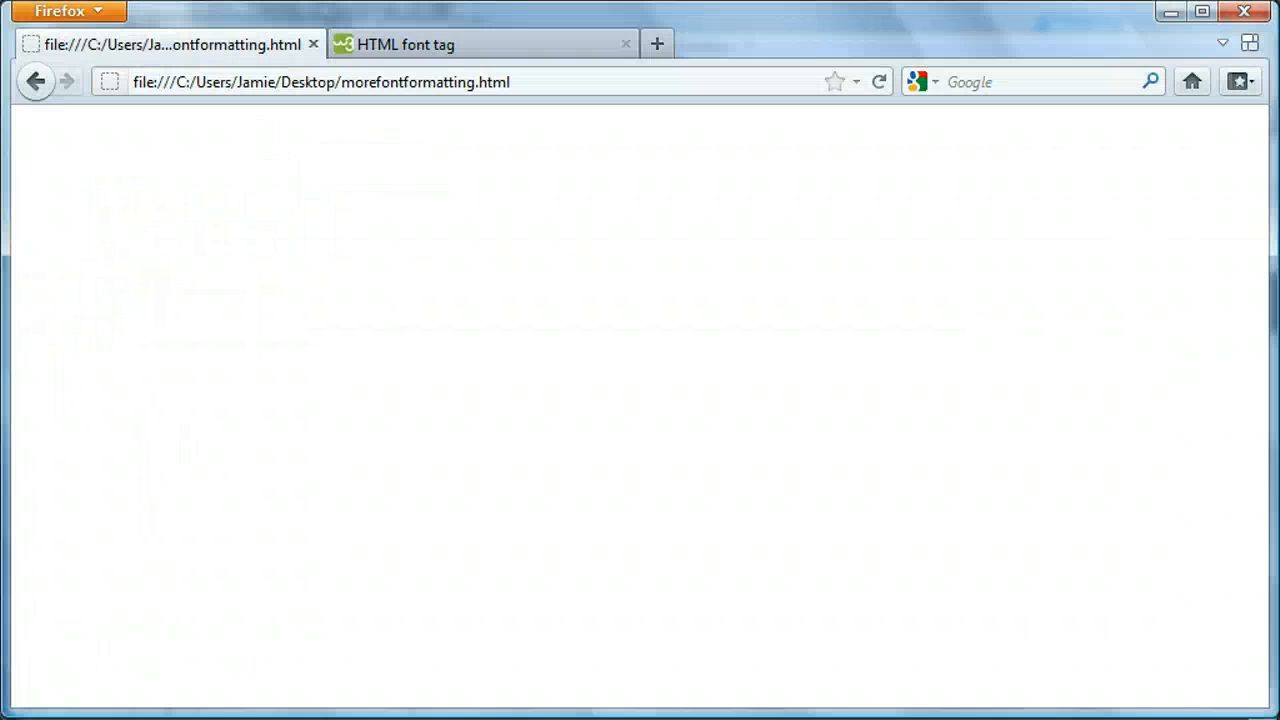
Reload the morefontformatting.html tab in Firefox to see the blank page
key(ctrl+f)
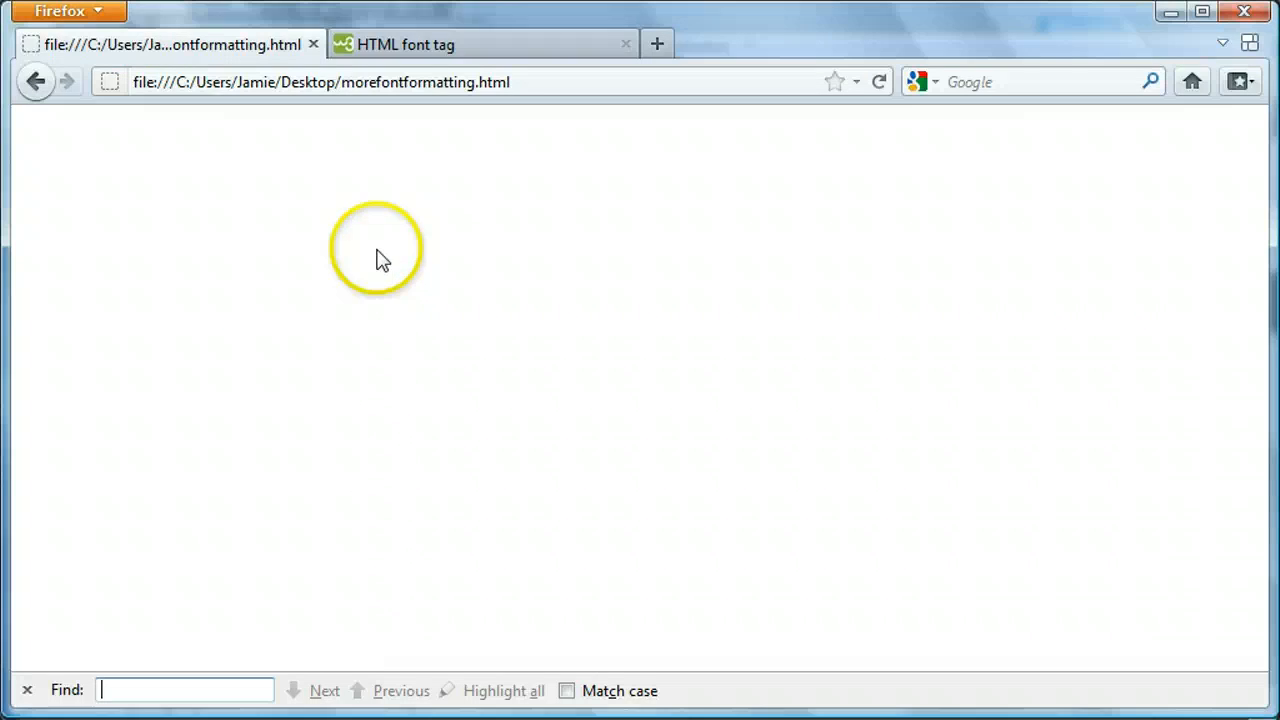
click(880, 80)
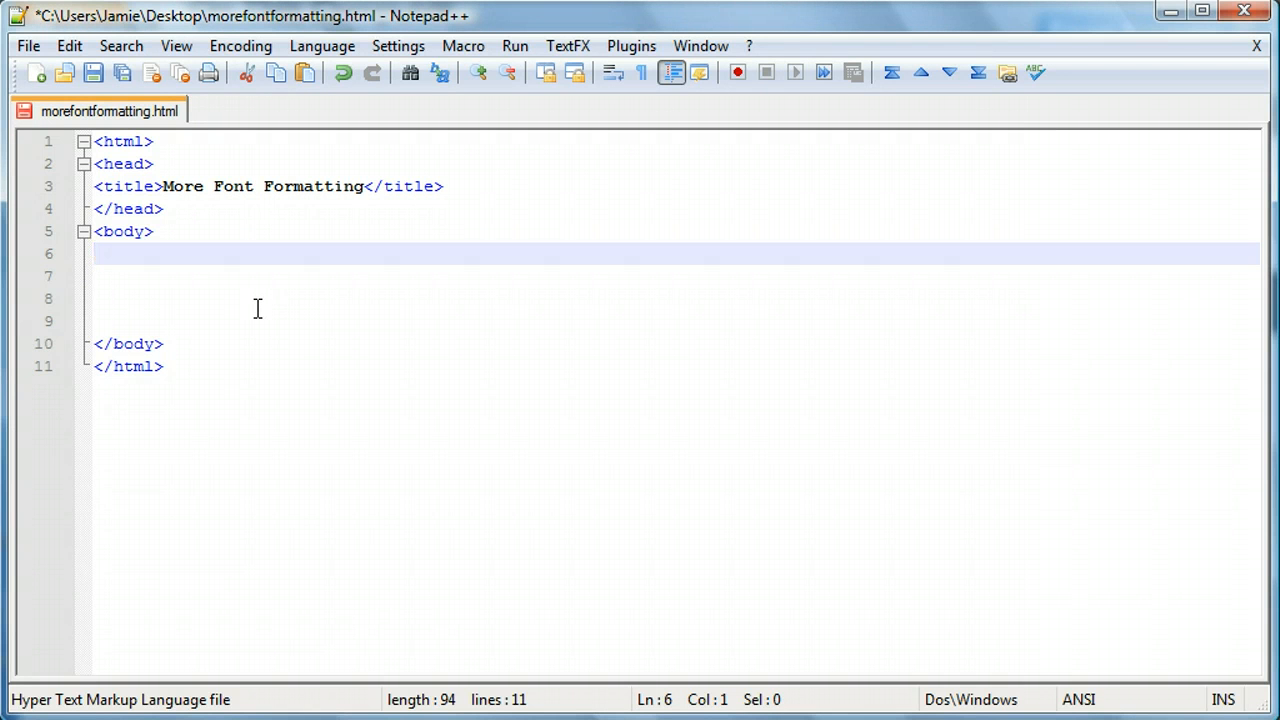
Write the sentence about a plain old line of text without any formatting inside the body
text(This is a plain)
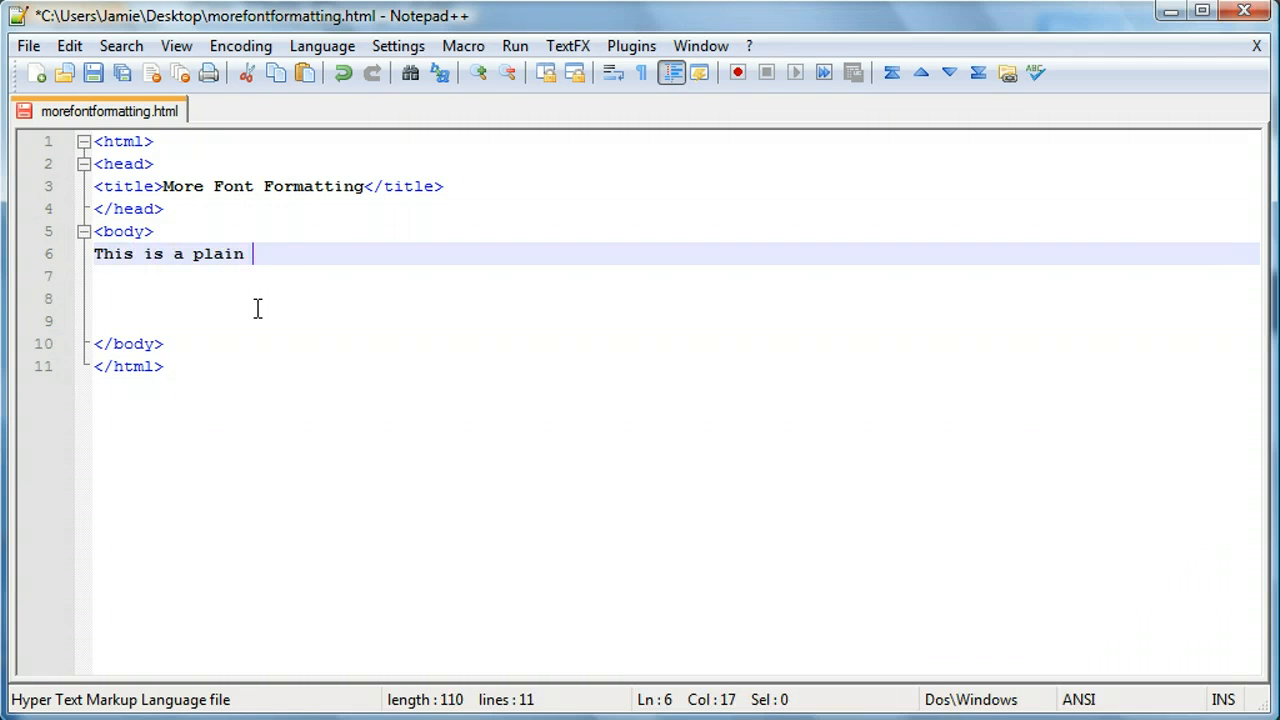
text(old)
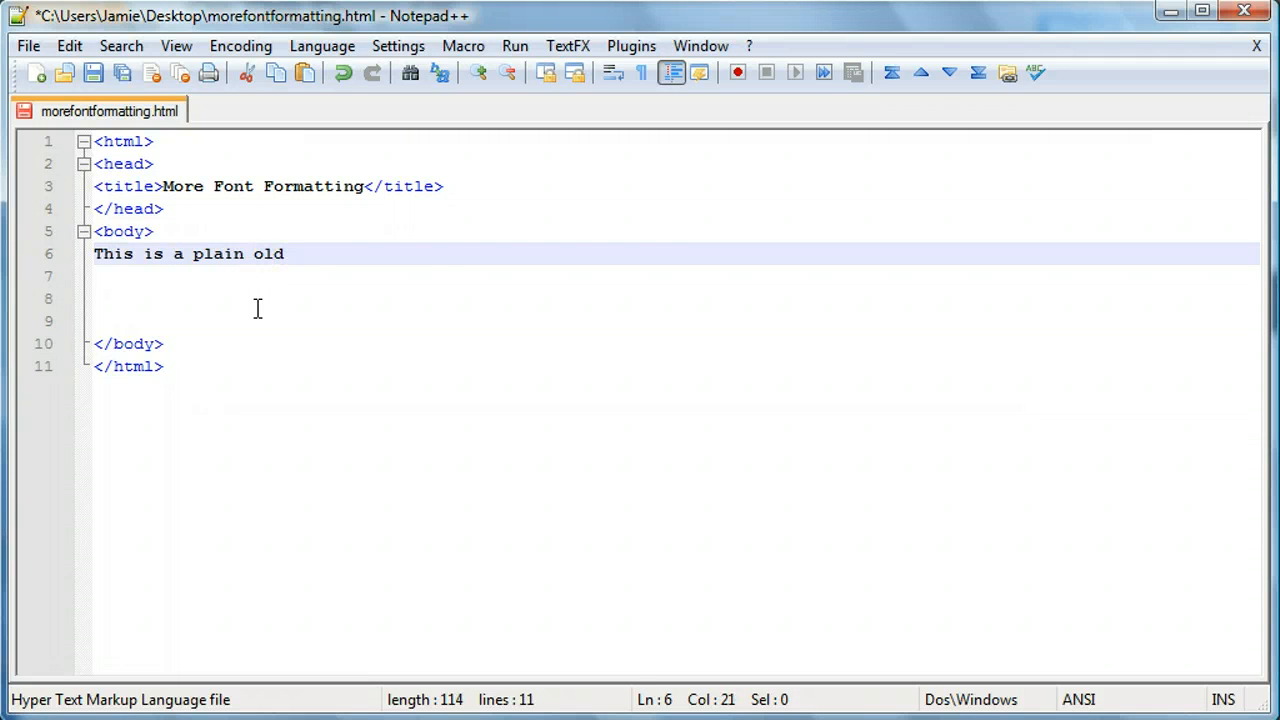
text(line of text)
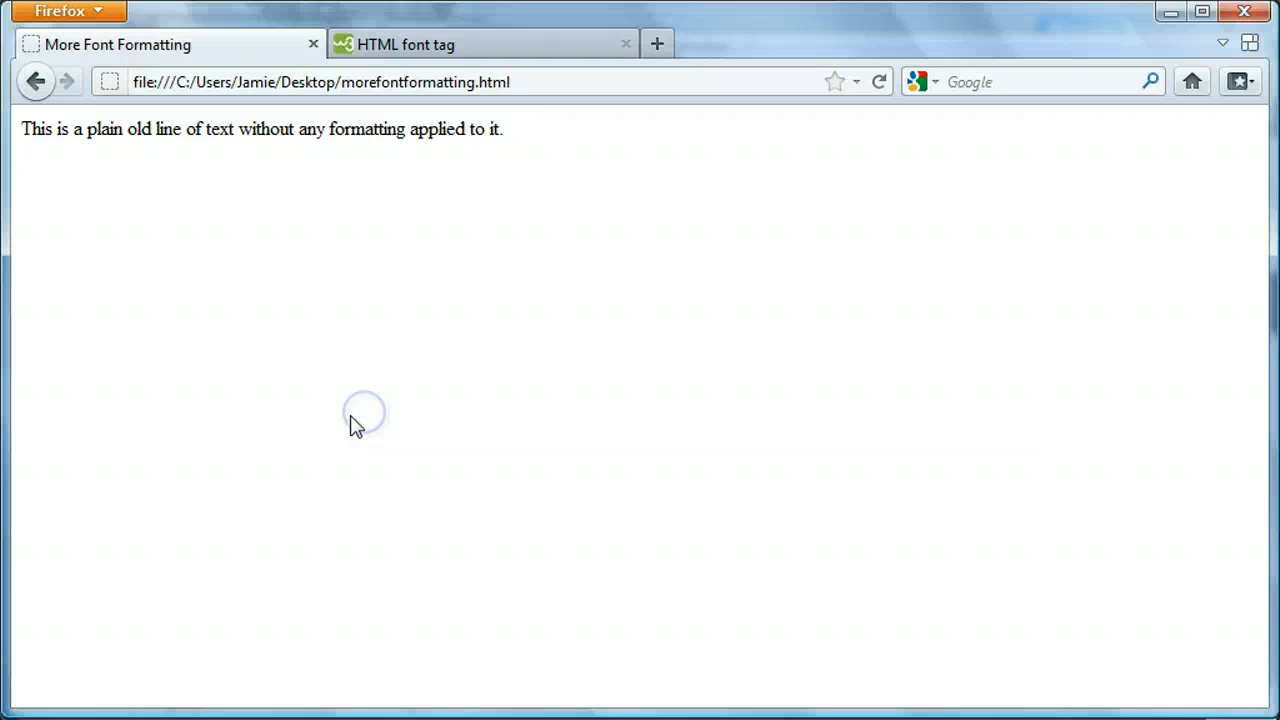
Save the file and preview the plain line in Firefox
click(214, 200)
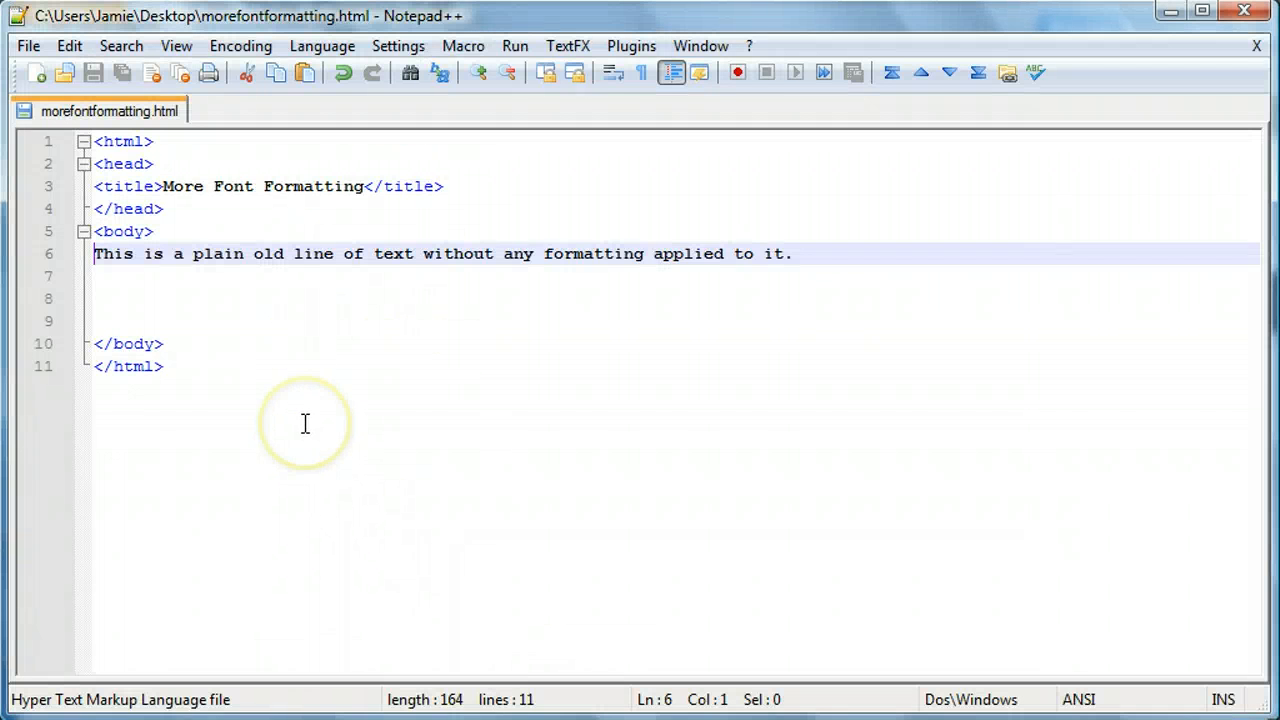
Add an empty <font></font> element on a new line below the plain sentence
text(<font)
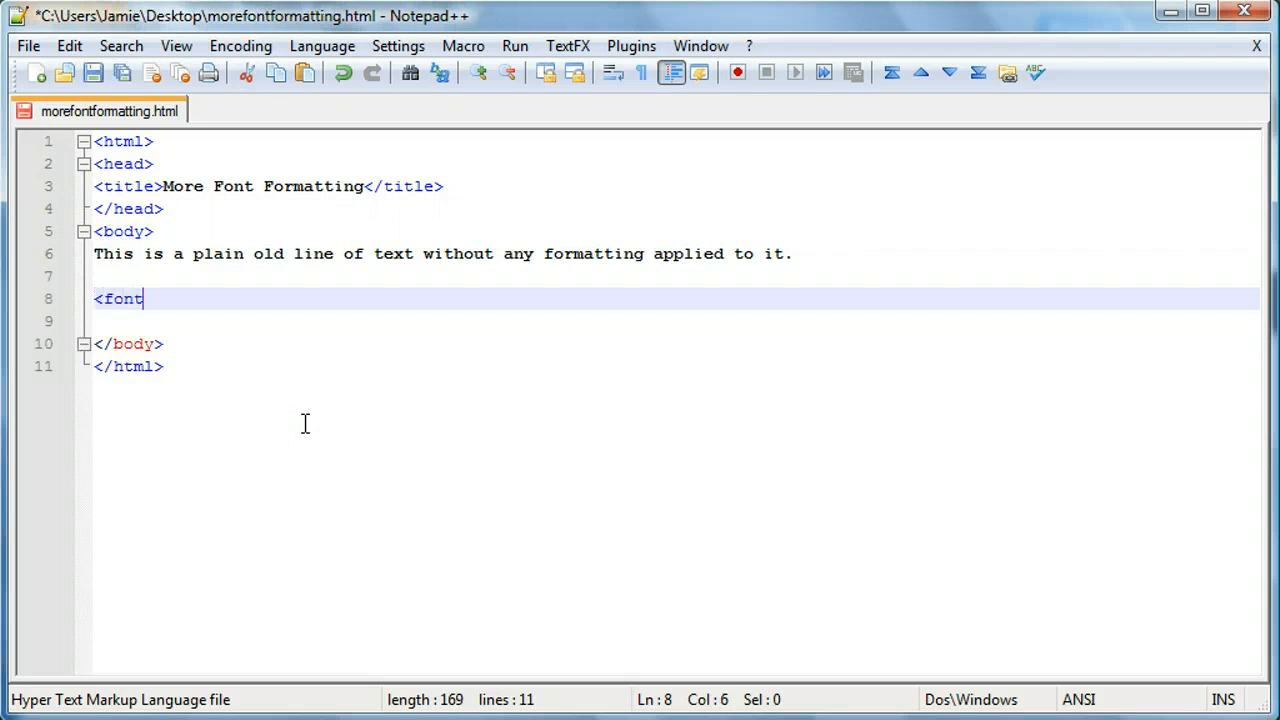
text(></font>)
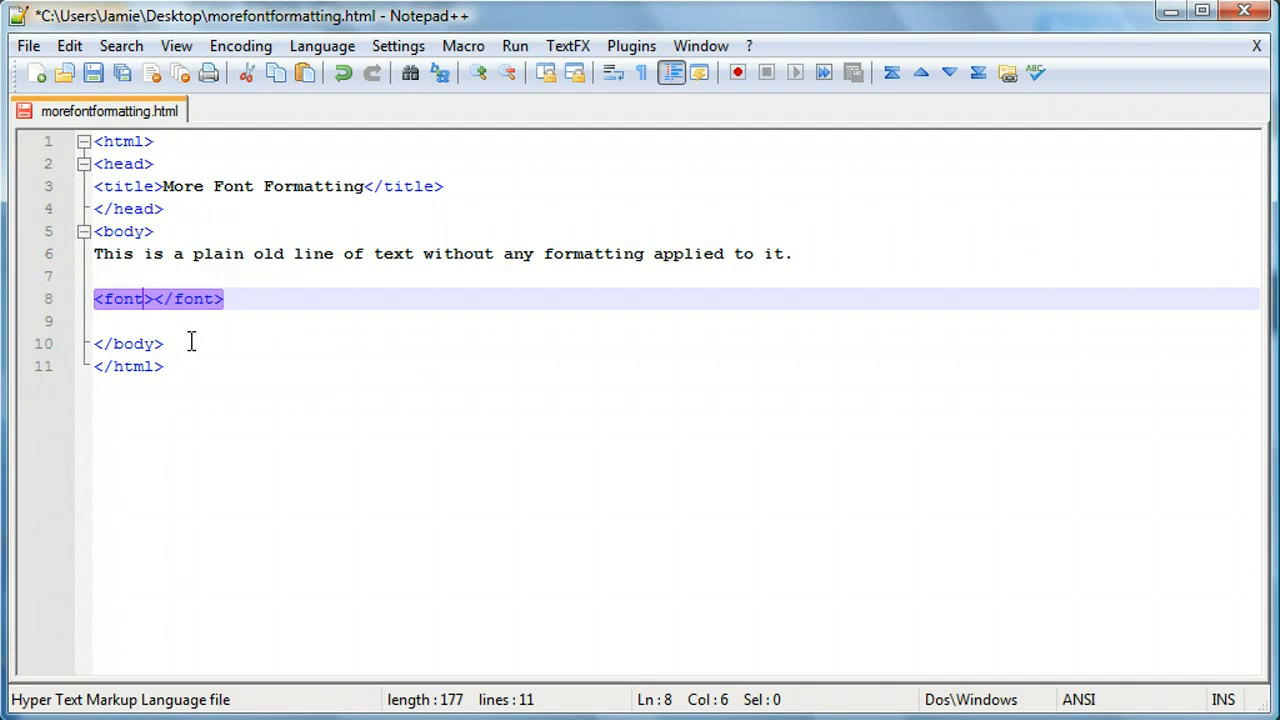
text(" ")
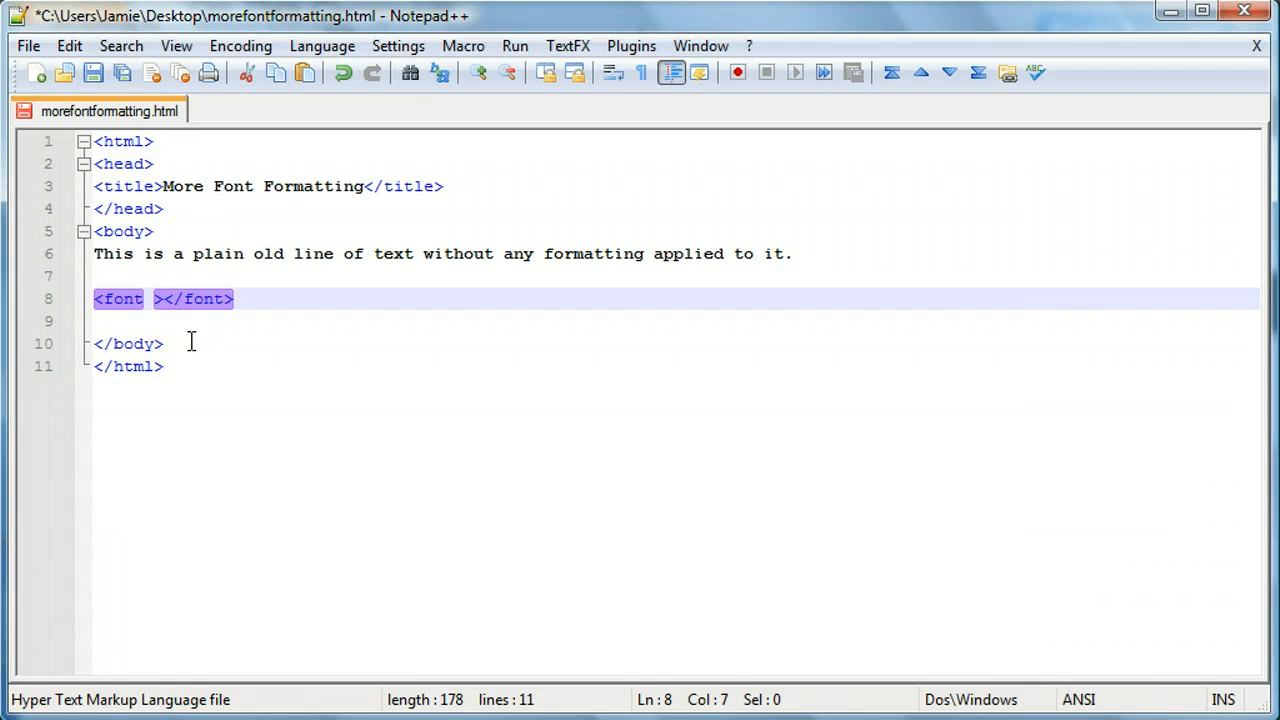
Give the opening font tag an empty face="" attribute
text(color="")
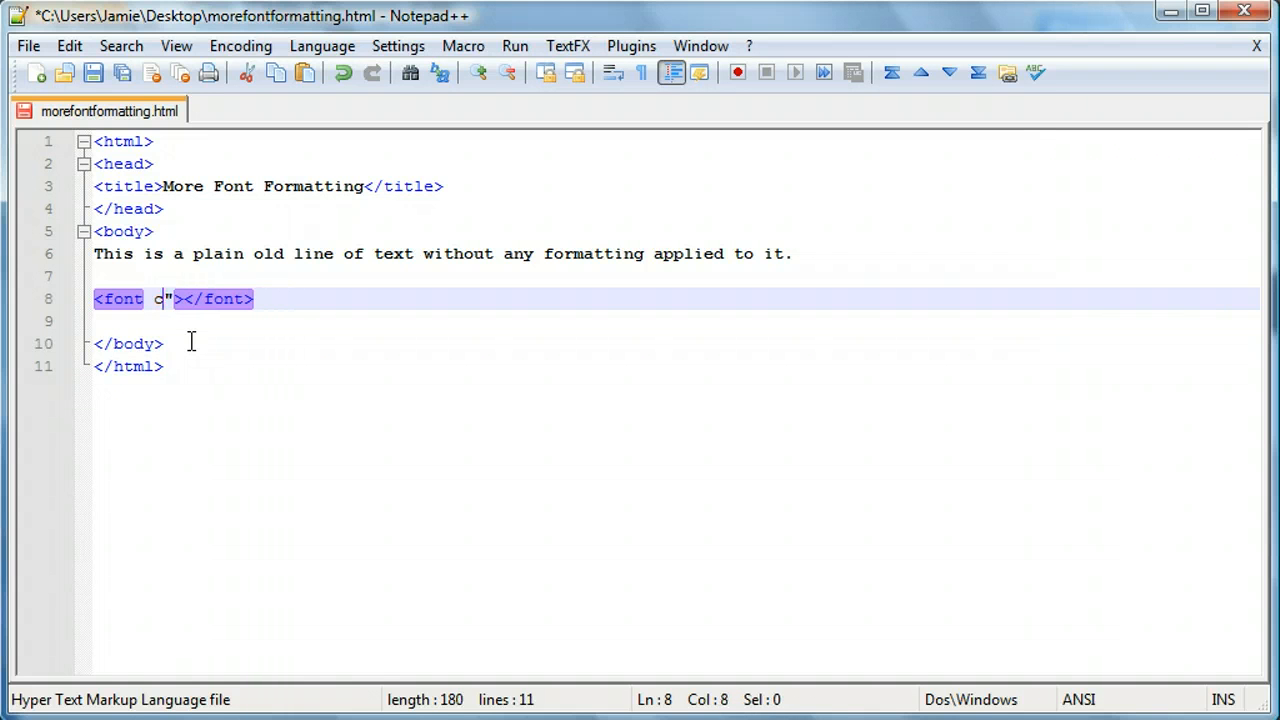
text(ace)
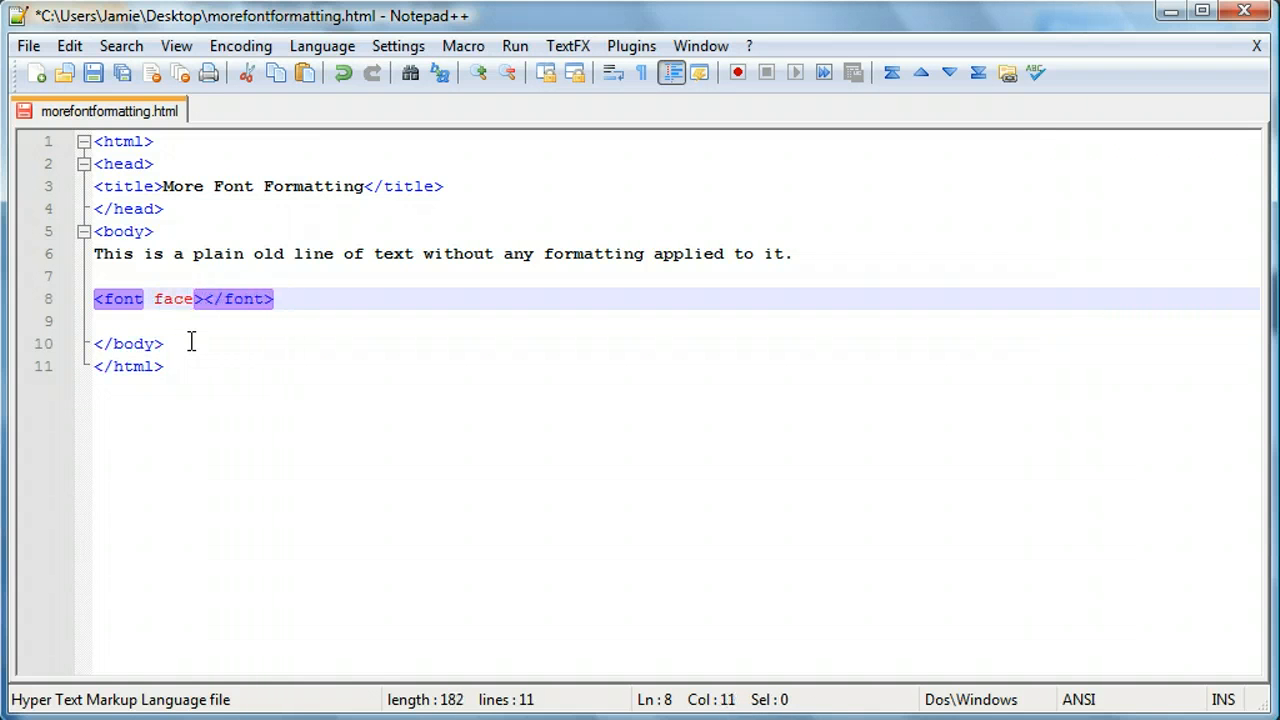
text(="")
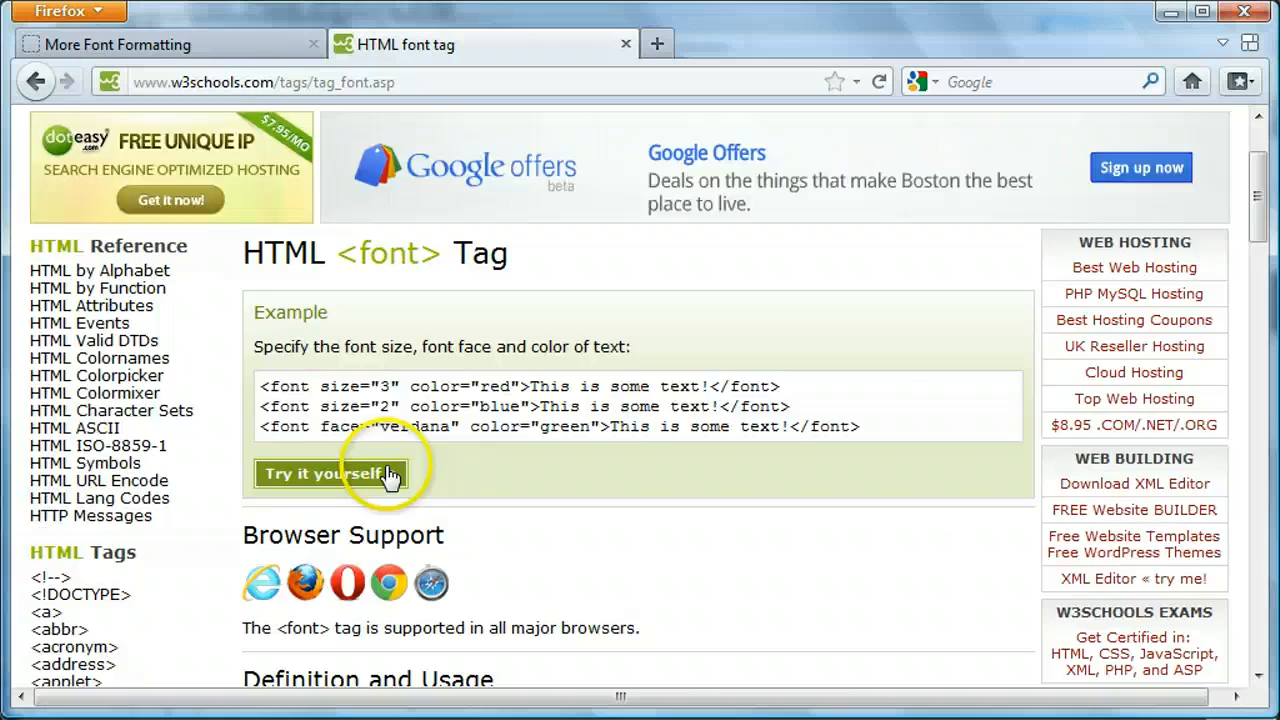
Browse the w3schools font tag attribute tables and pick the font name verdana from the example
scroll(down, 3)
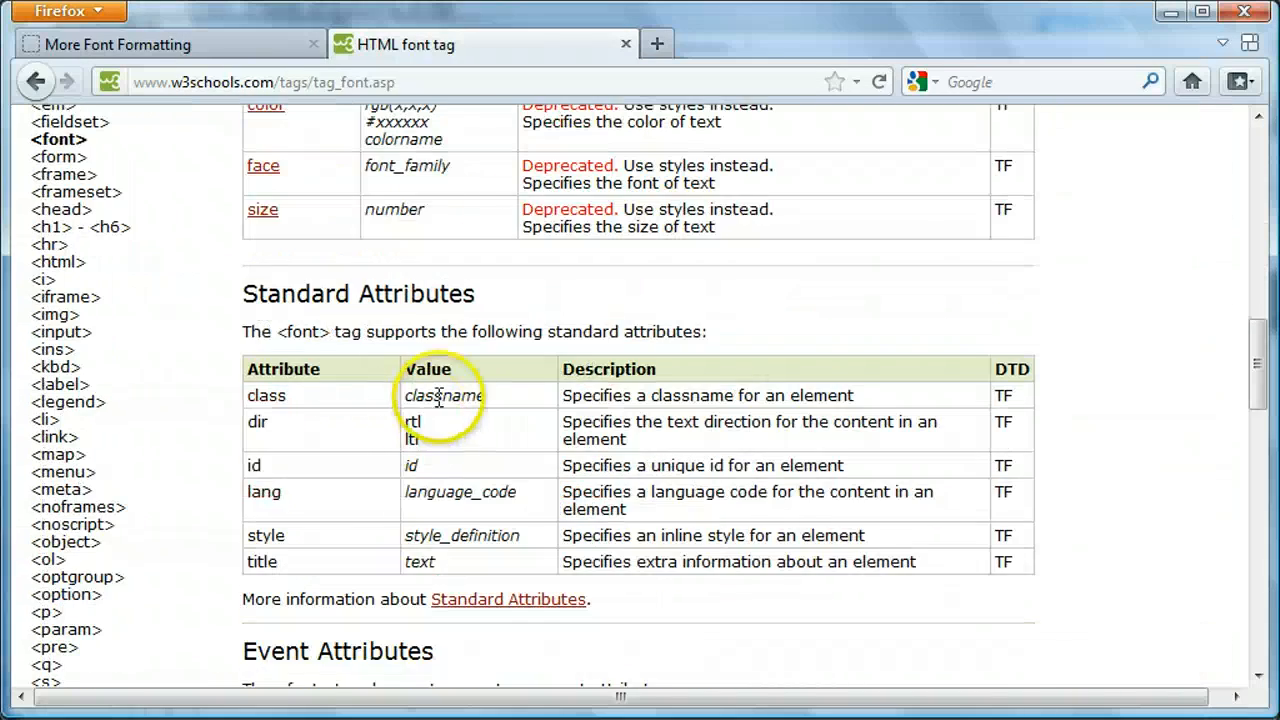
scroll(up, 3)
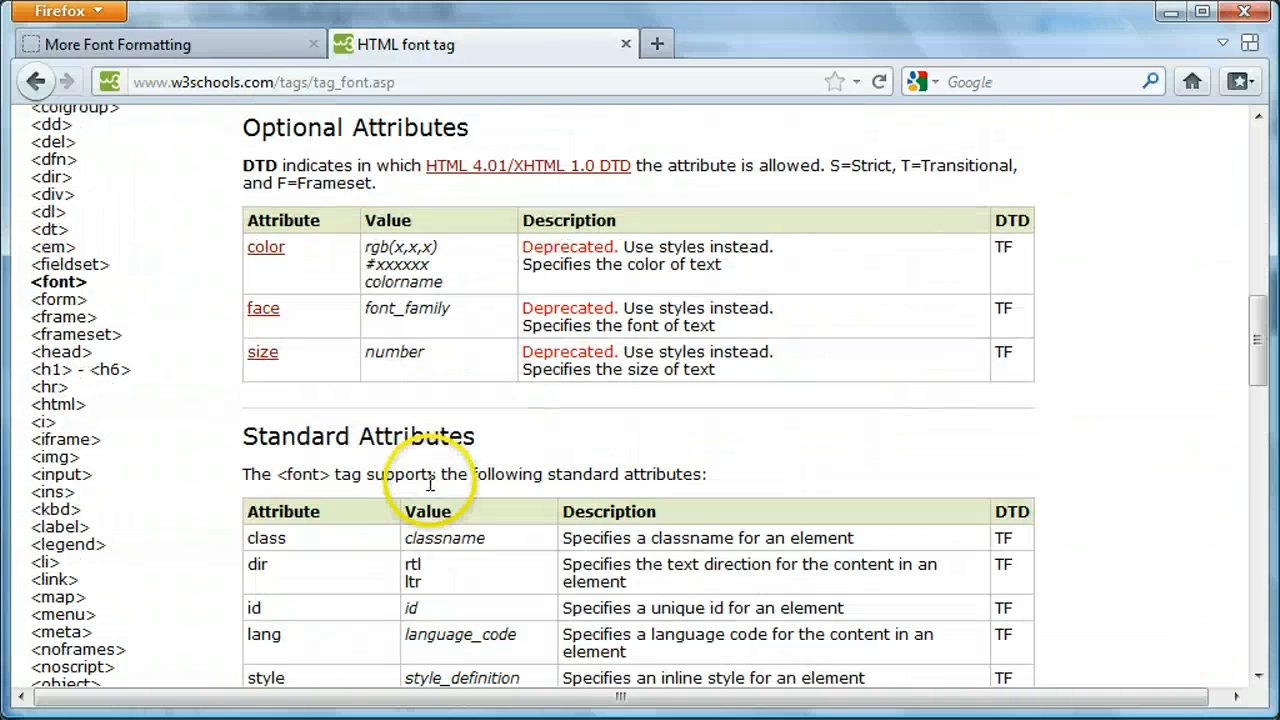
scroll(down, 3)
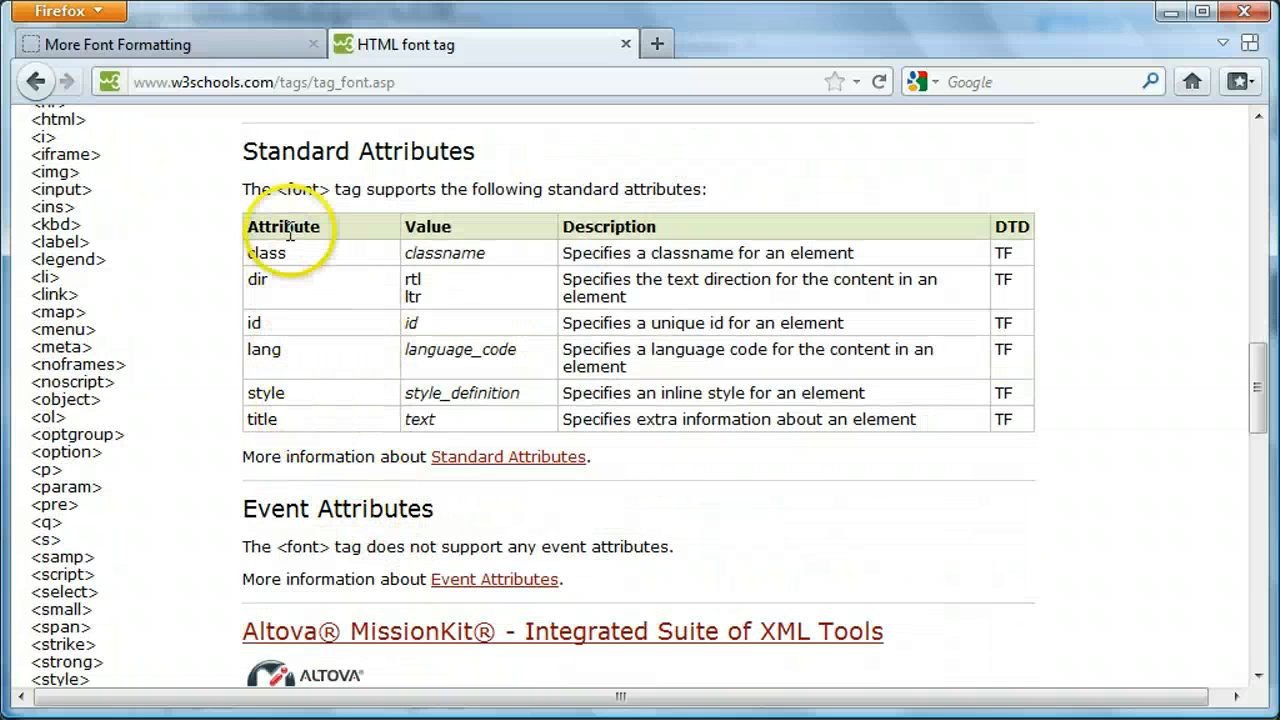
mouse_move(292, 492)
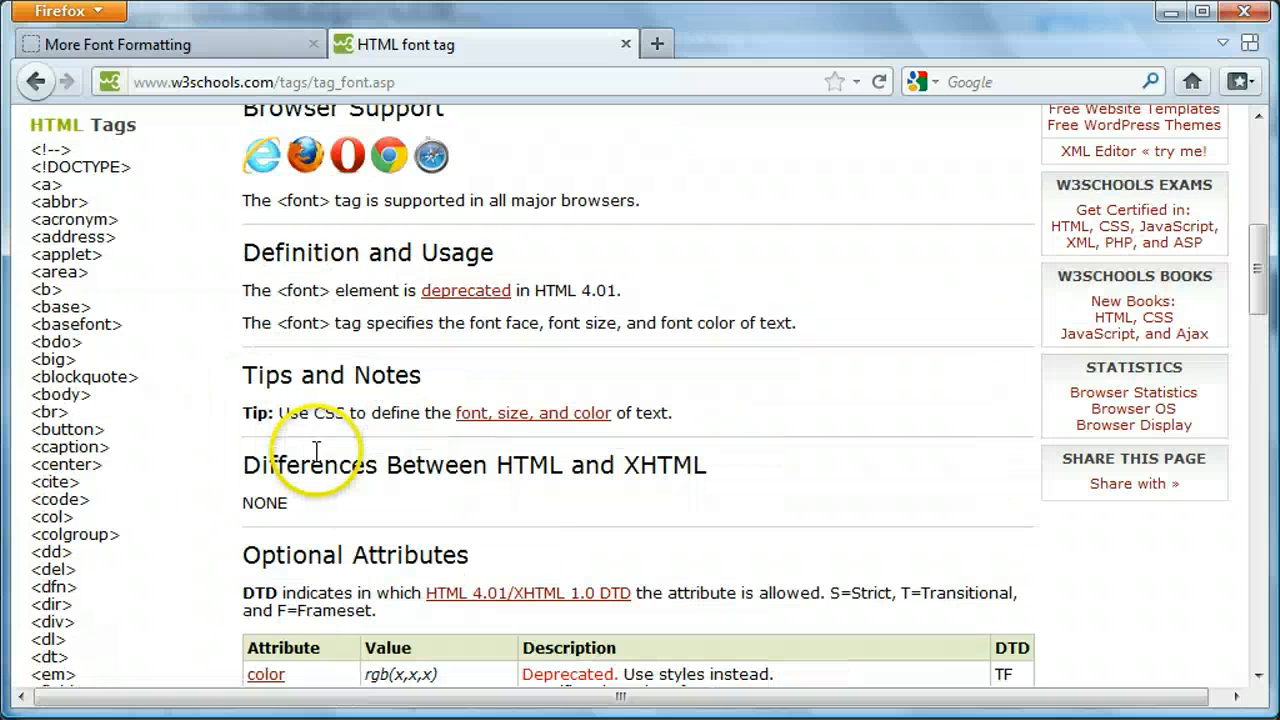
scroll(down, 3)
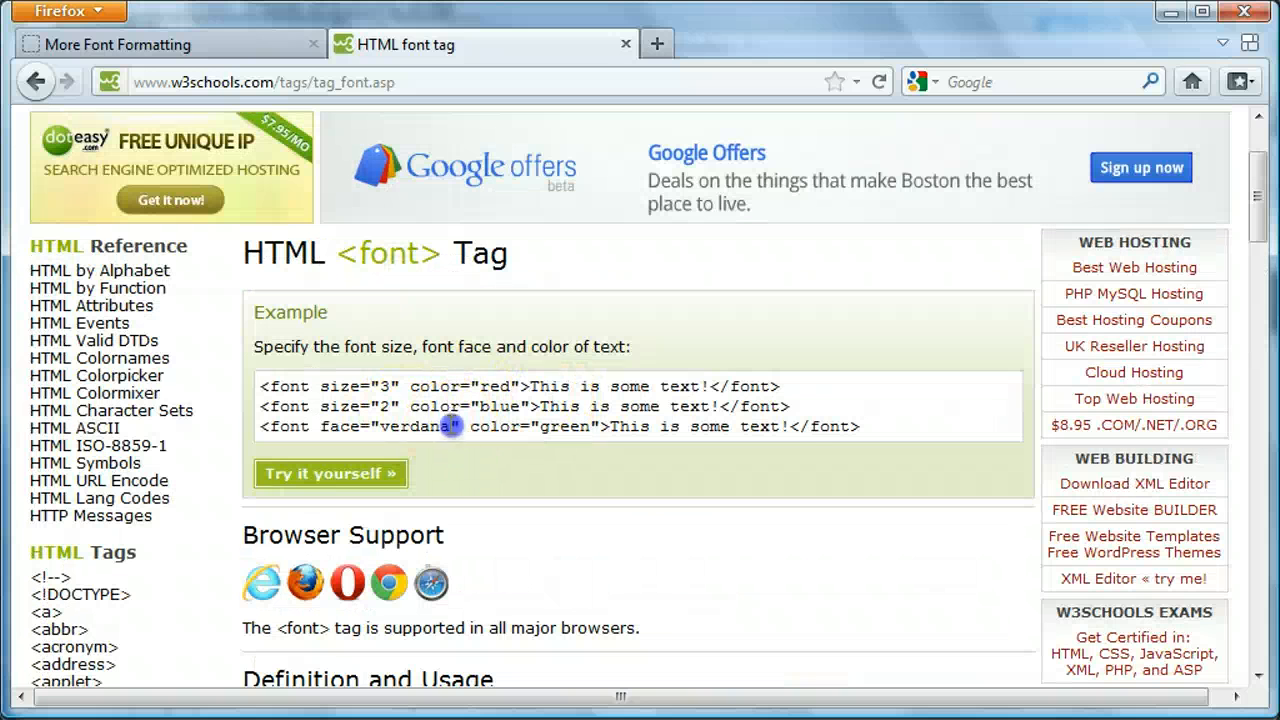
double_click(416, 426)
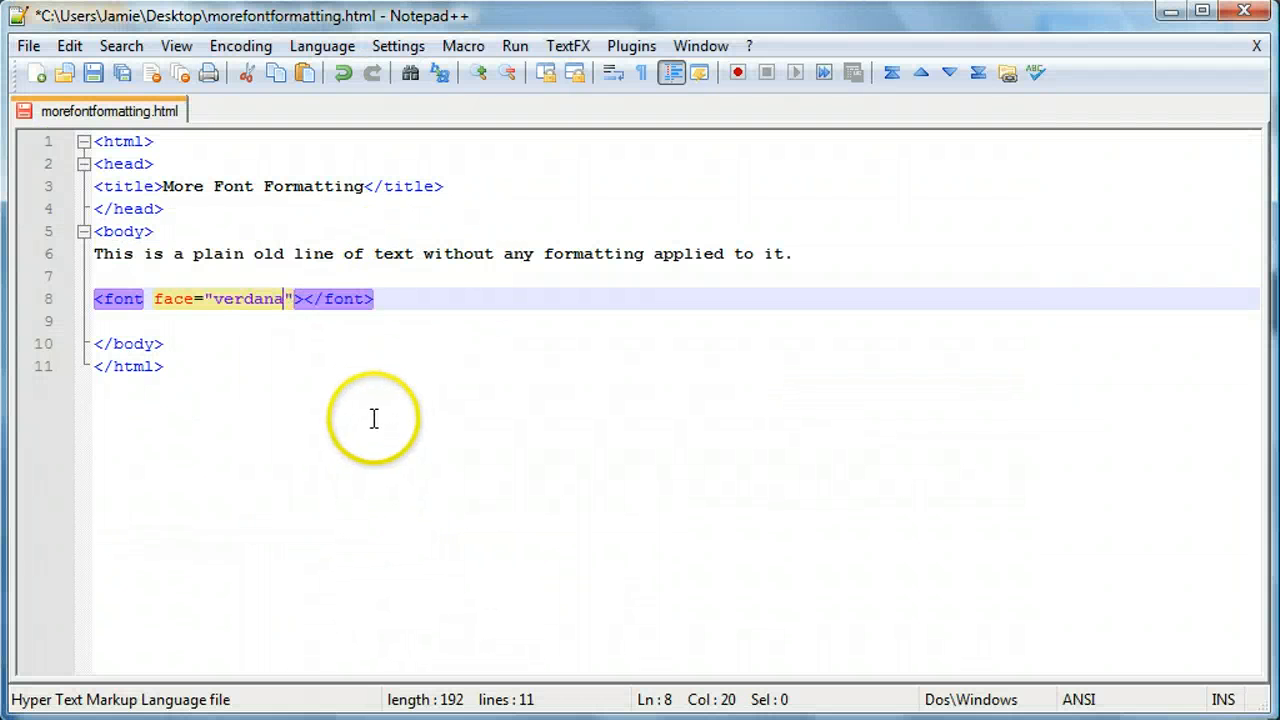
mouse_move(336, 298)
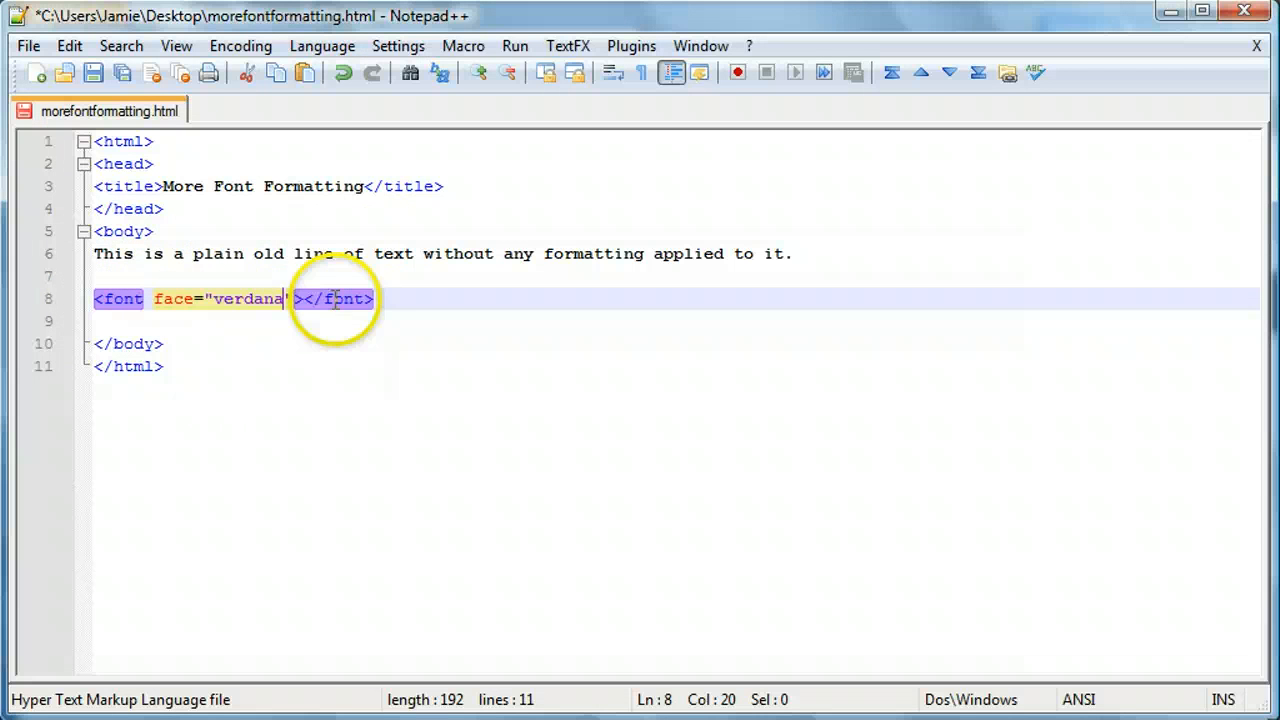
Add a <br/> line break at the end of the plain text line
click(856, 252)
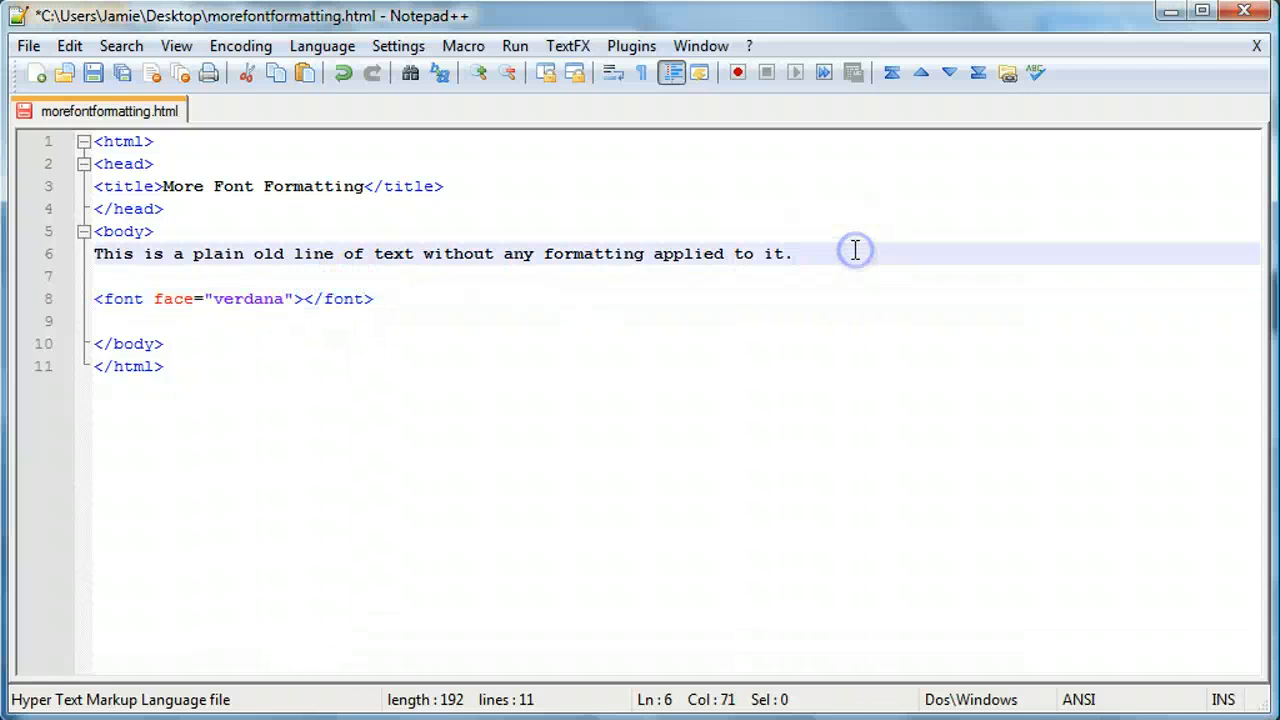
text(<br/>)
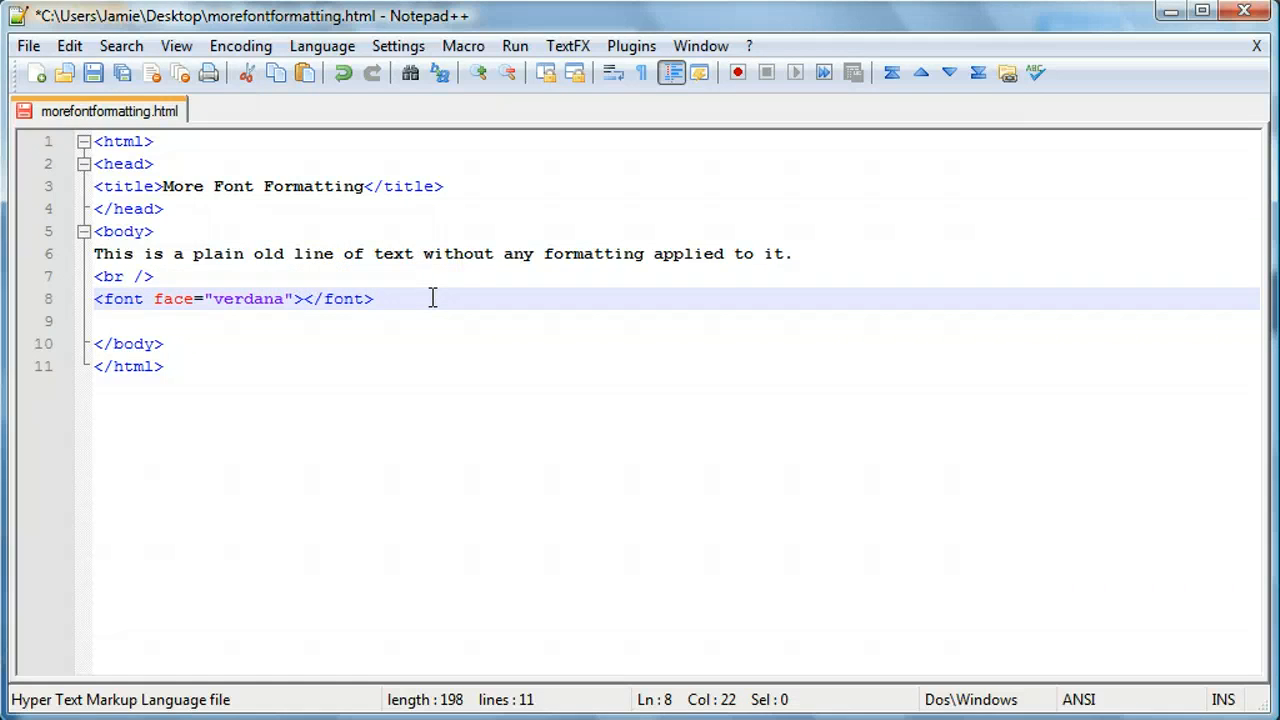
Write the sentence about text in the "verdana" font inside the font tags and save
text(This is font being displayed in the)
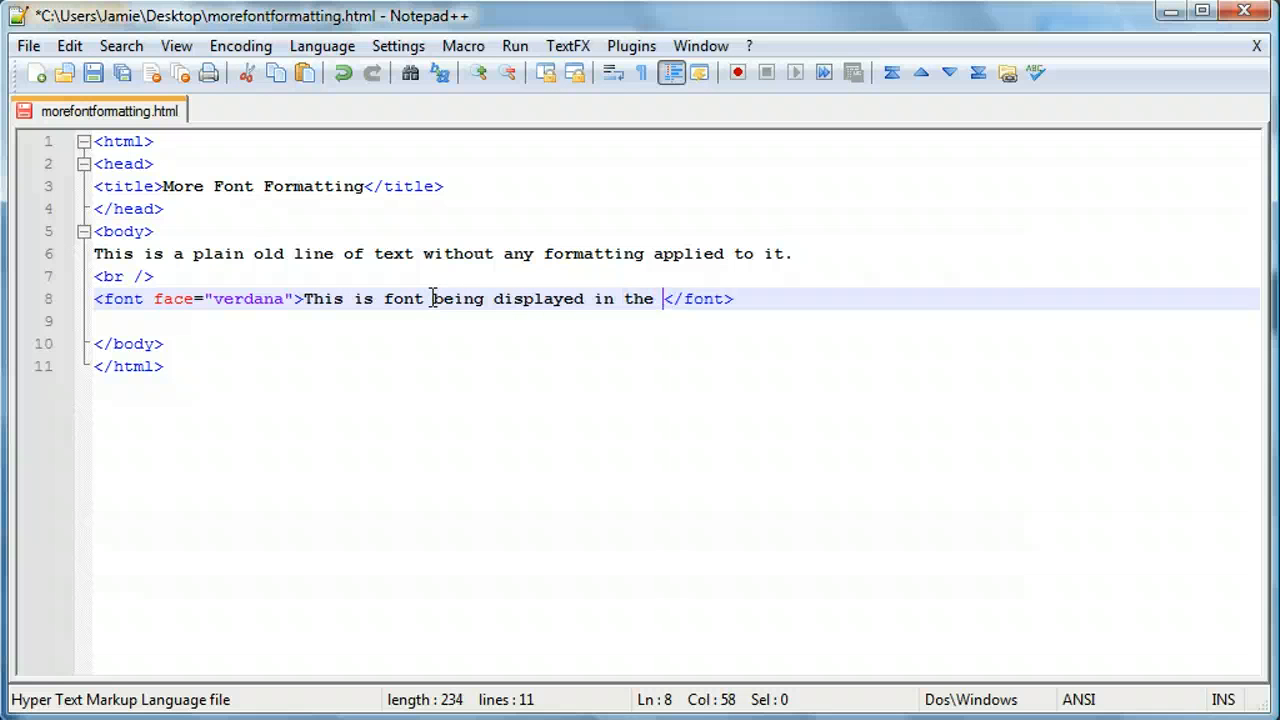
text("verdana" font.)
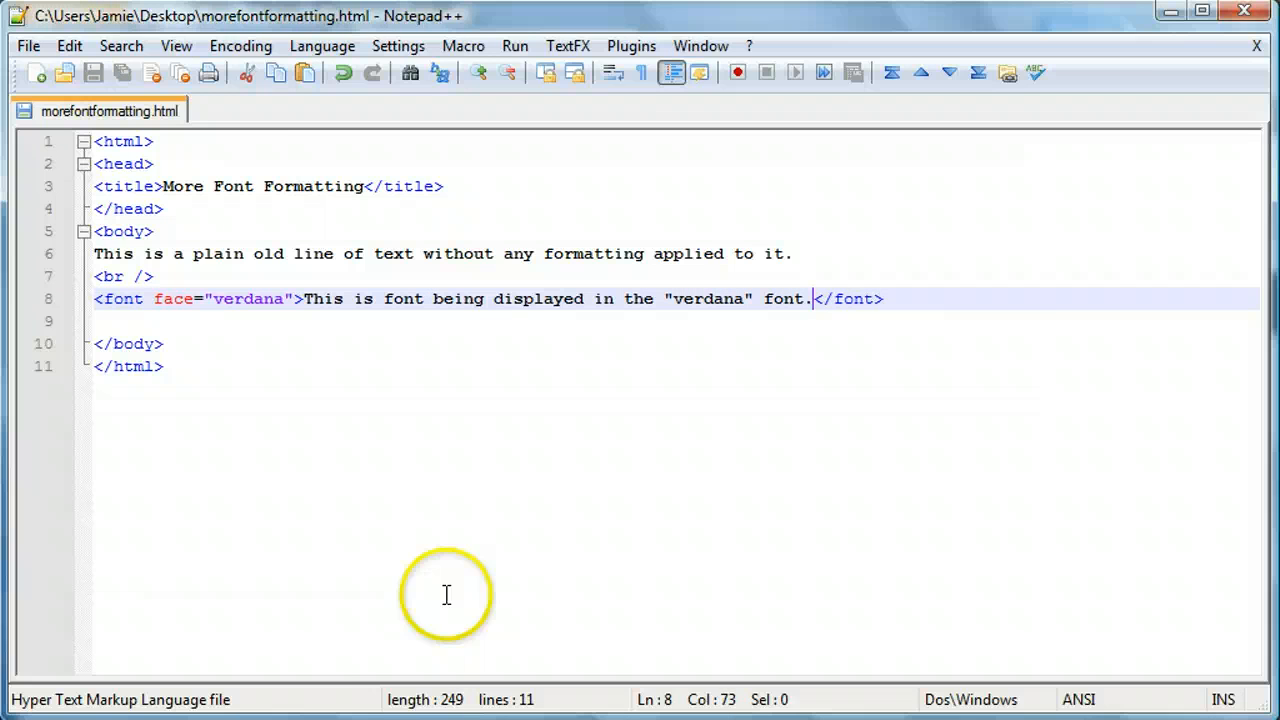
Refresh the More Font Formatting tab in Firefox to see the verdana line below the plain one
click(130, 44)
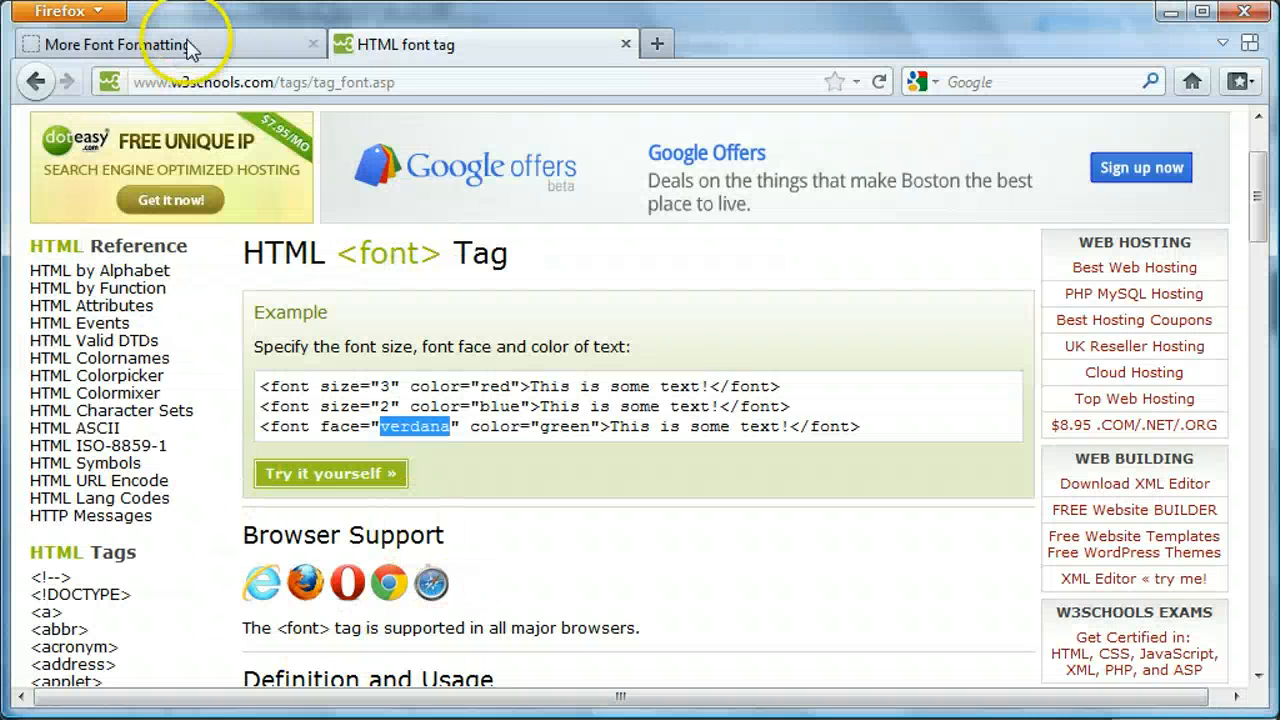
click(120, 44)
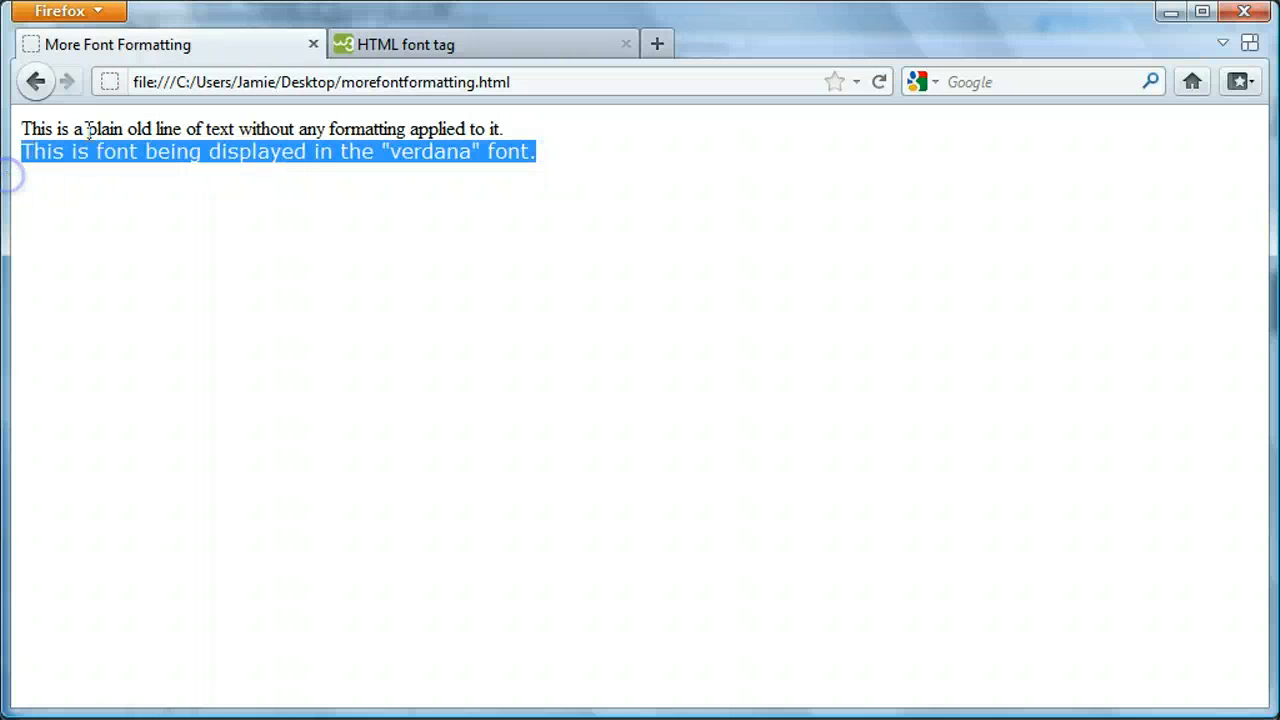
click(508, 284)
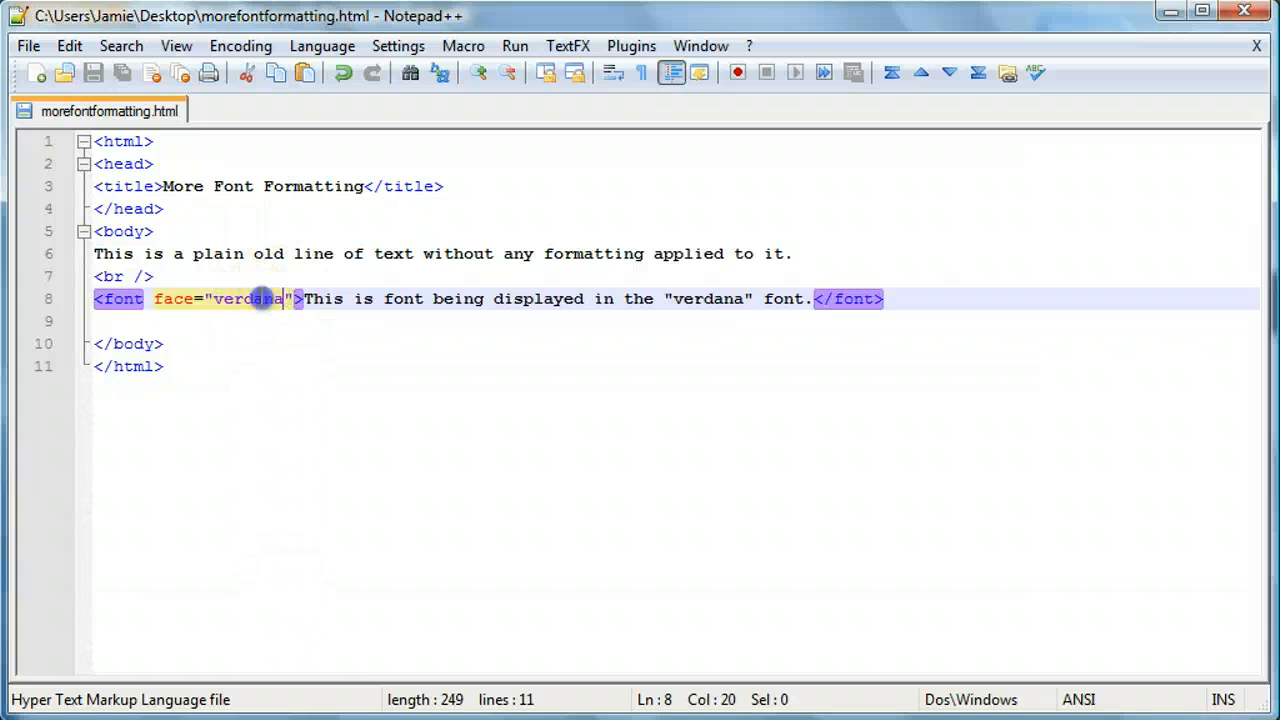
Change the font tag's face from verdana to Comic Sans MS and save the file
text(Time)
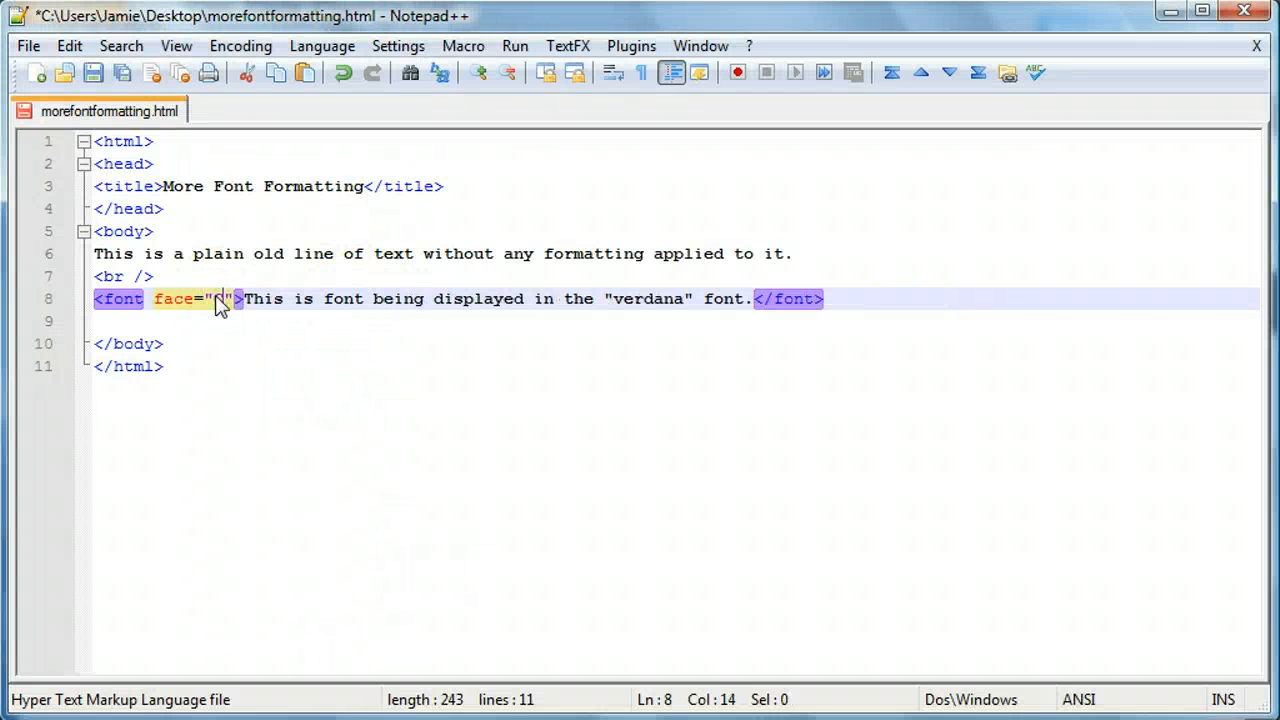
text(omicSansMS)
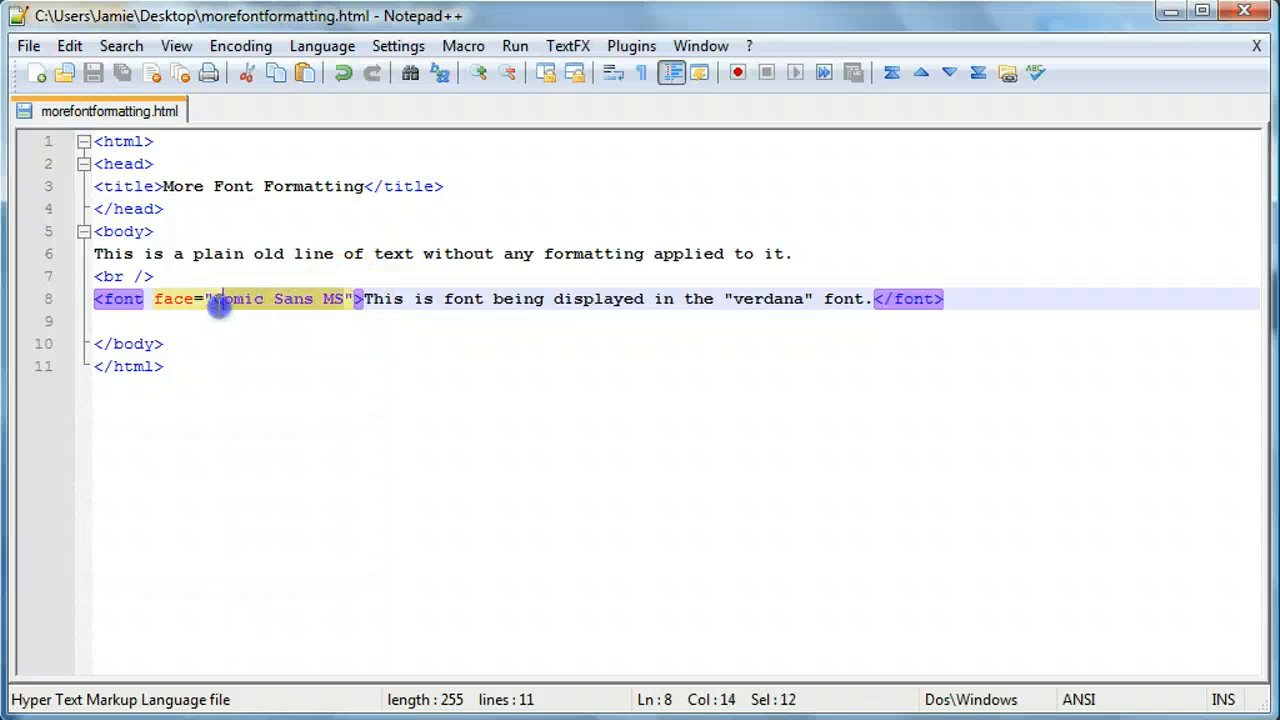
text(omic)
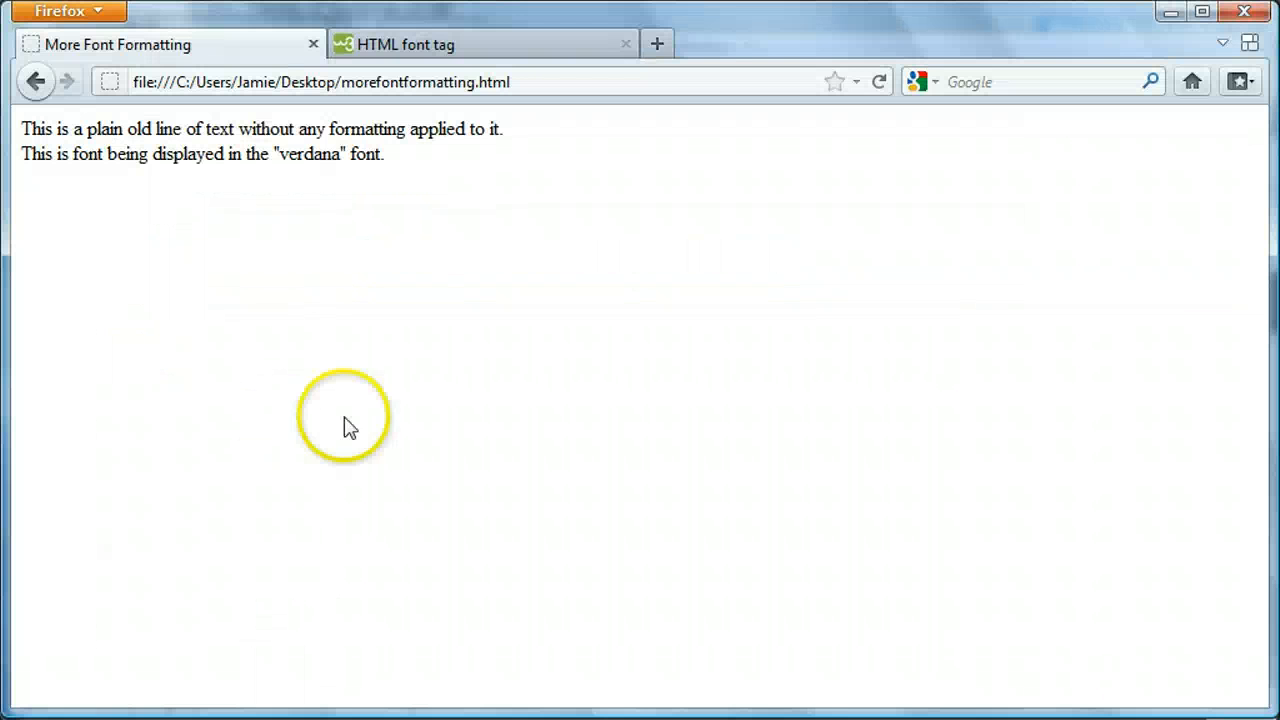
Reload the Firefox preview to show the Comic Sans MS line
key(ctrl+f)
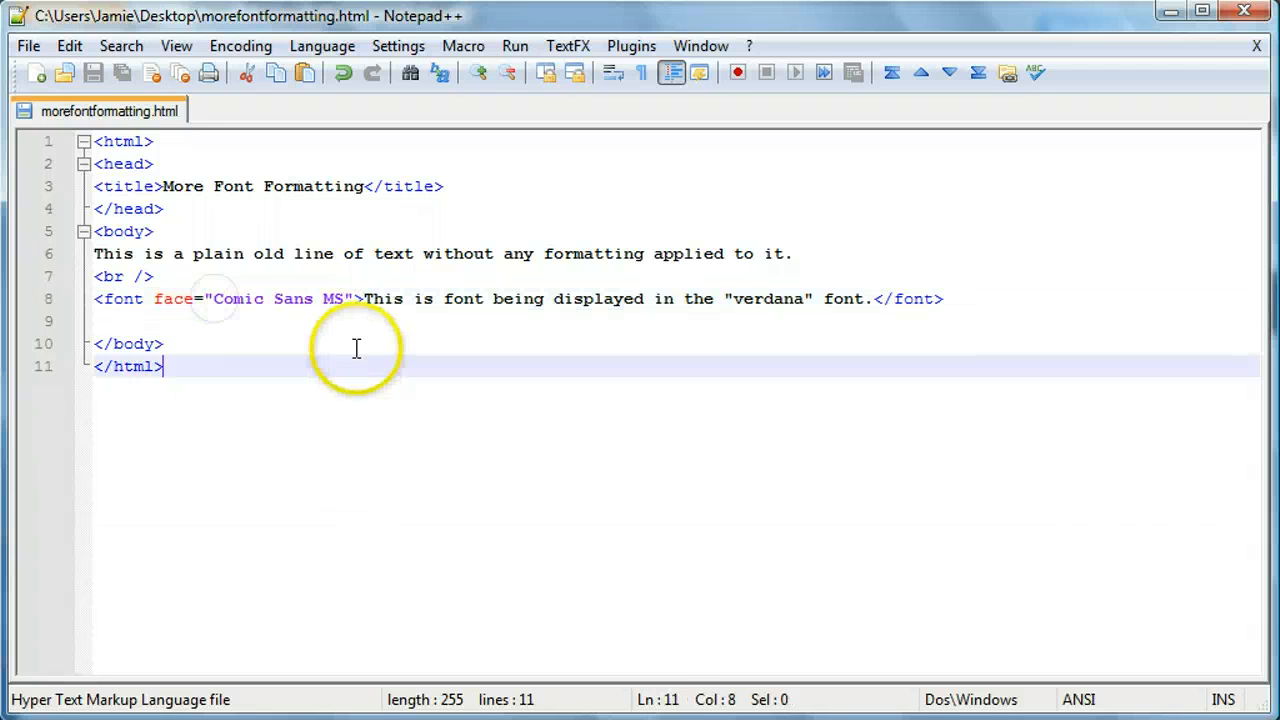
mouse_move(212, 298)
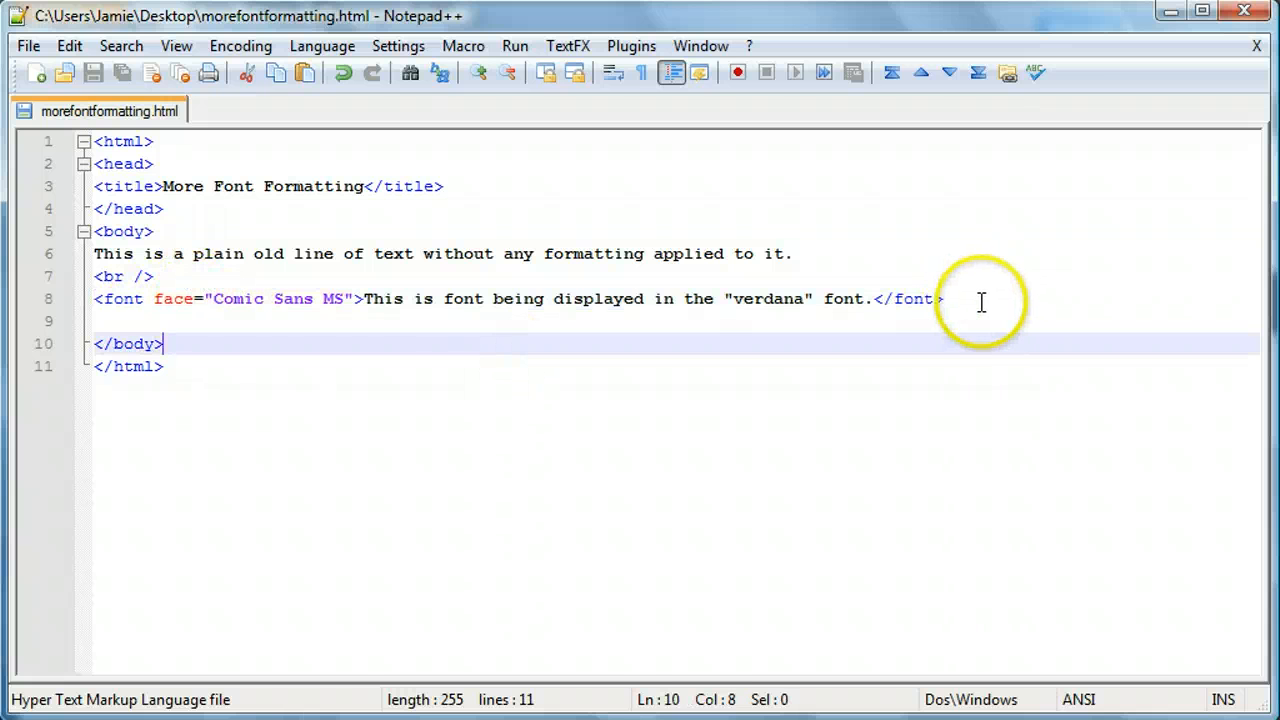
click(870, 298)
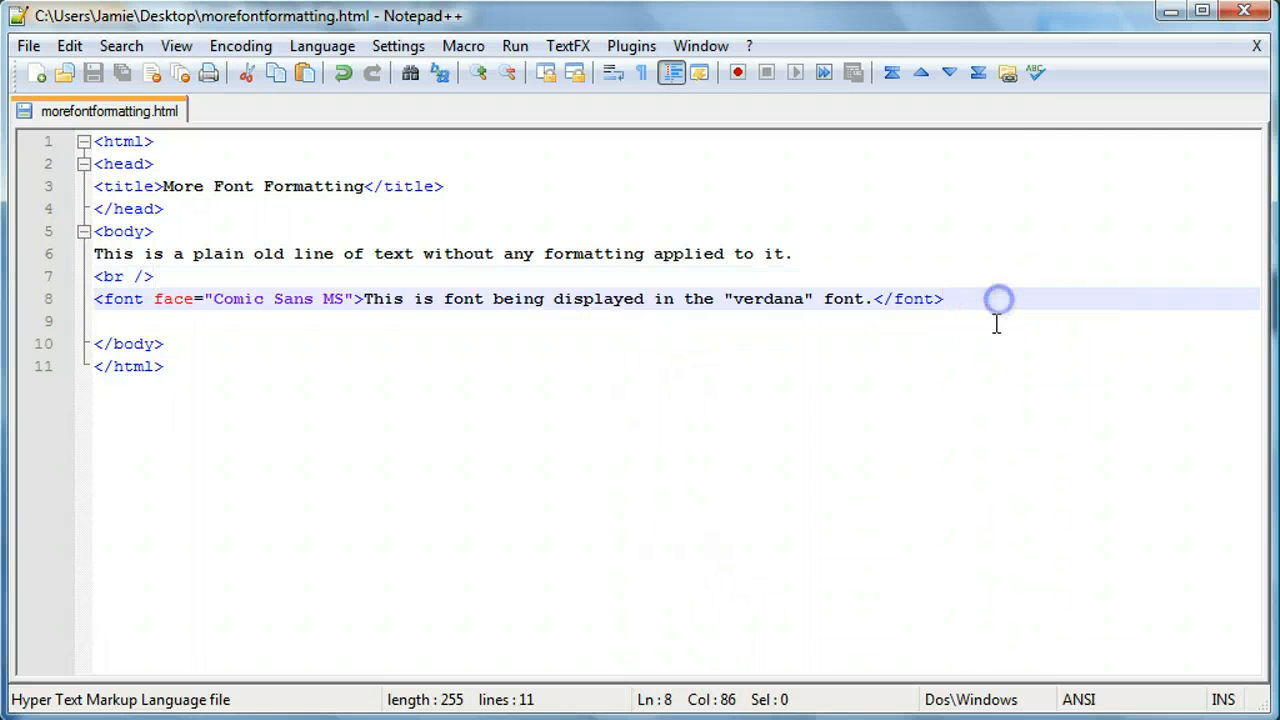
mouse_move(888, 426)
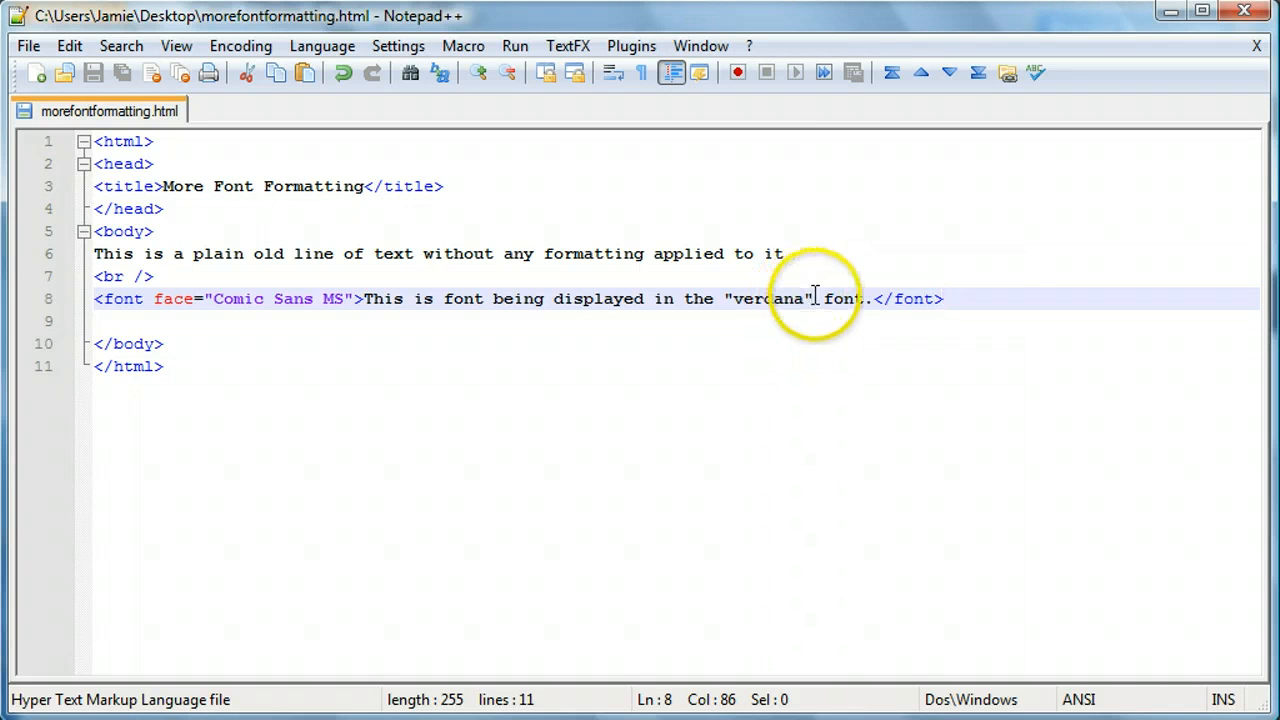
Replace verdana with Comic Sans MS in the sentence and add a <br /> line break below
double_click(768, 298)
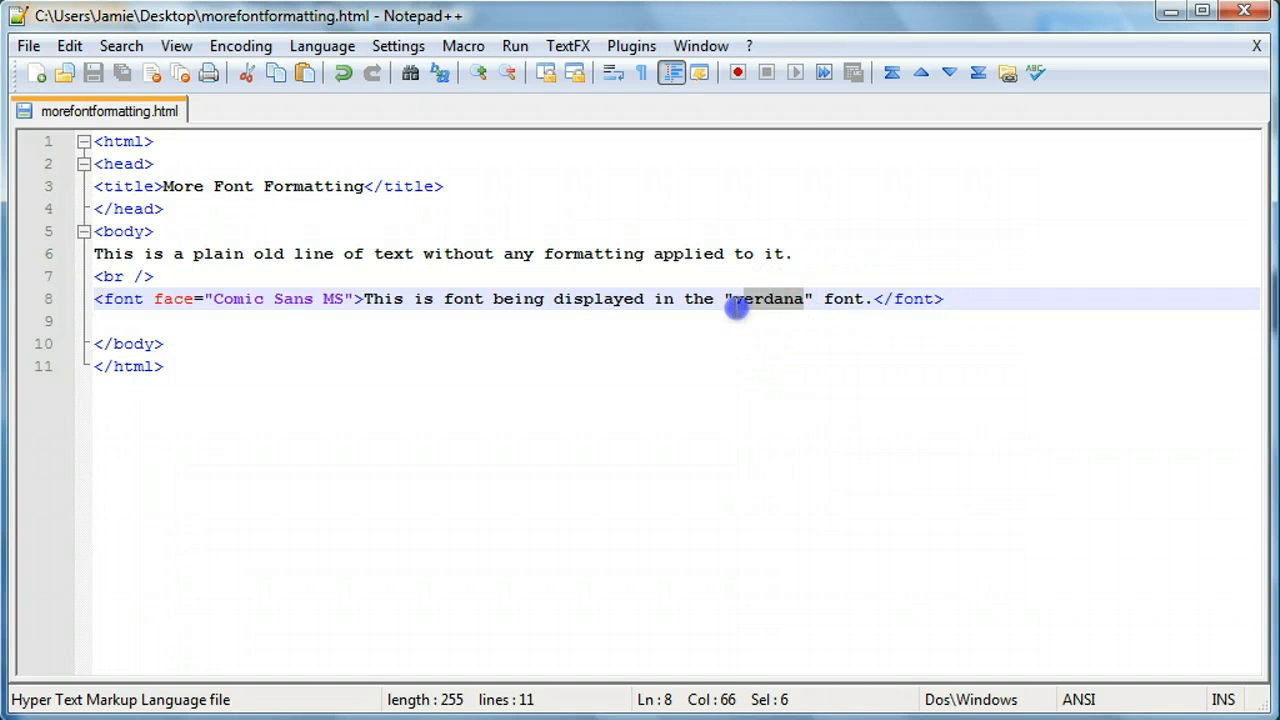
text(Comic Sans MS)
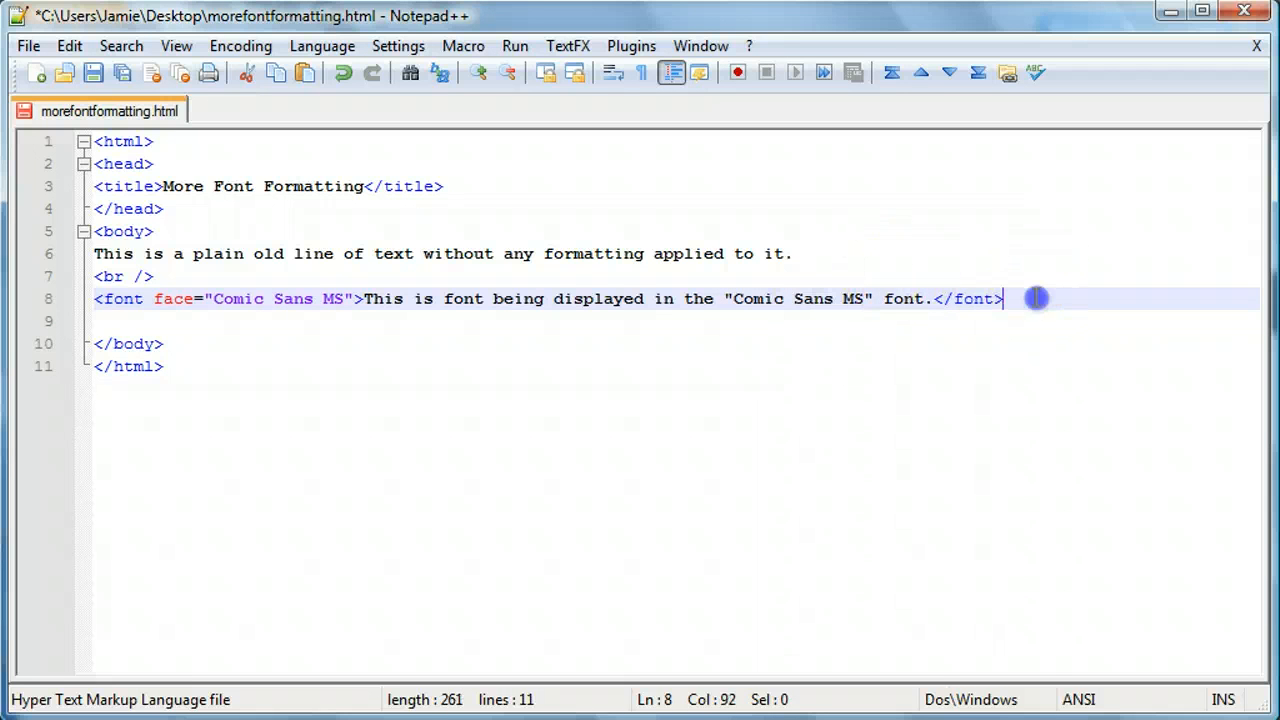
key(Enter)
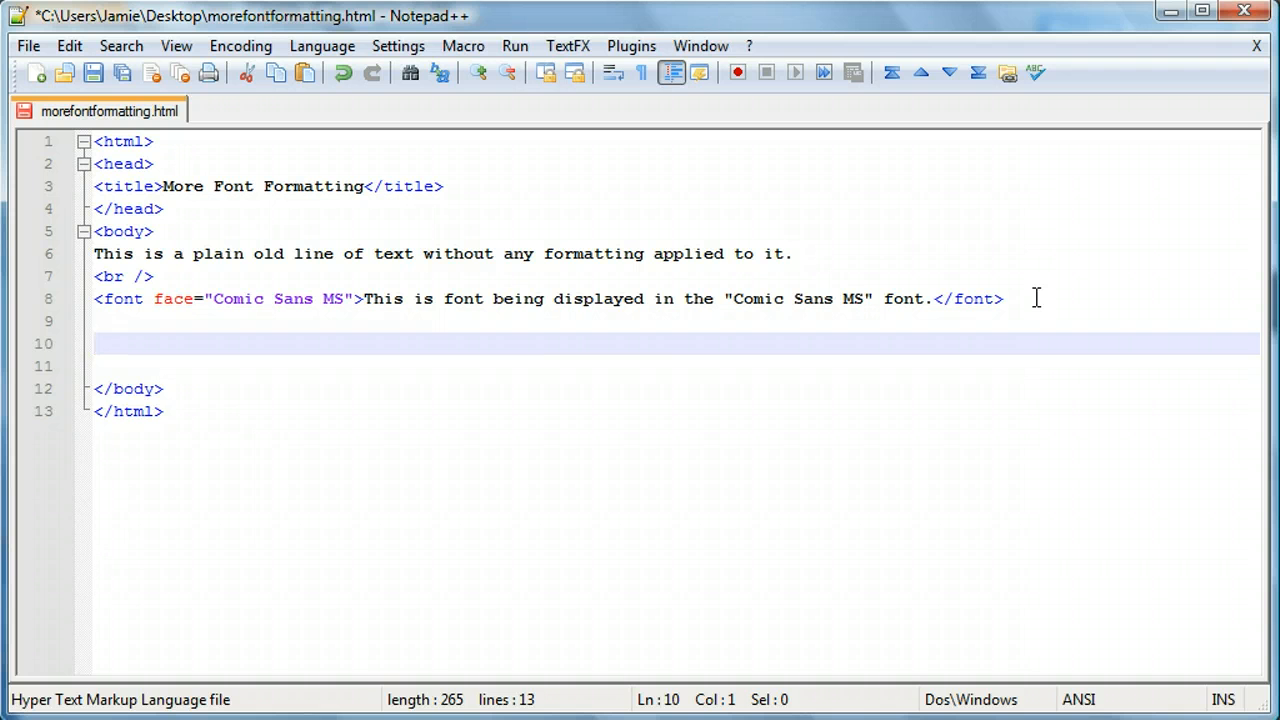
key(Backspace)
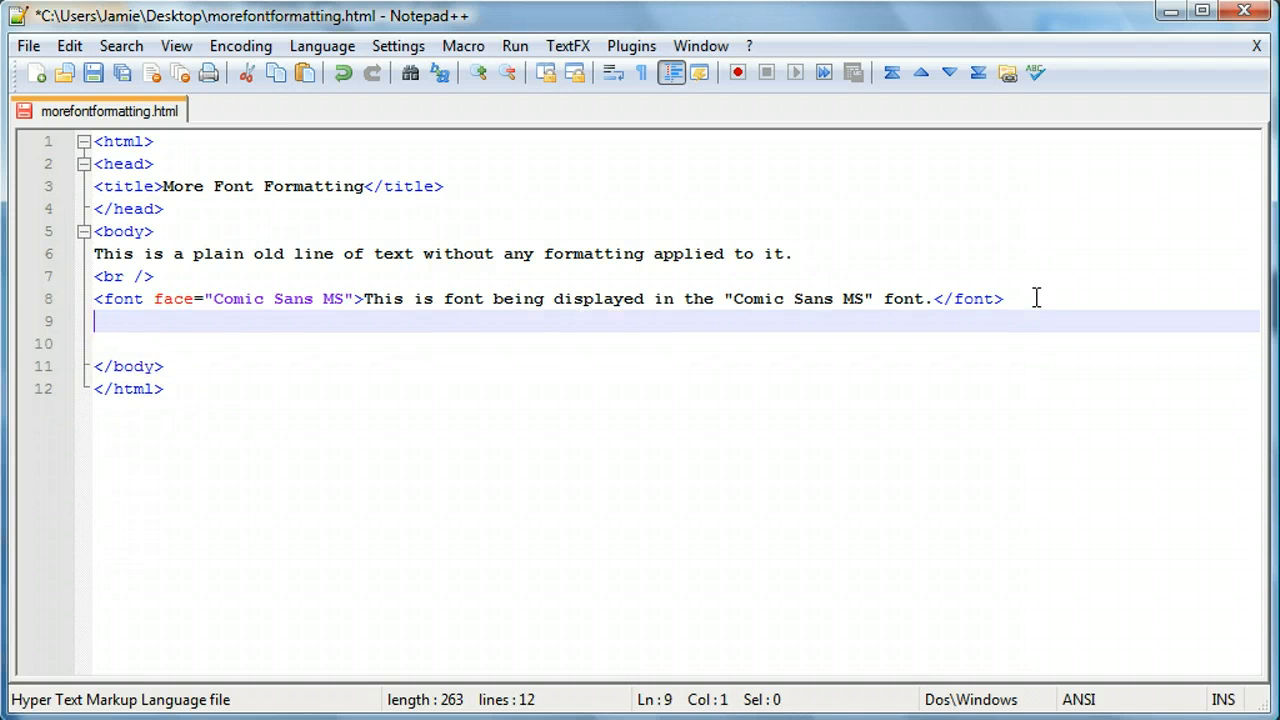
text(<br />)
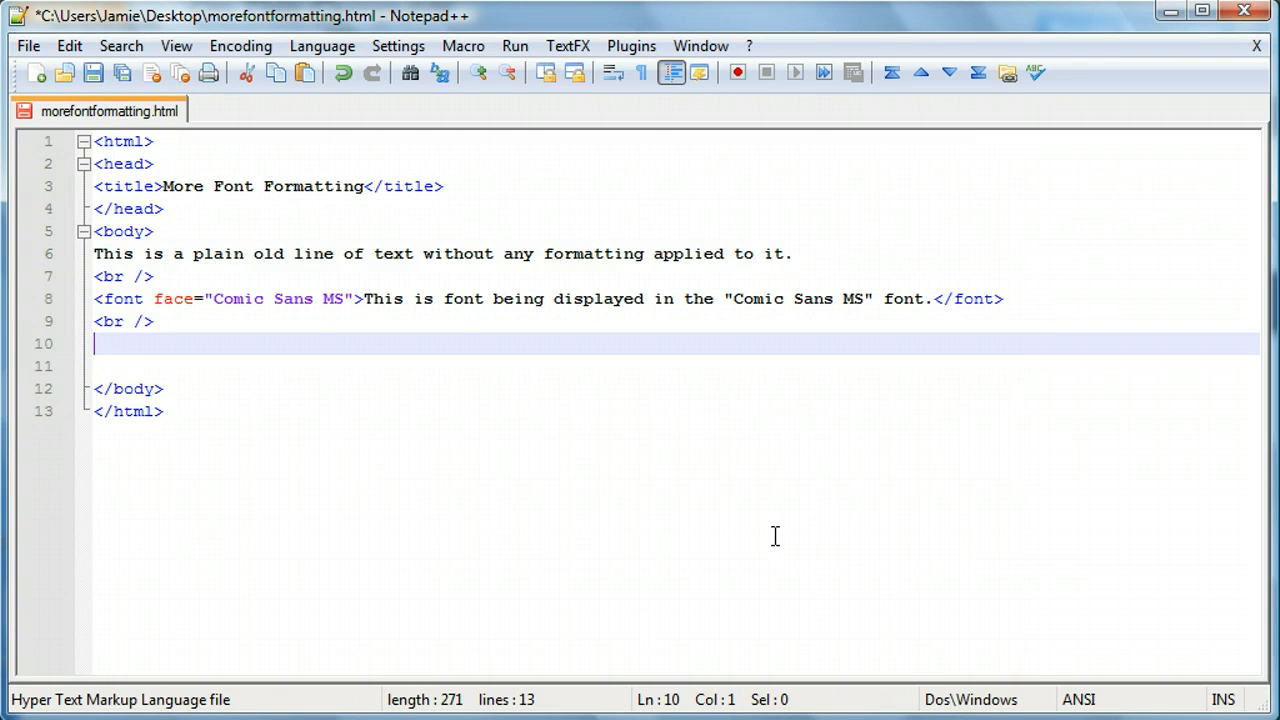
Add a <font size="2"> tag on line 10 containing "This is text with a font size of 2."
text(<font)
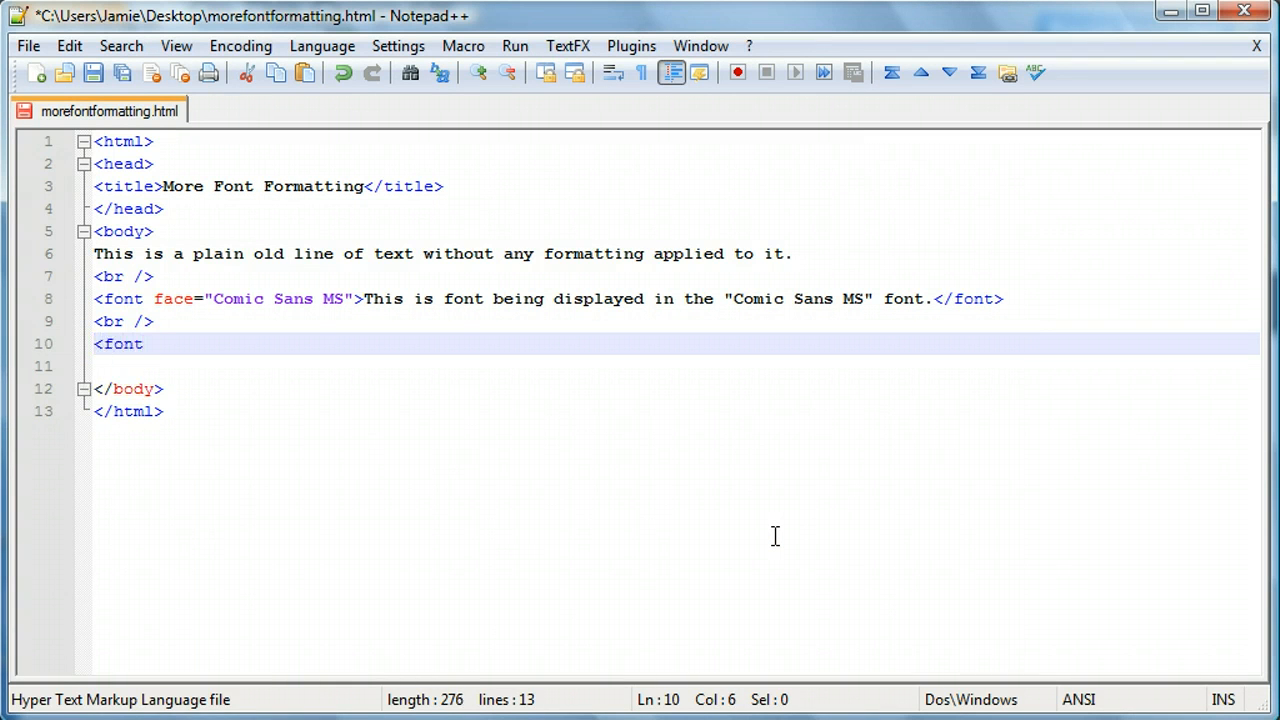
text(size=)
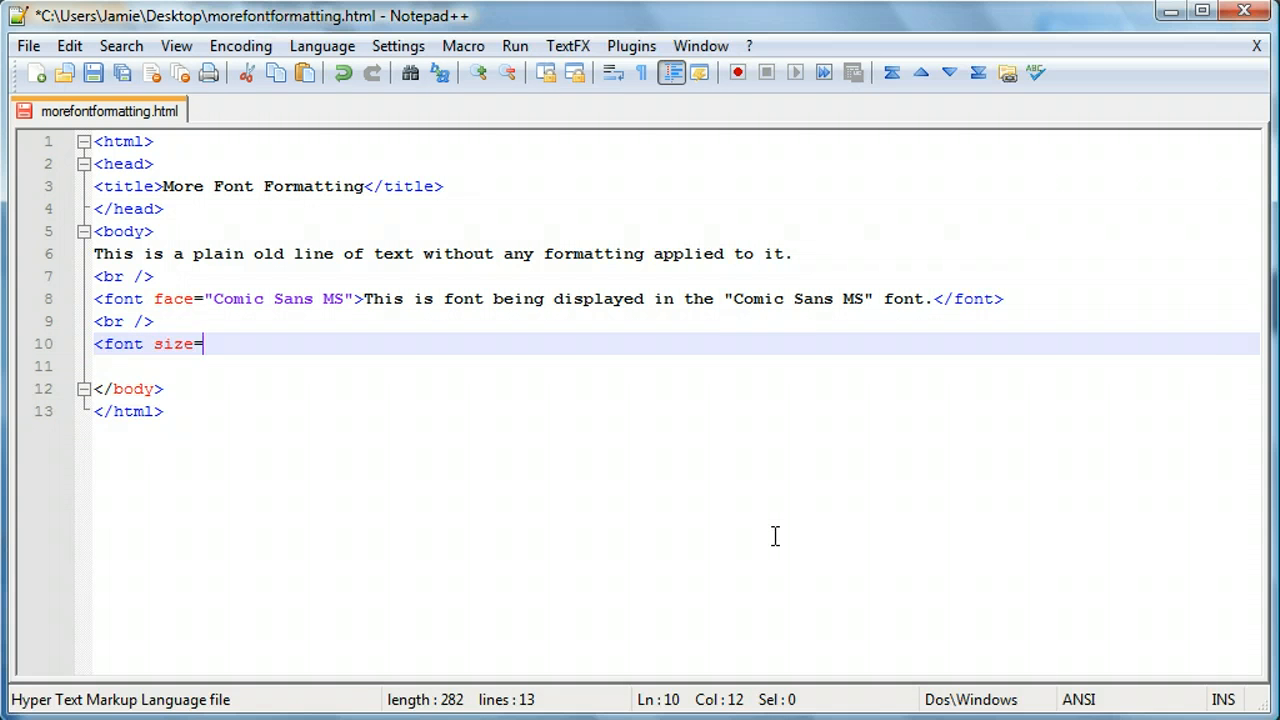
text("">)
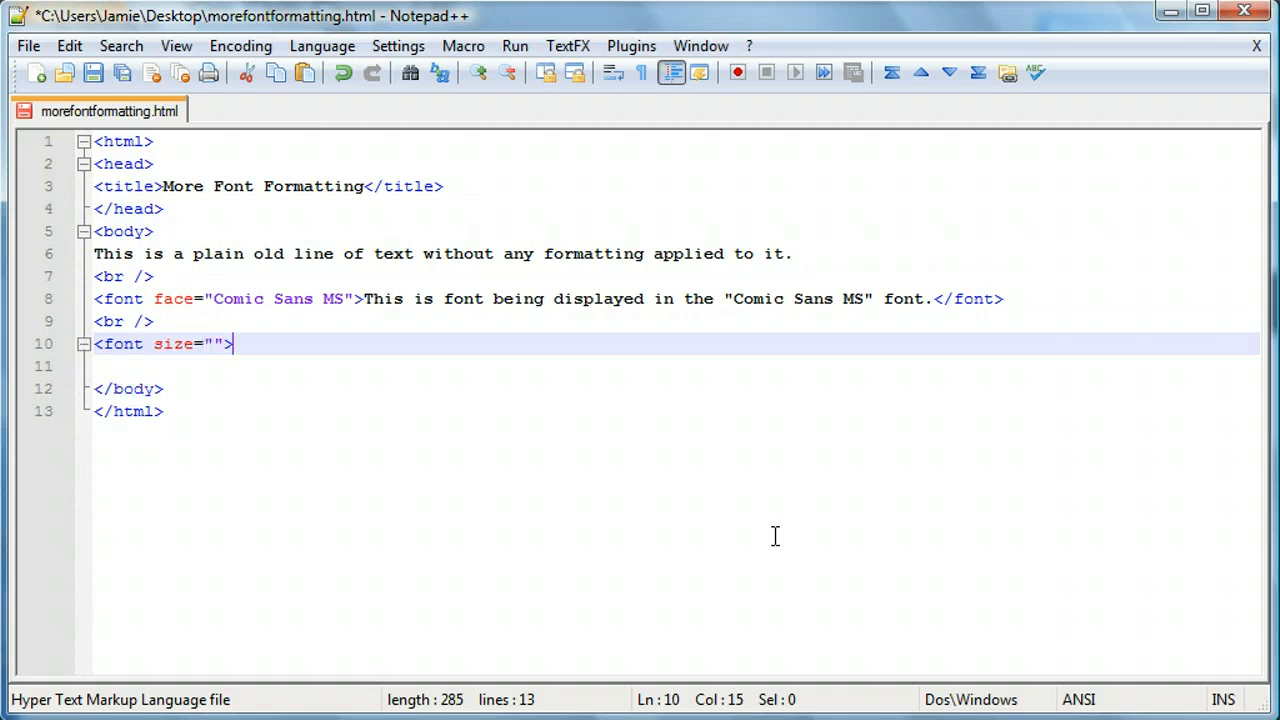
text(</font>)
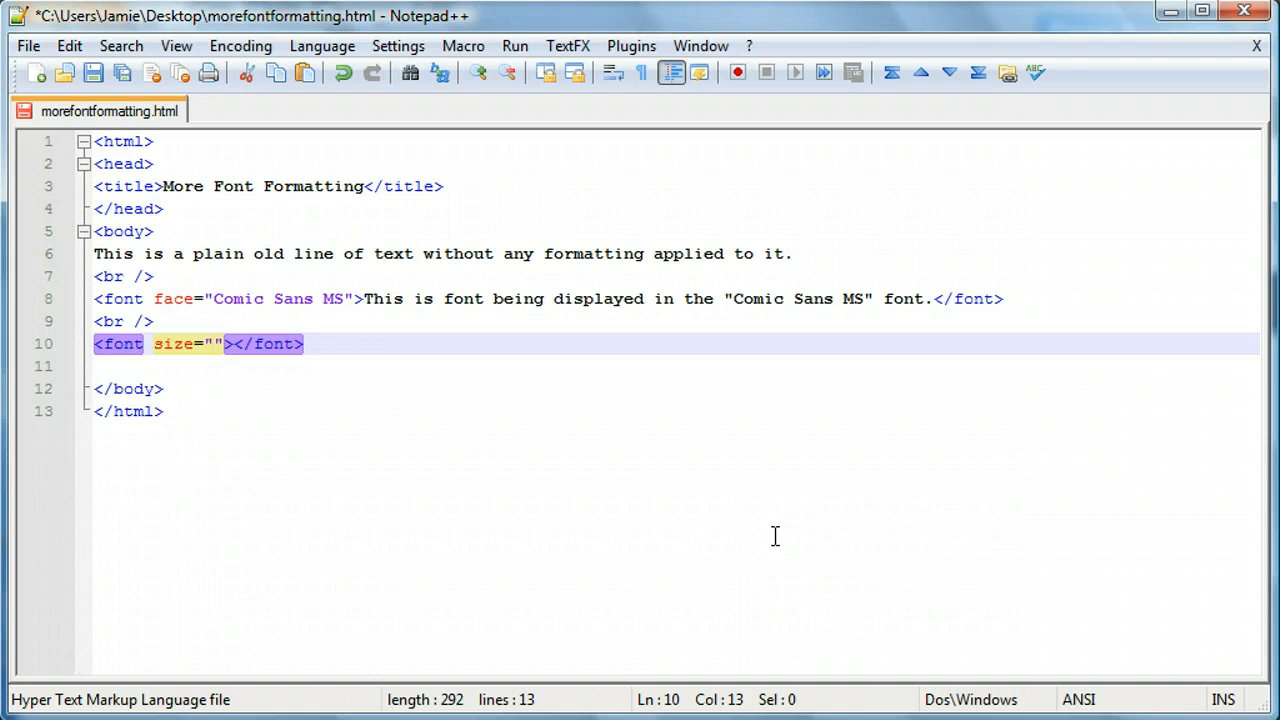
text(2)
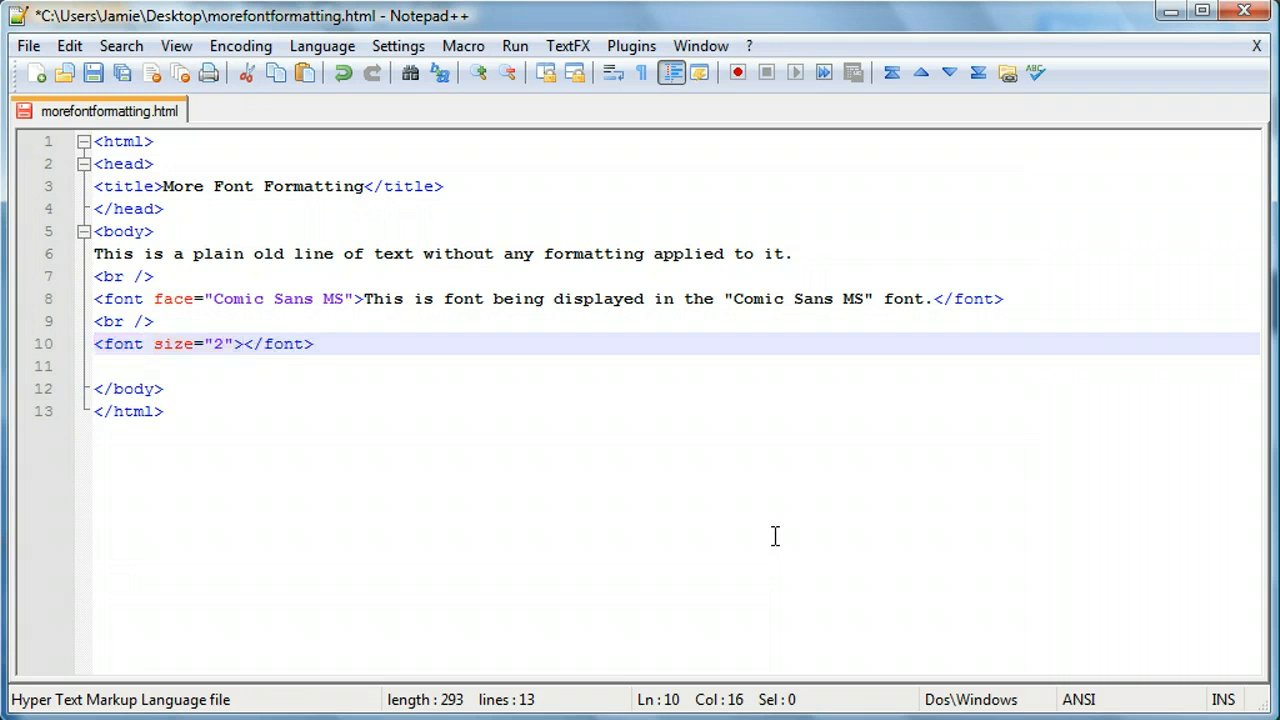
text(This is text)
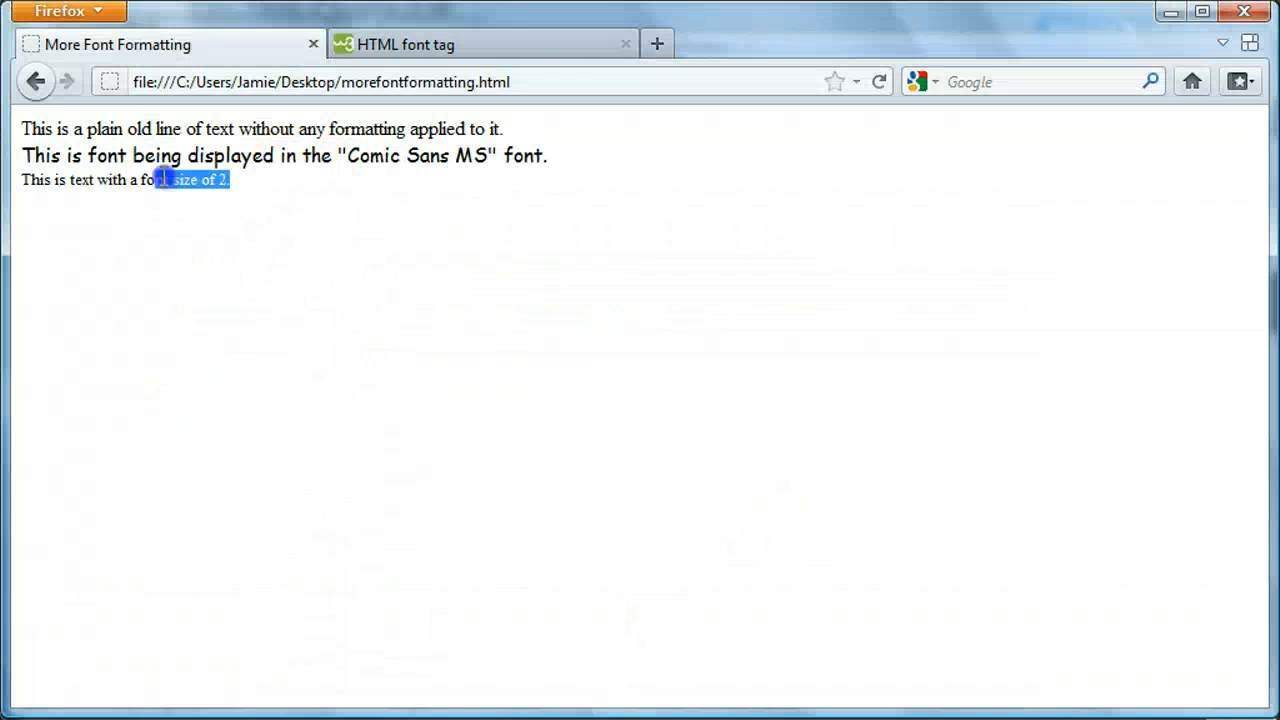
Inspect the smaller third line in the Firefox preview, using find-in-page
click(448, 388)
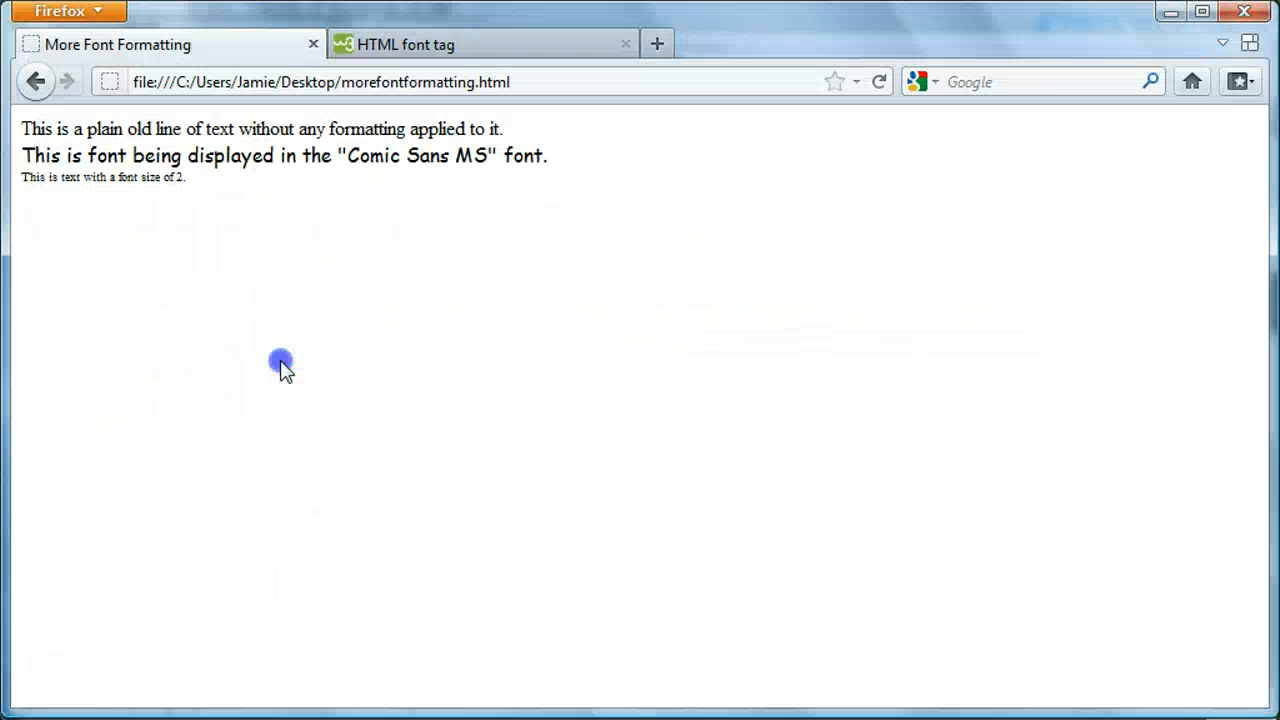
key(ctrl+f)
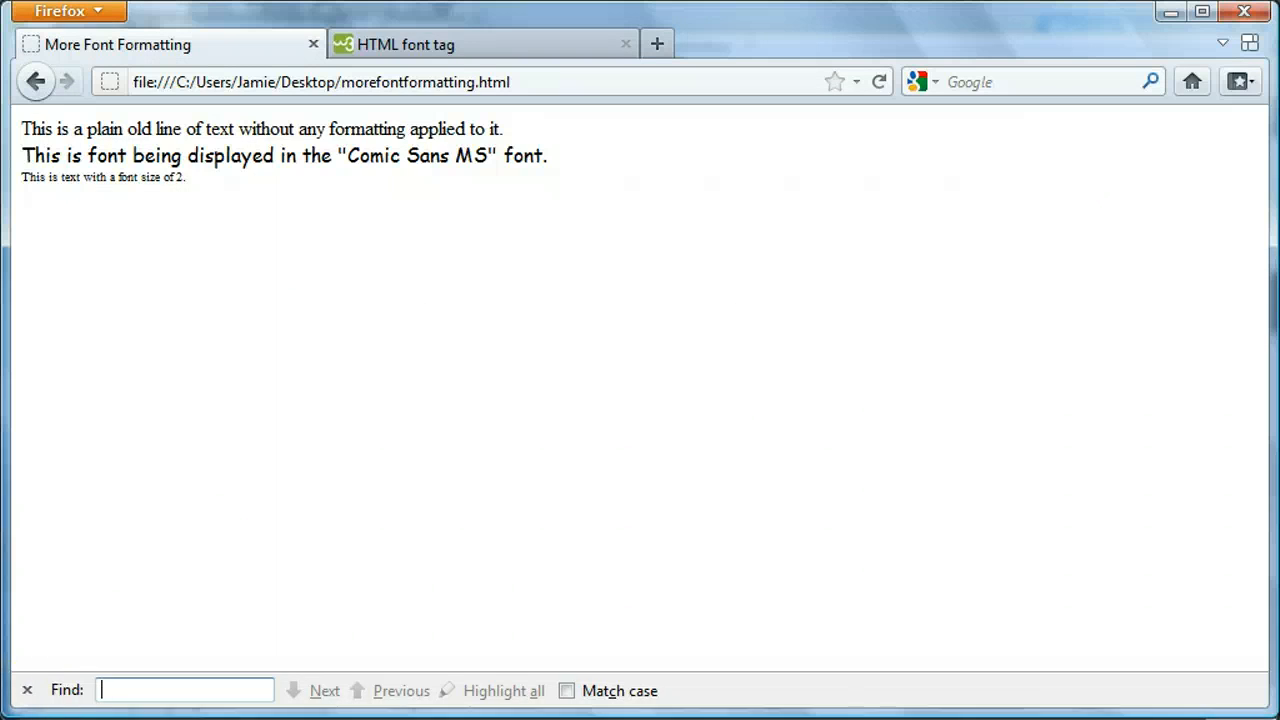
click(32, 688)
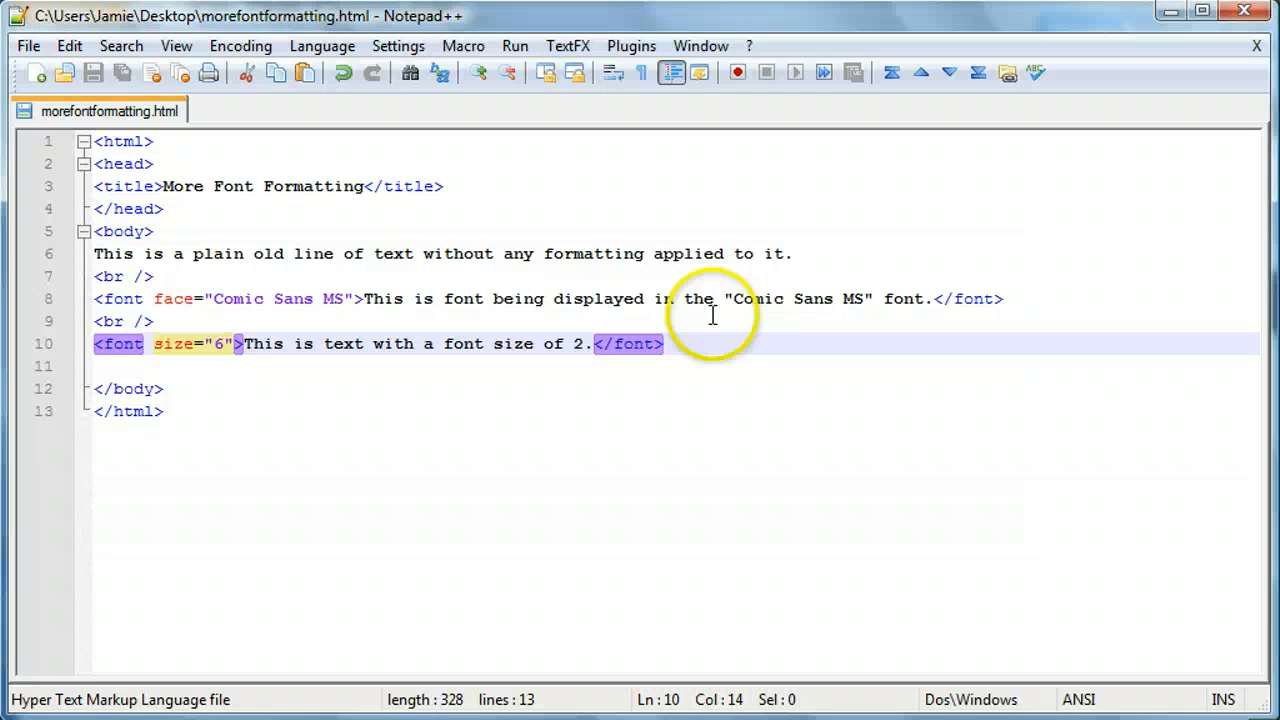
Change the line 10 font tag's size attribute to 10
text(10)
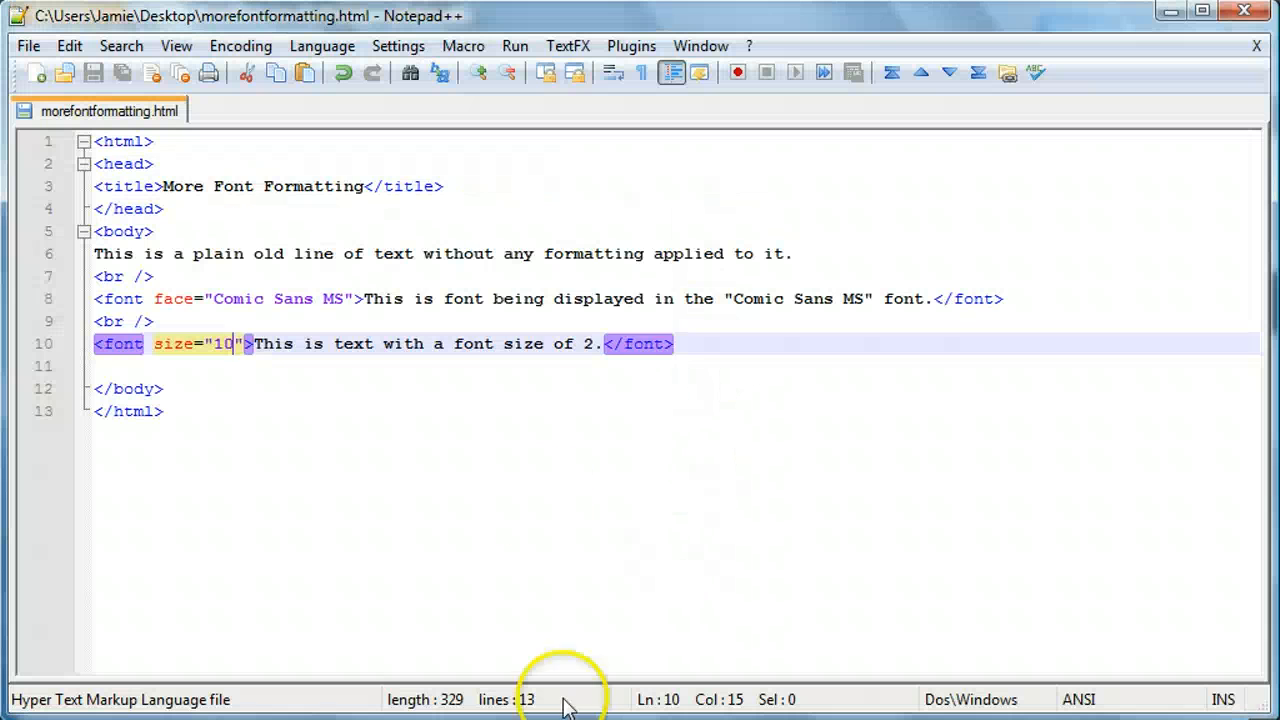
mouse_move(732, 338)
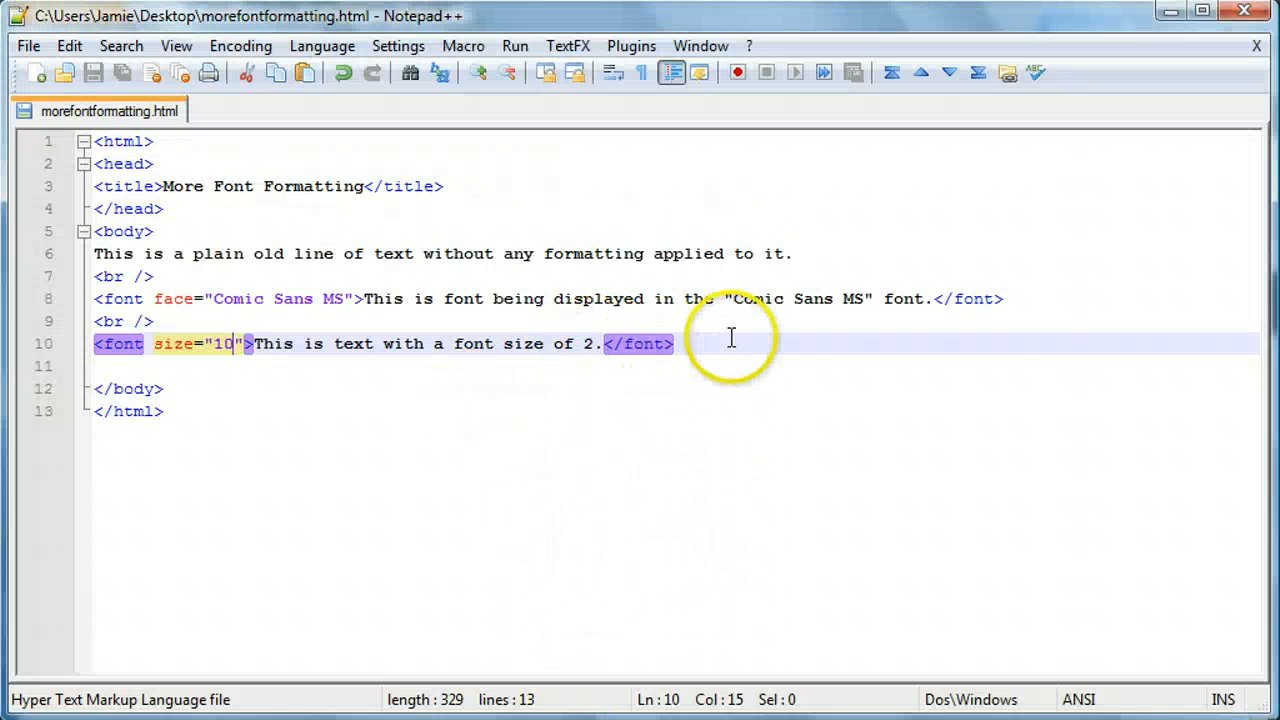
mouse_move(252, 412)
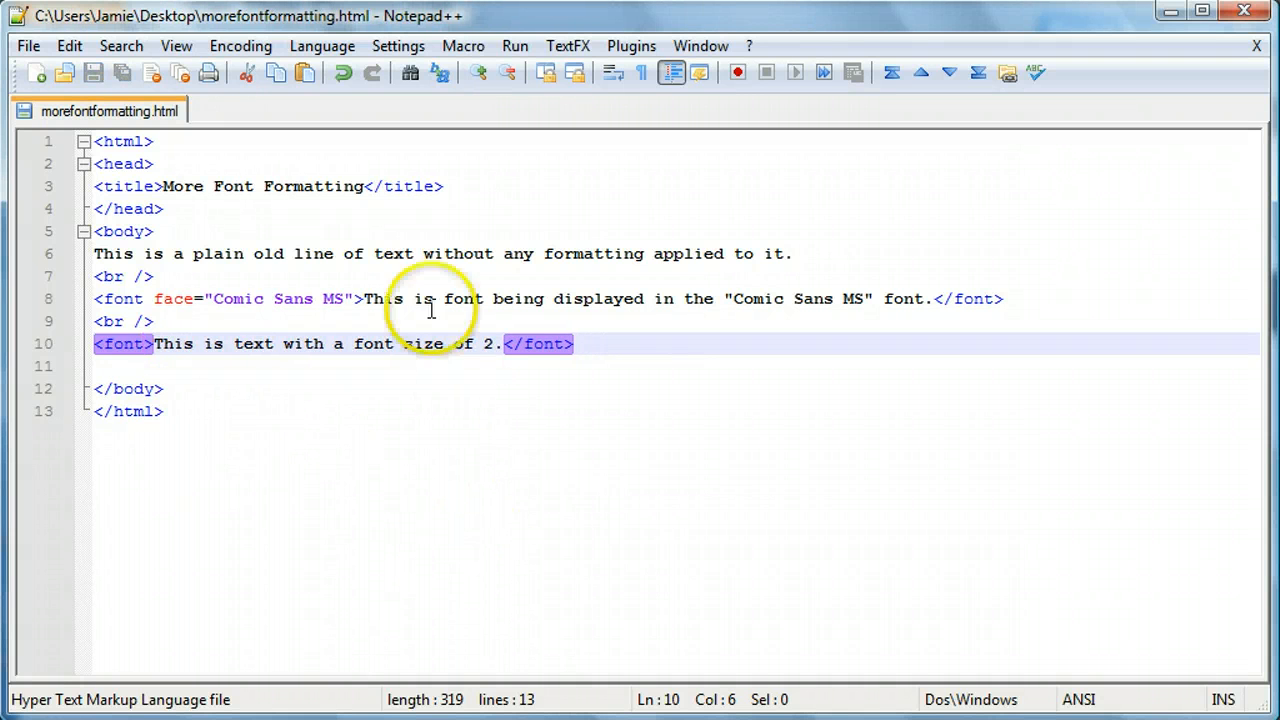
Make the line 10 sentence read font size of "regular" with a plain font tag
text("r)
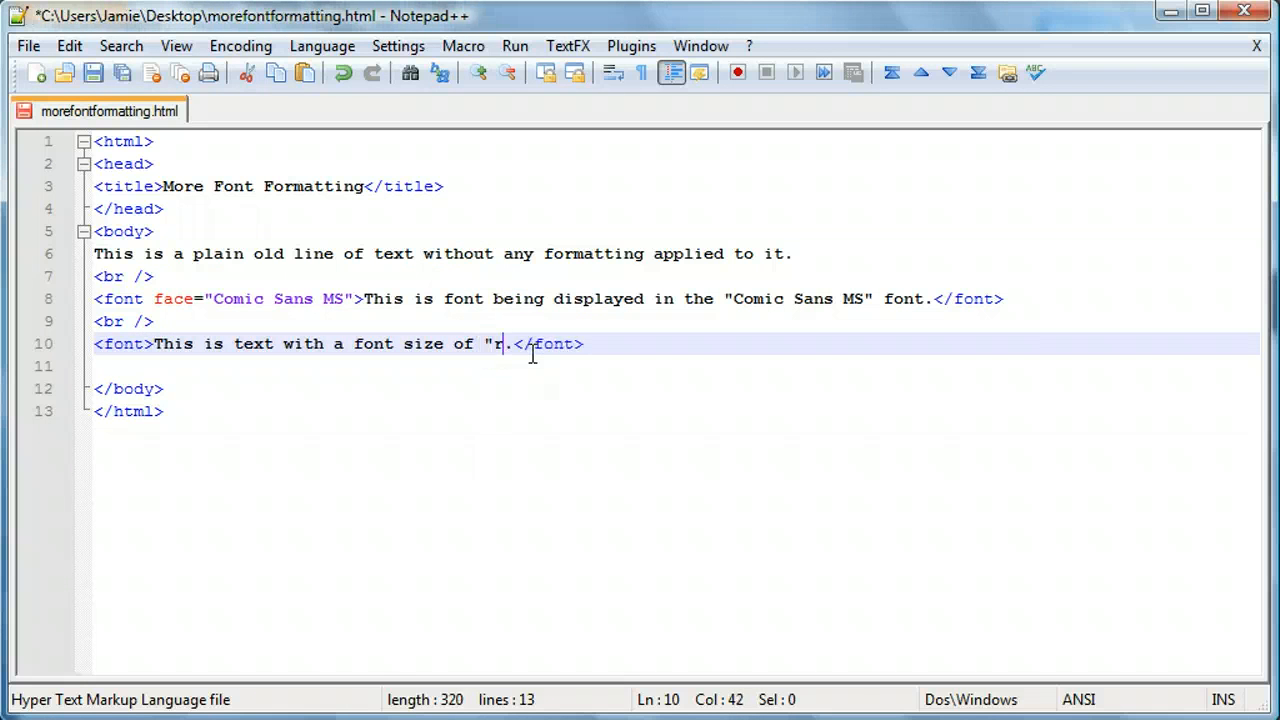
text(egular)
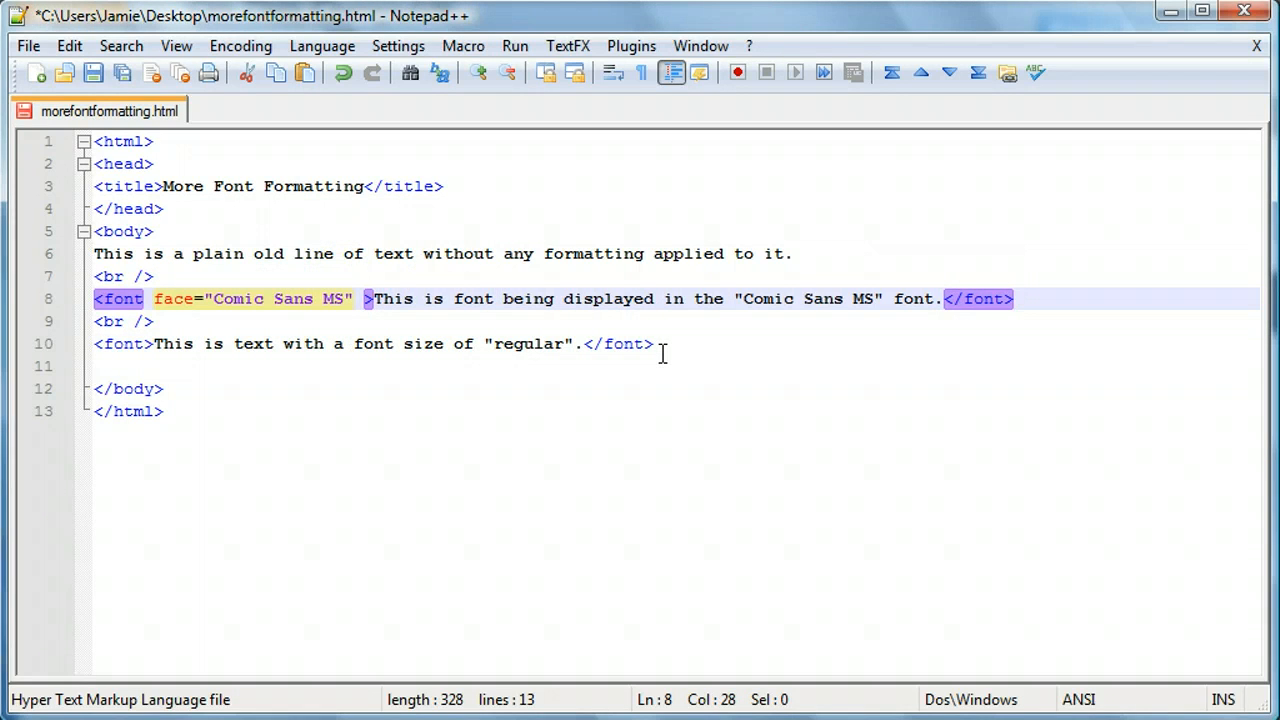
Add size="2" to the Comic Sans MS font tag on line 8
text(s)
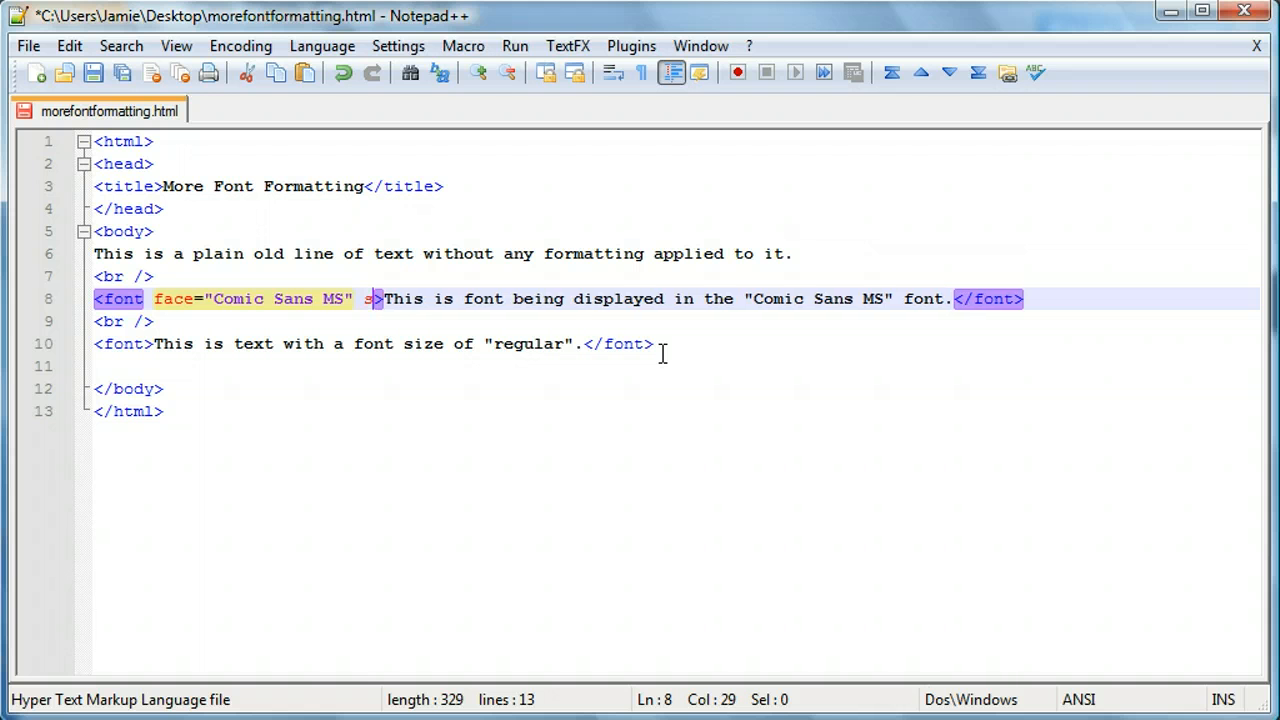
text(ize="")
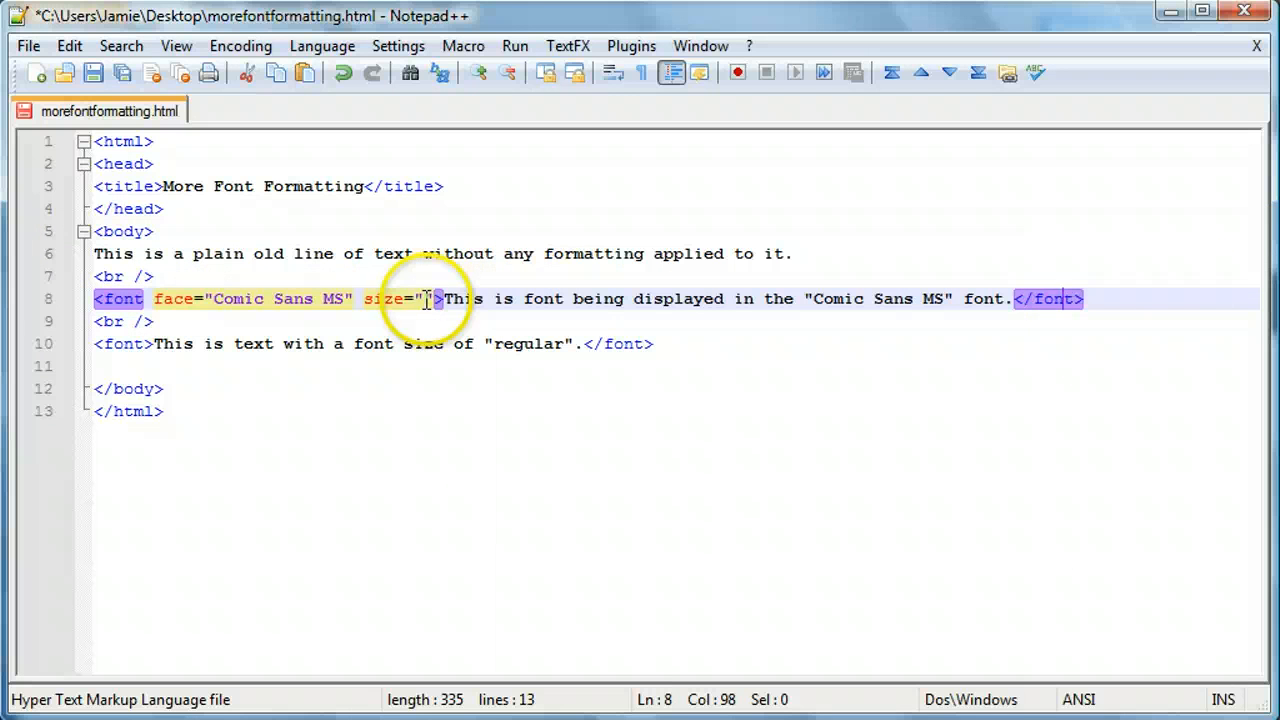
text(2)
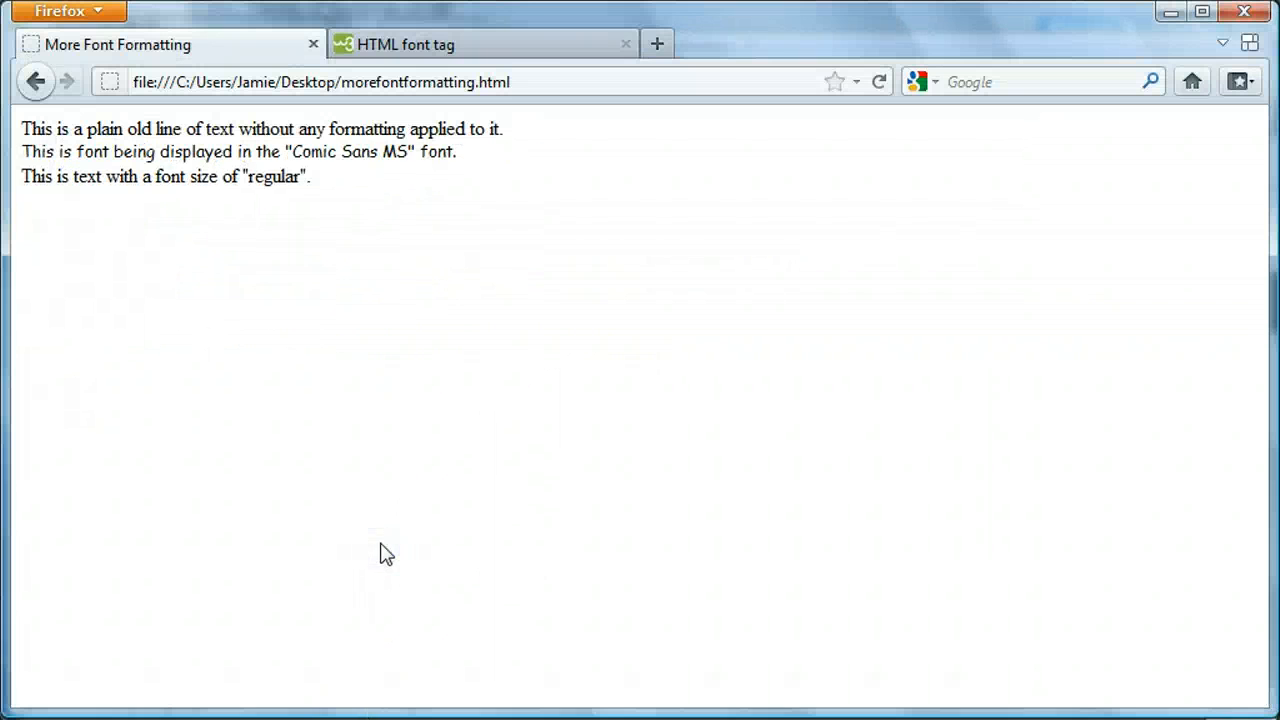
mouse_move(448, 228)
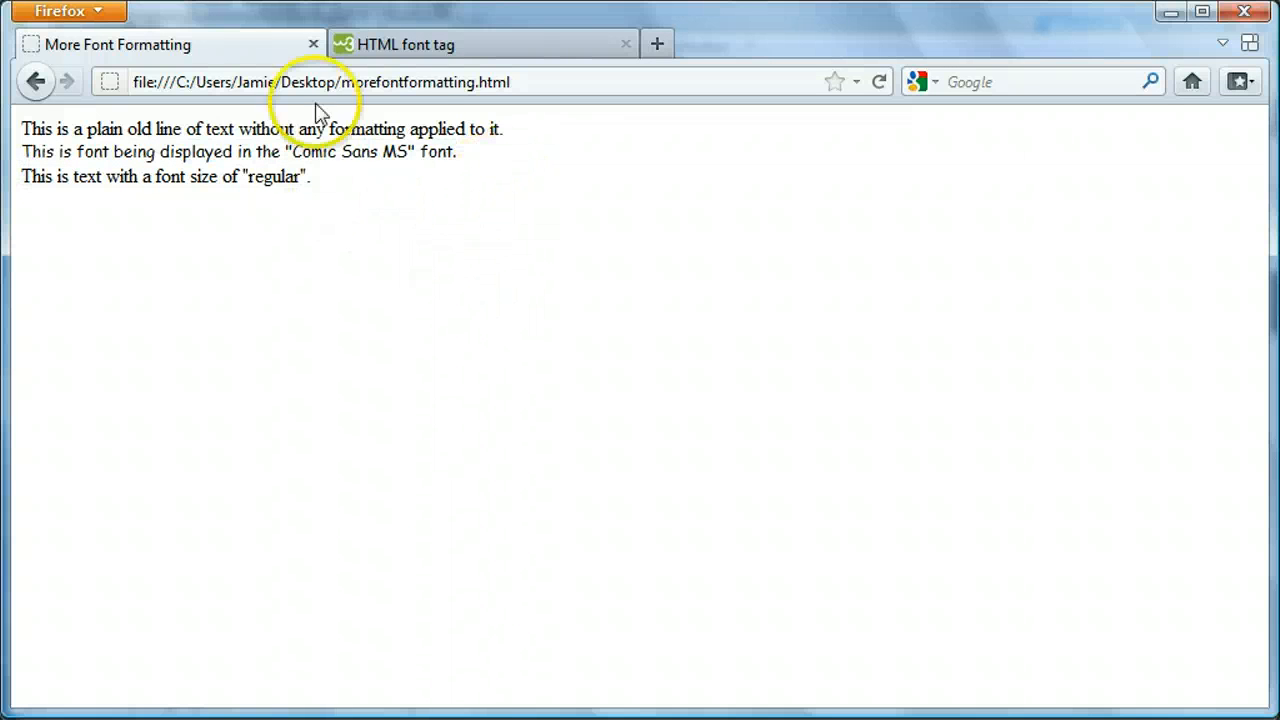
mouse_move(430, 196)
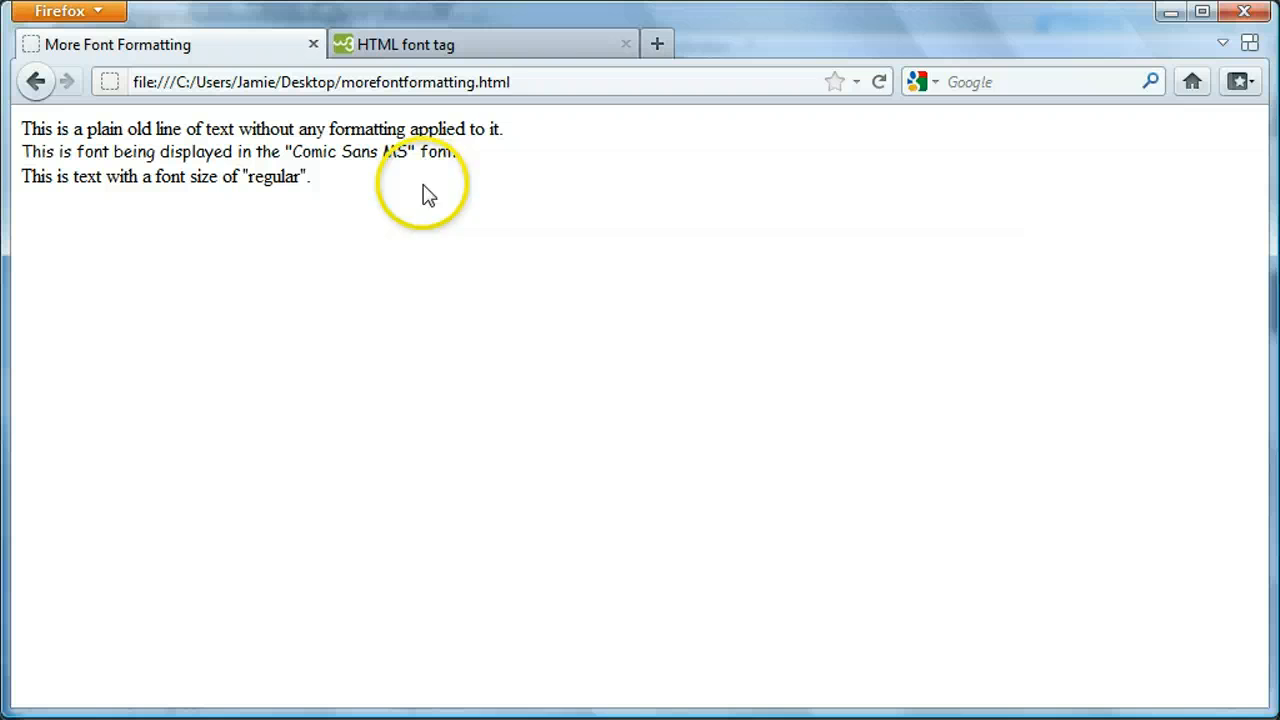
Select and deselect the plain first line in Firefox to compare text sizes
drag(26, 128, 504, 128)
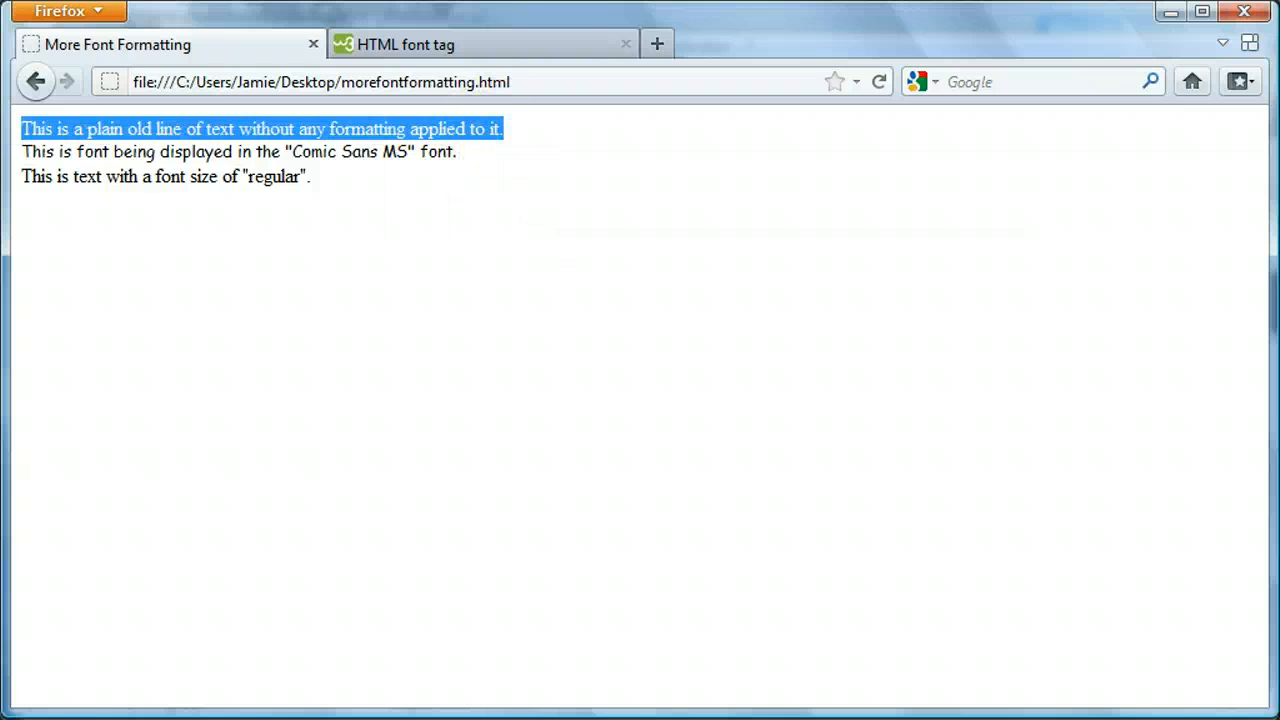
click(516, 220)
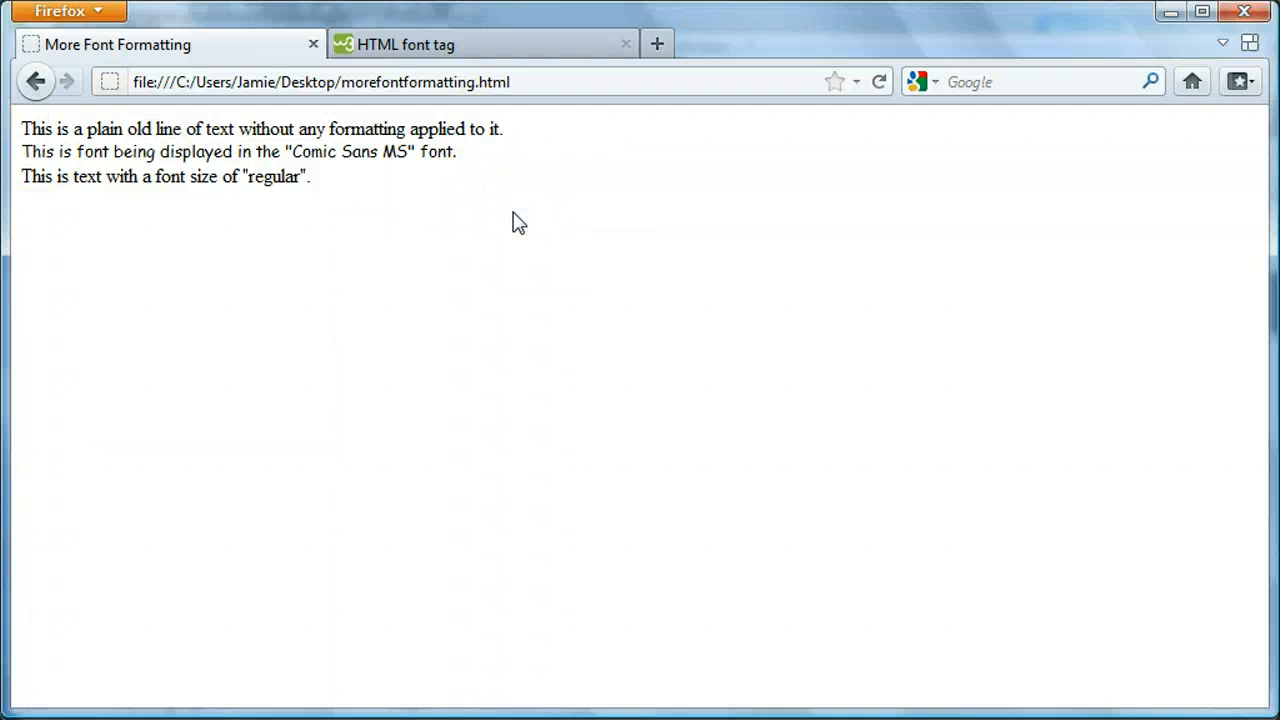
mouse_move(486, 684)
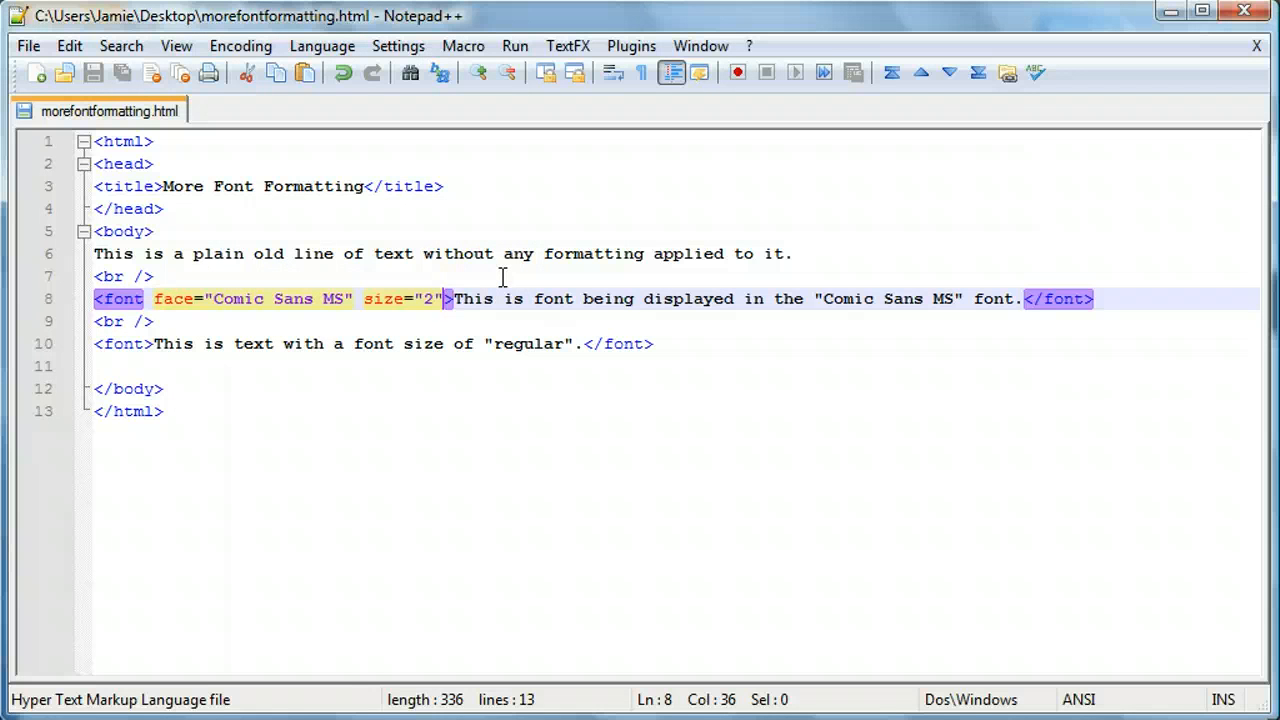
Add color="blue" to the Comic Sans MS font tag on line 8
text(color="")
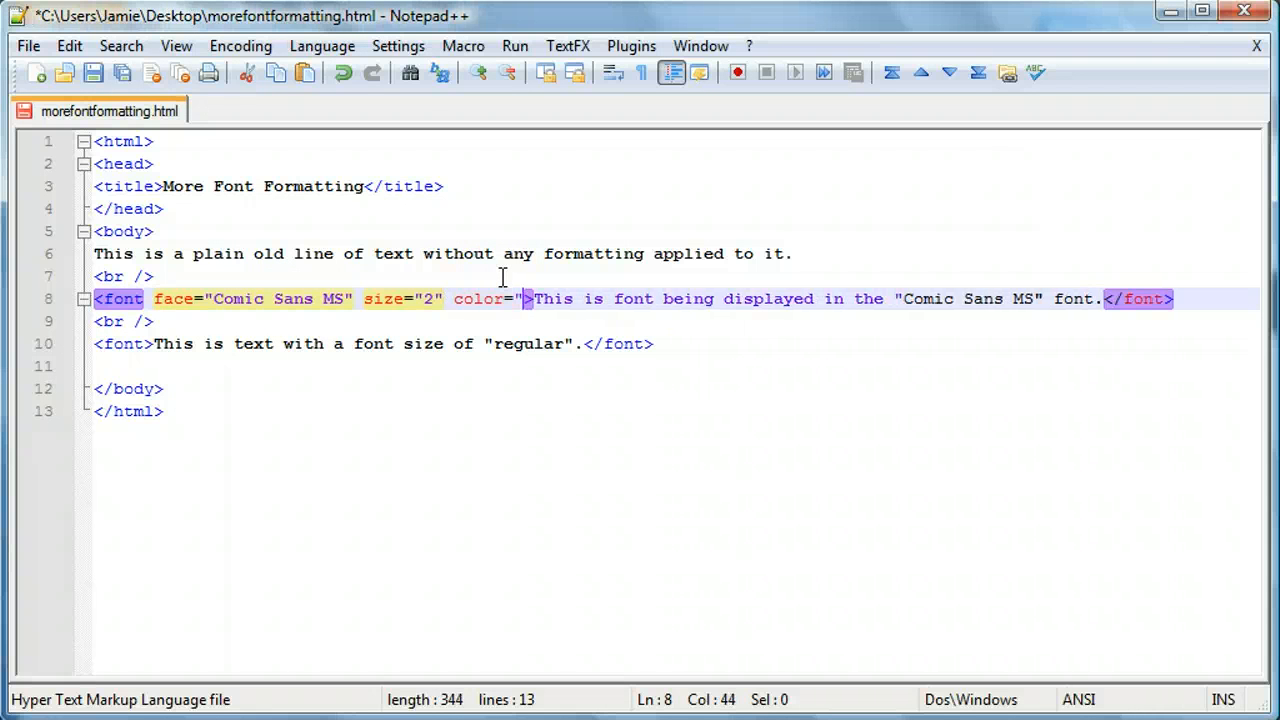
text(blue)
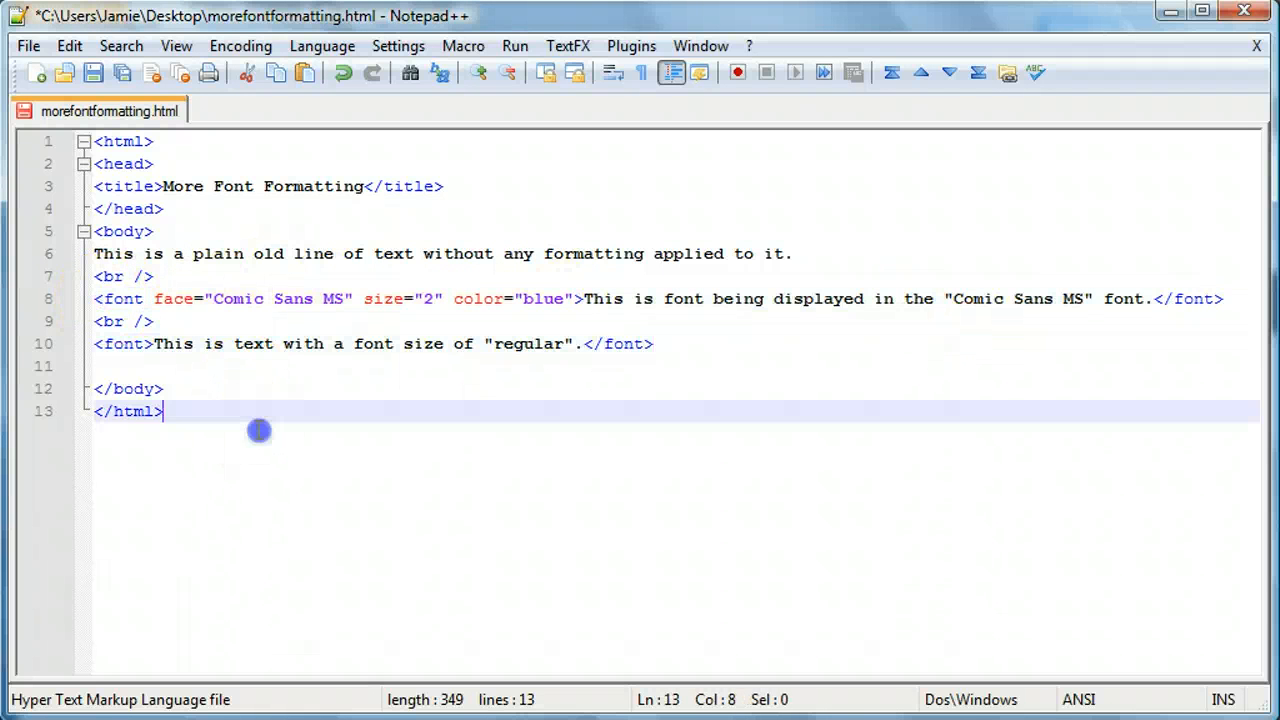
Start and discard a stray font tag on line 11, then review line 8's attributes
text(<fo)
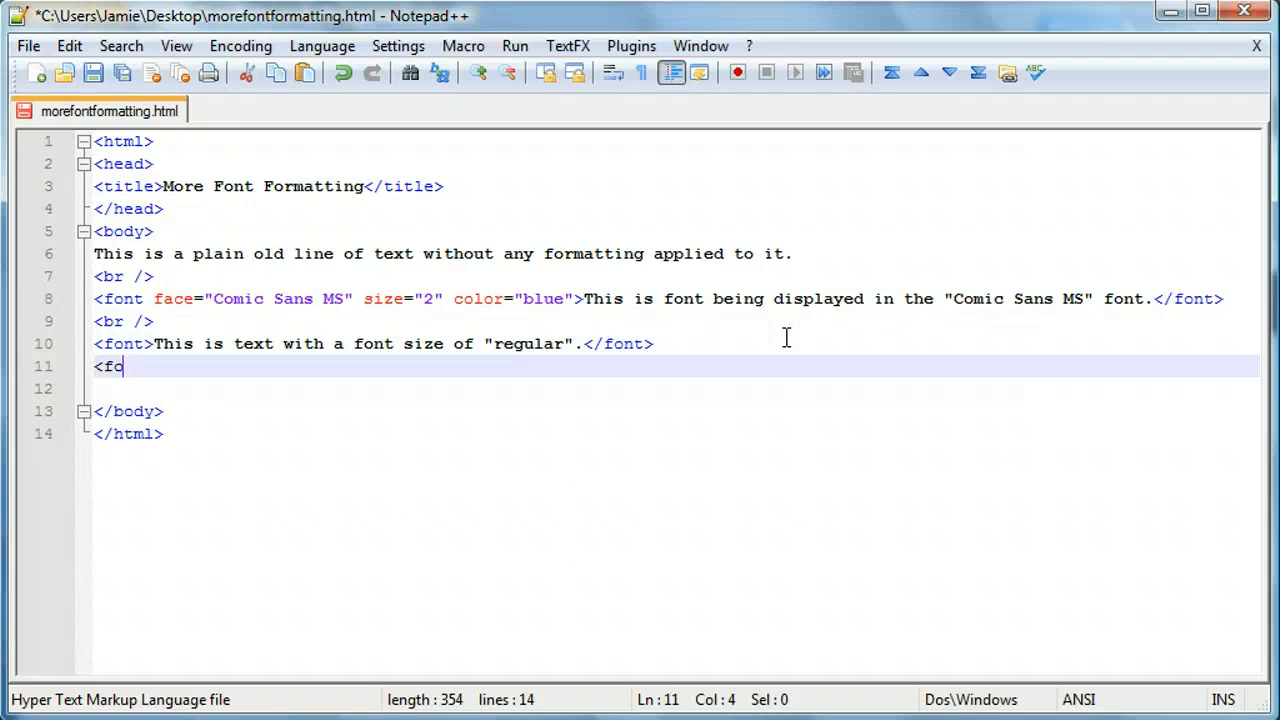
text(nt color)
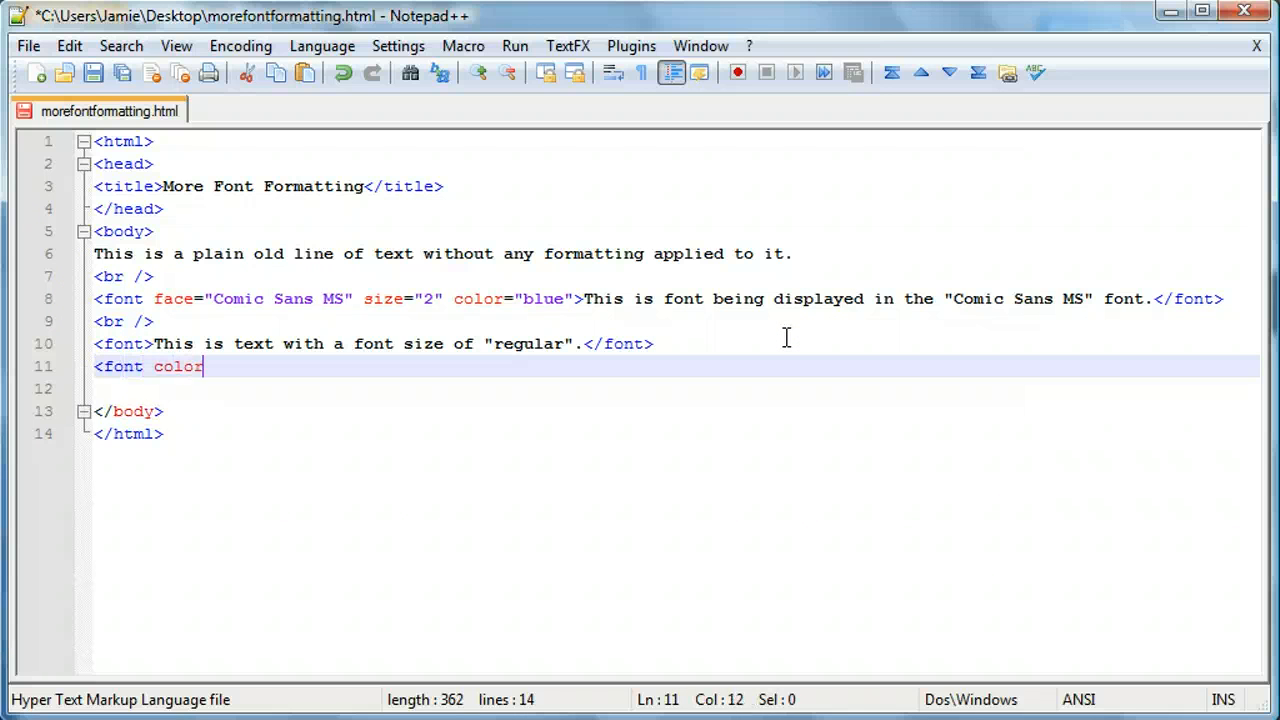
key(BackSpace)
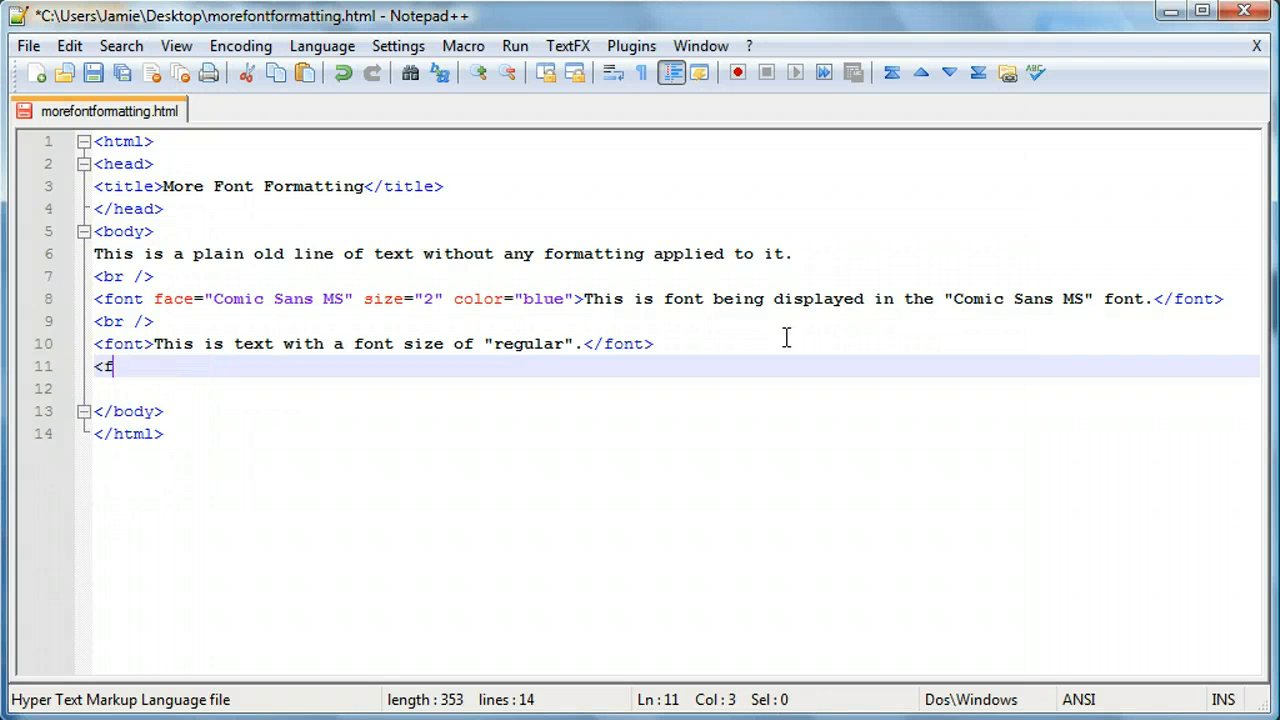
key(BackSpace)
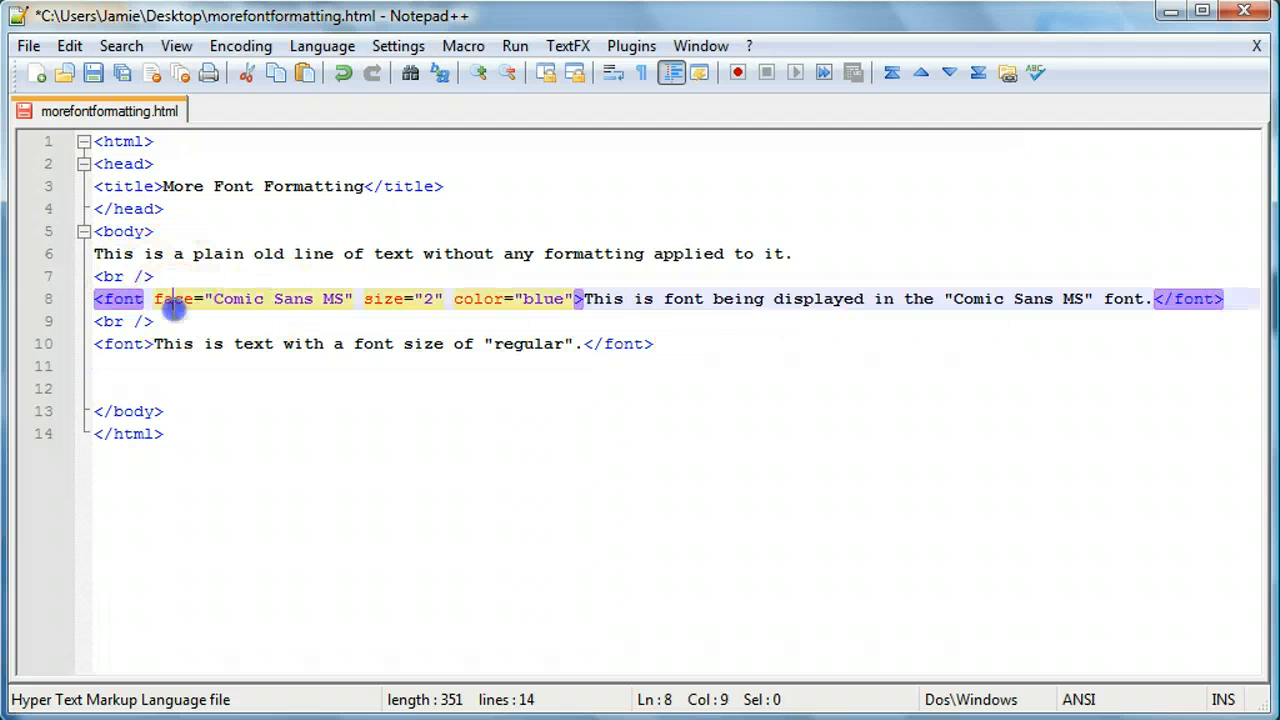
click(470, 298)
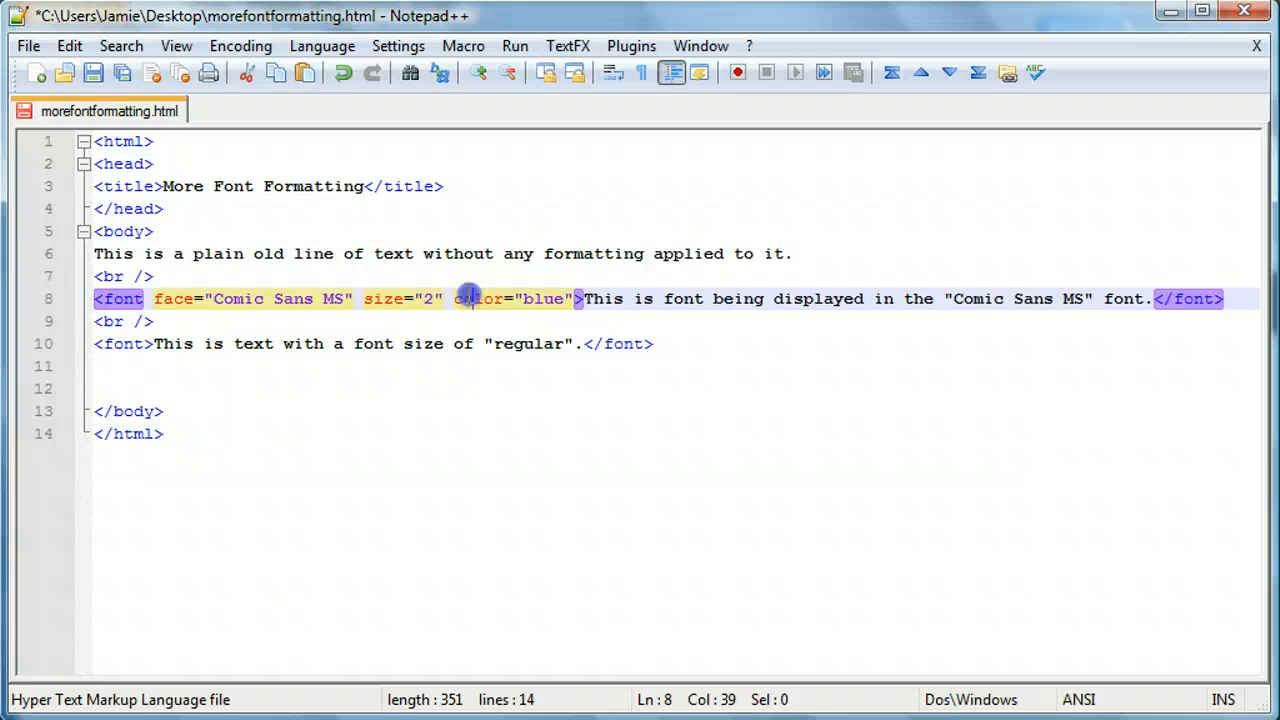
click(1212, 298)
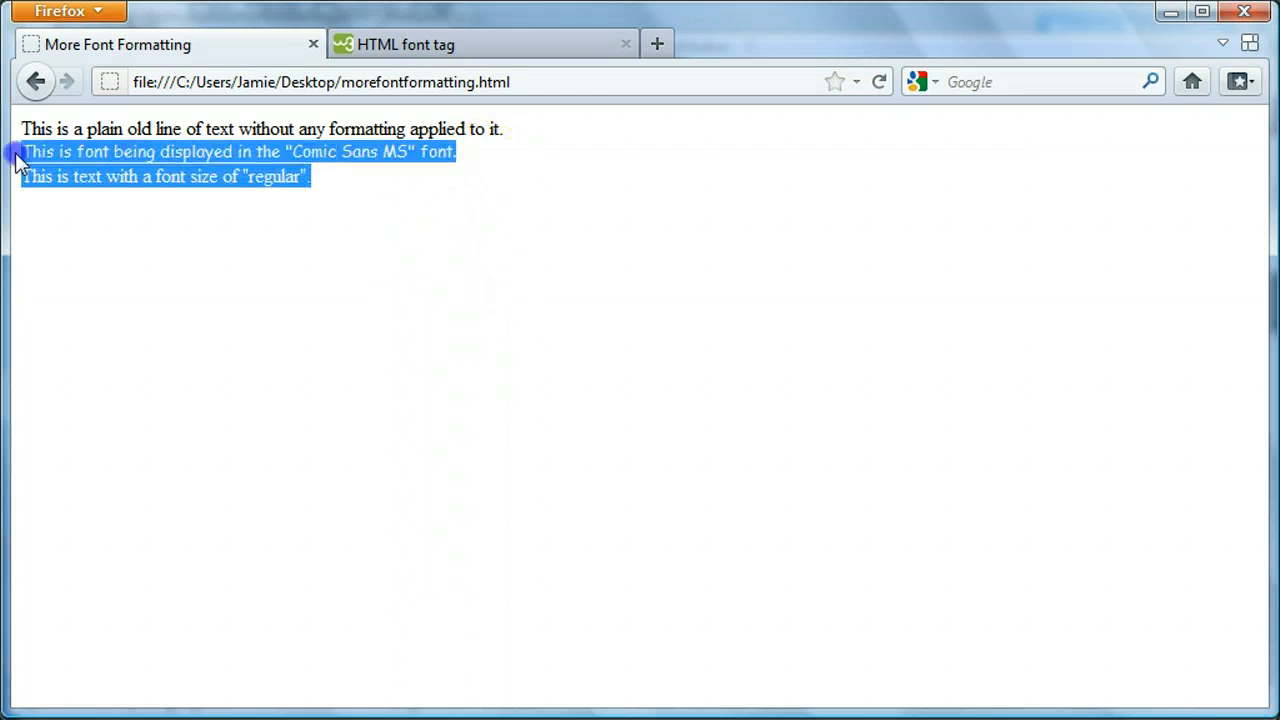
View the blue Comic Sans MS line in the reloaded Firefox preview and clear the highlight
click(372, 152)
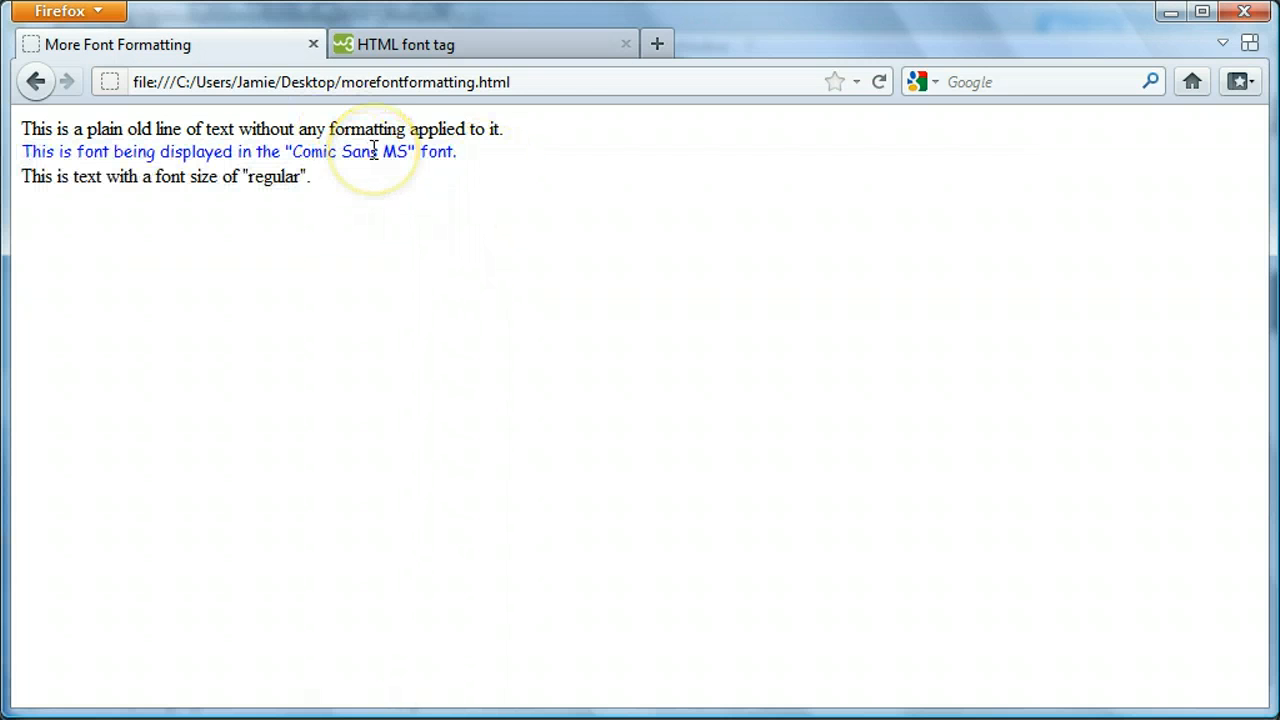
mouse_move(492, 178)
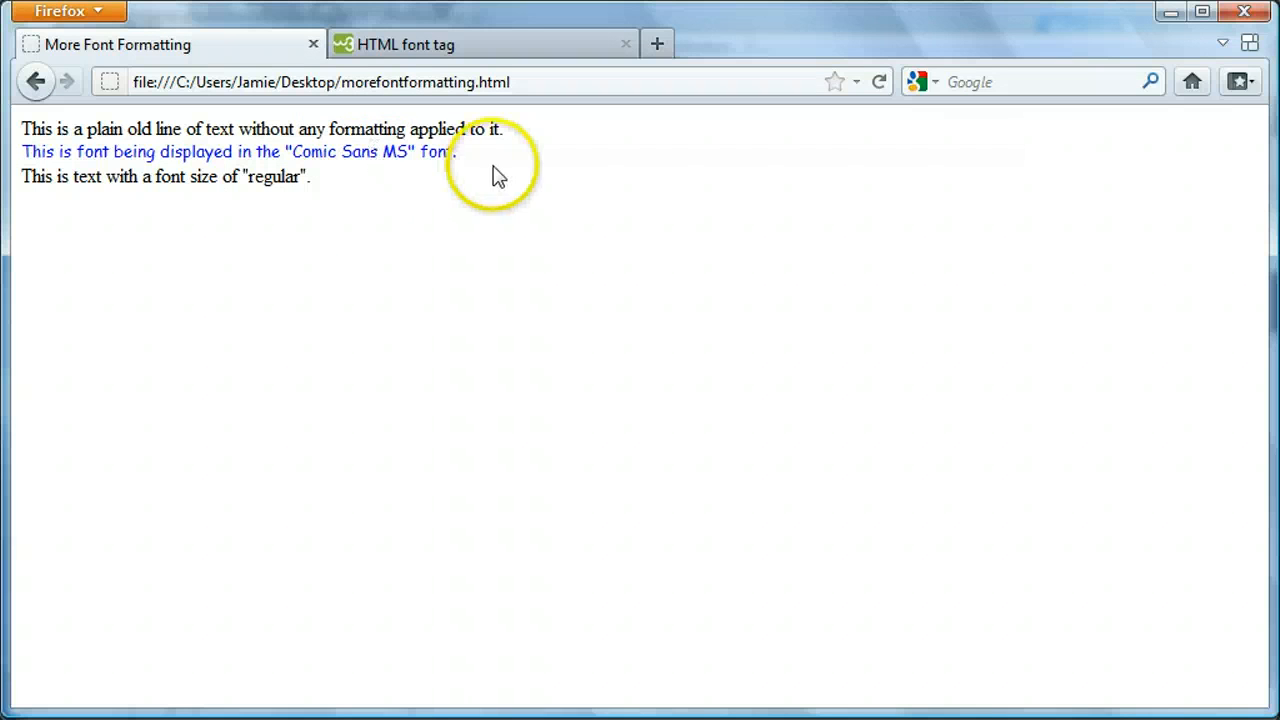
mouse_move(568, 170)
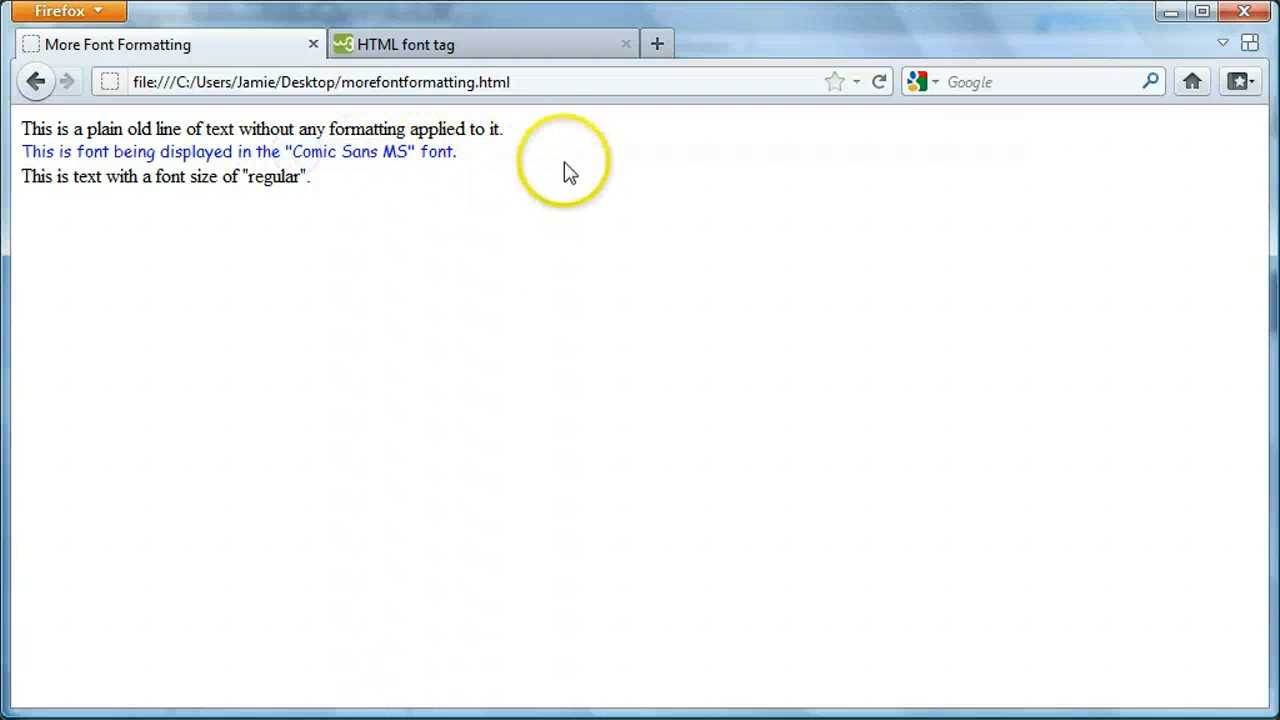
mouse_move(532, 464)
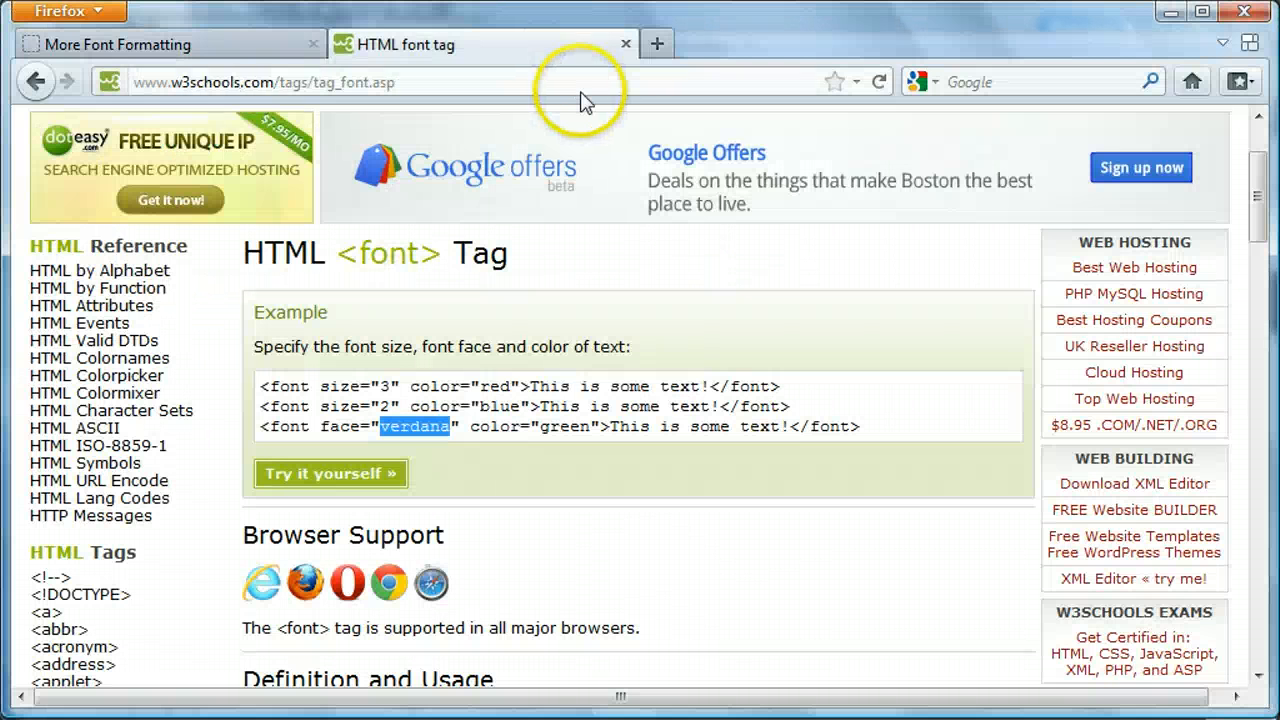
mouse_move(536, 330)
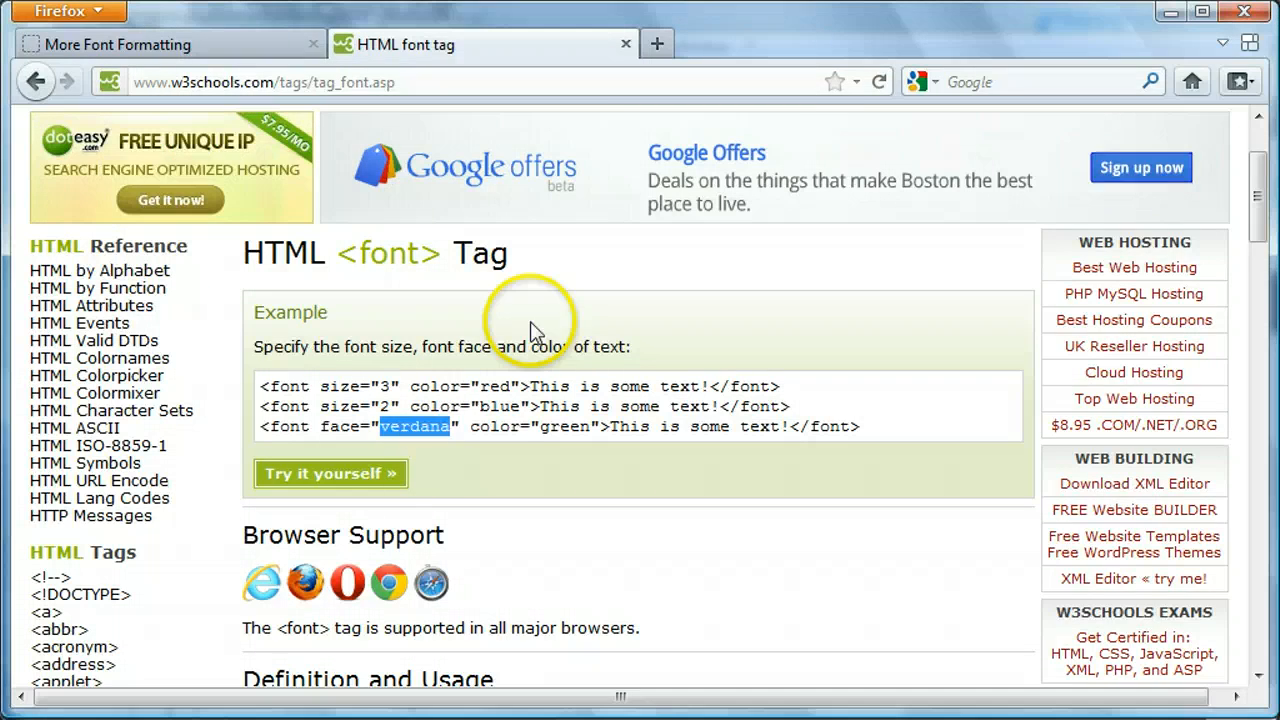
Scroll the w3schools font tag reference to the color, face and size attributes table
scroll(down, 3)
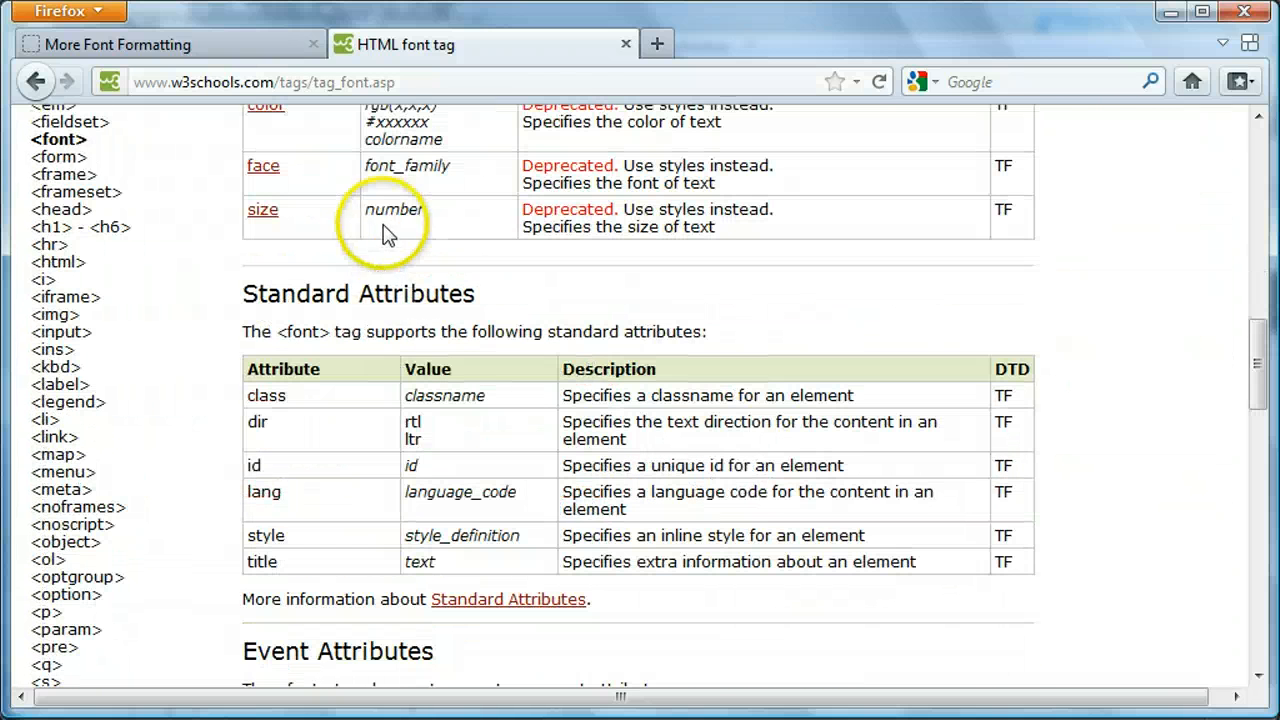
mouse_move(456, 216)
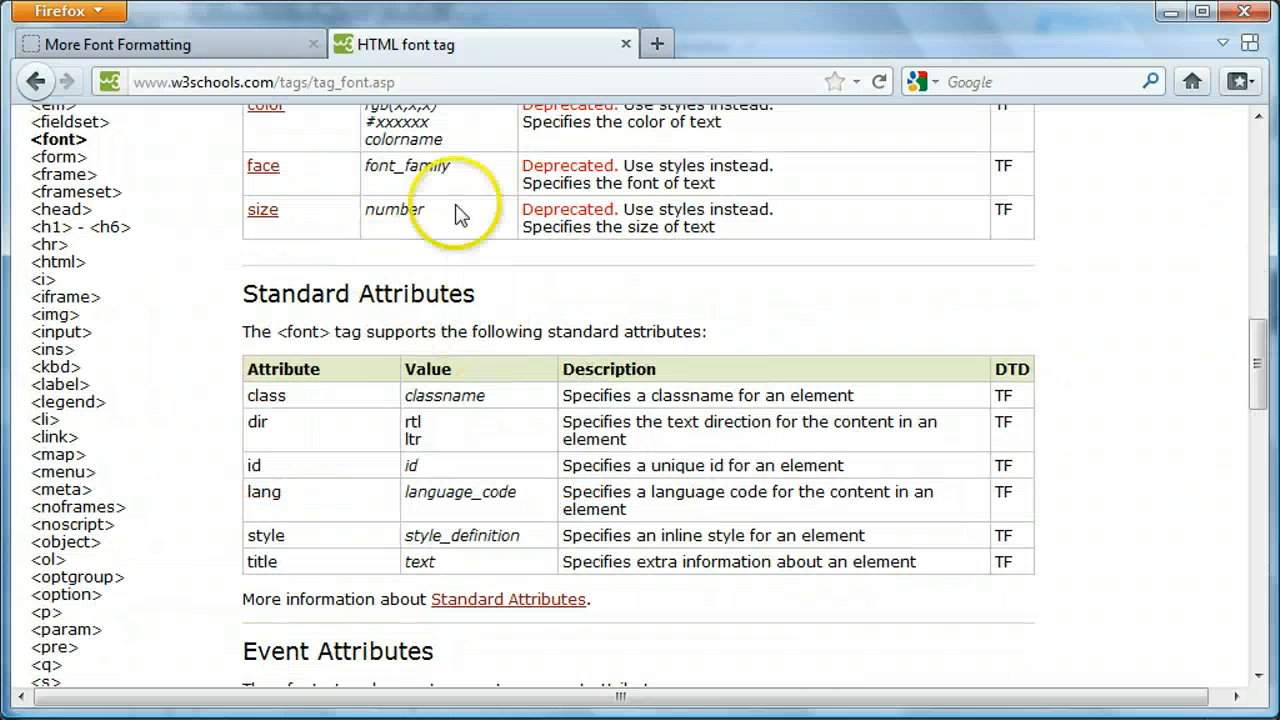